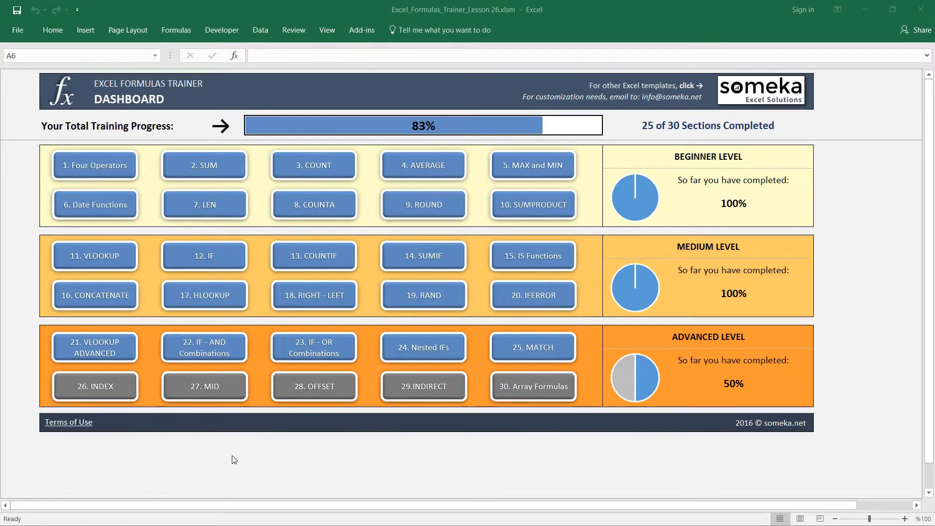
mouse_move(139, 414)
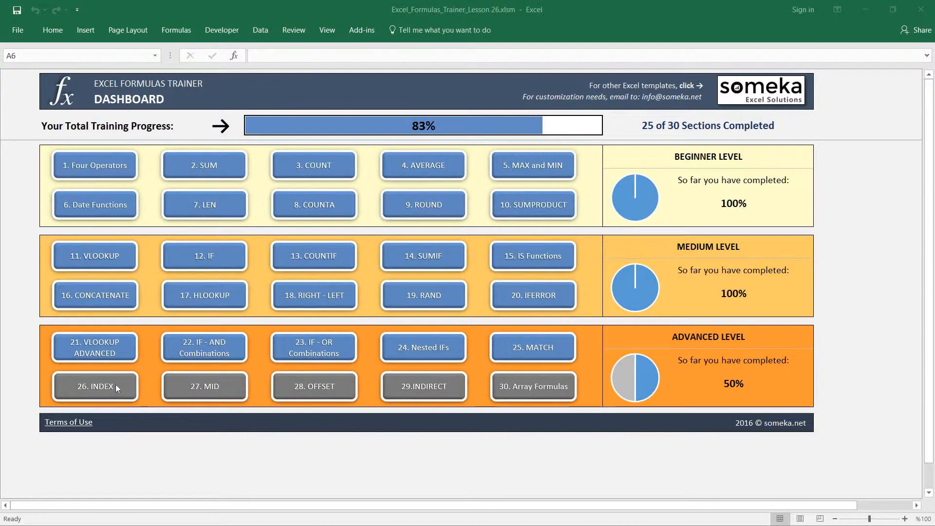
mouse_move(531, 351)
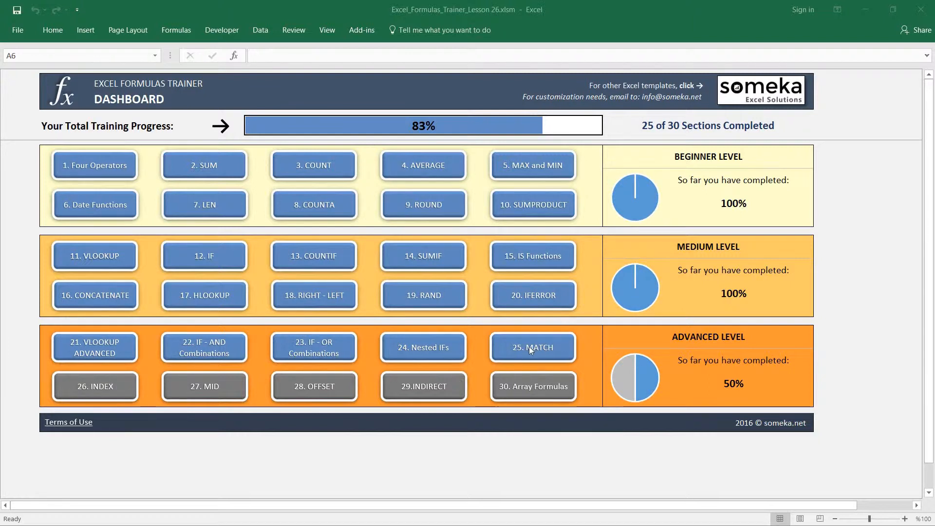
mouse_move(147, 344)
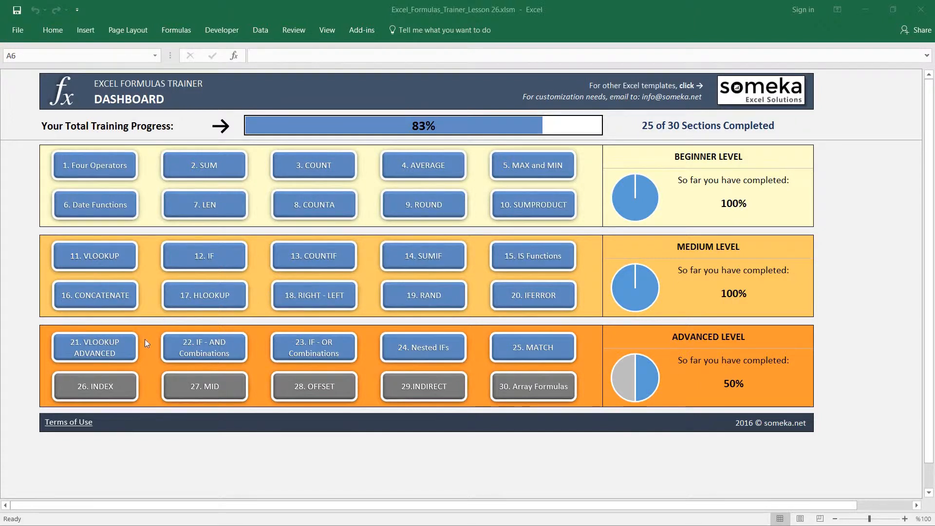
mouse_move(114, 388)
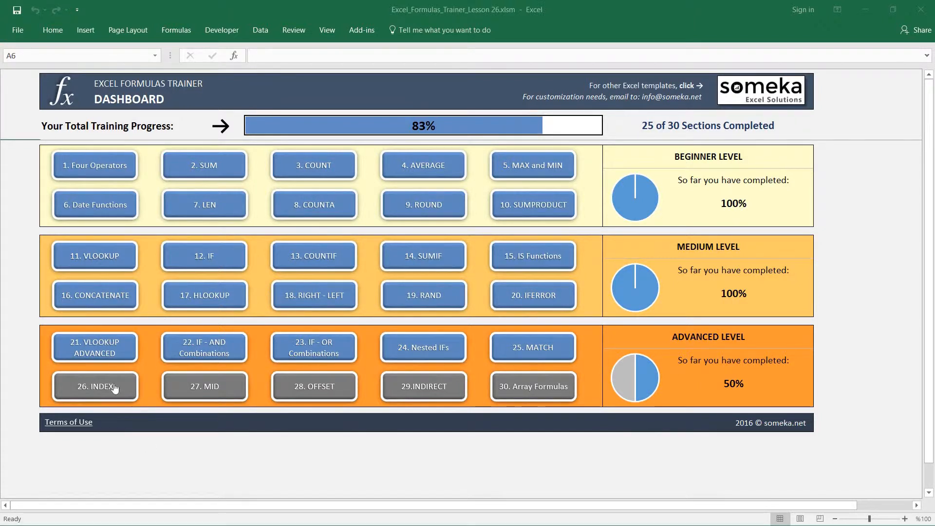
- Open the '26. INDEX' lesson sheet from the trainer dashboard
click(95, 386)
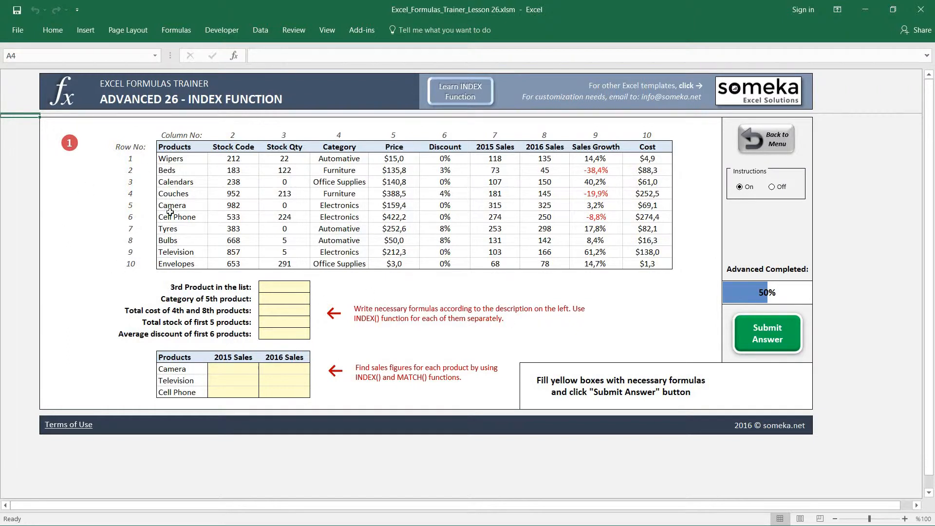
mouse_move(563, 200)
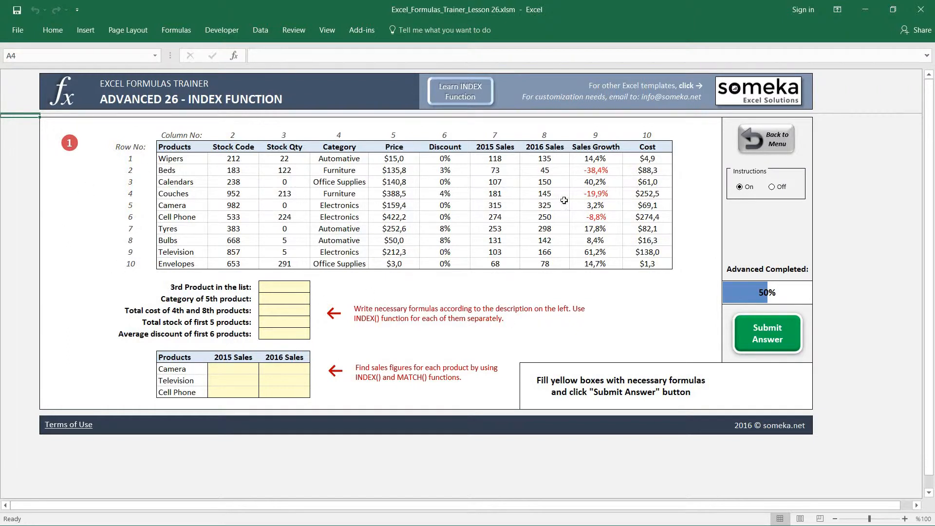
mouse_move(302, 333)
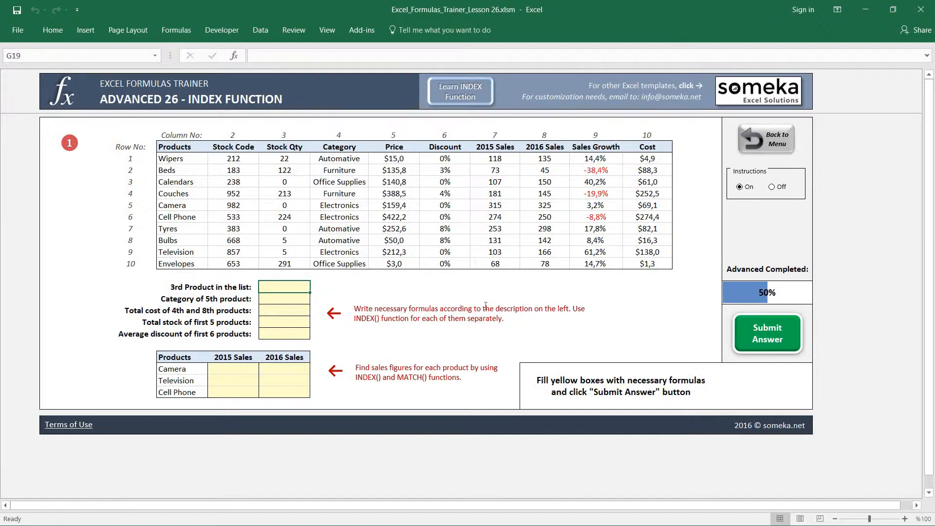
- Enter =INDEX(E8:E17;3) as the 3rd product answer, returning Calendars
text(=)
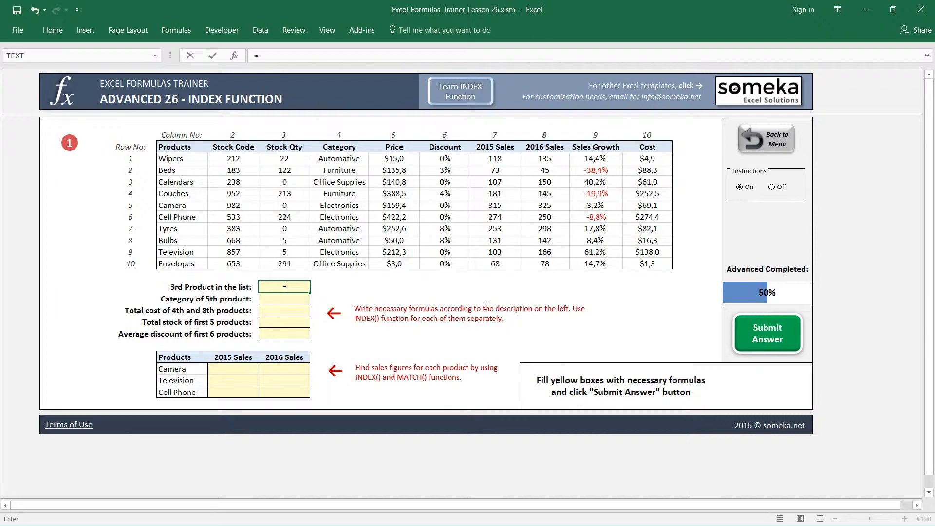
text(INDEX)
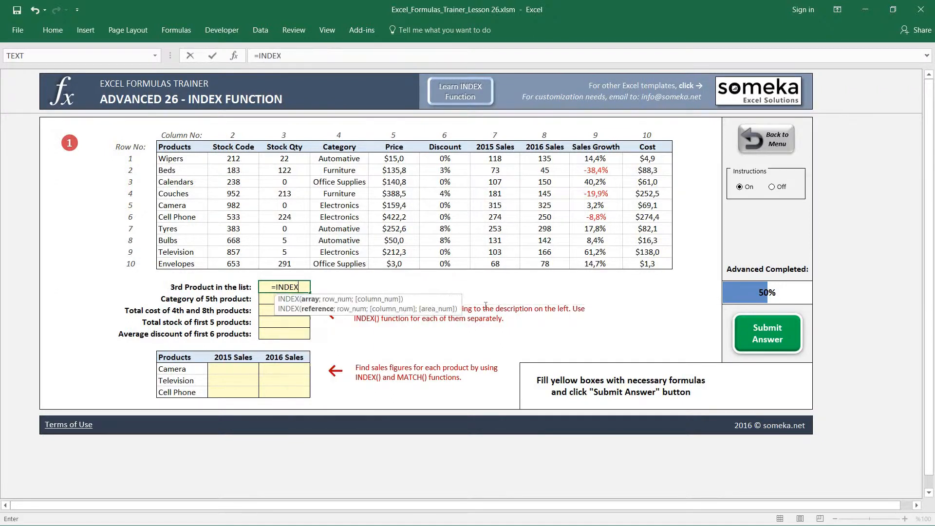
text(()
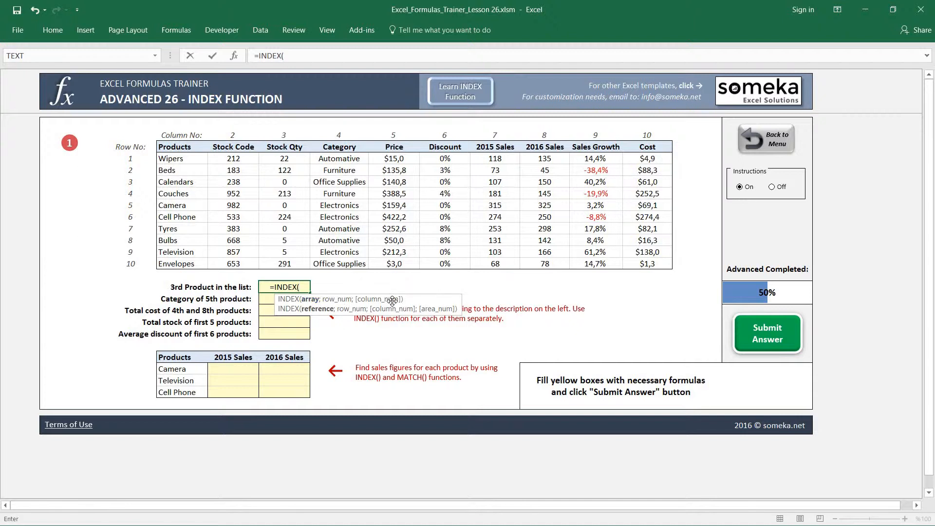
mouse_move(331, 236)
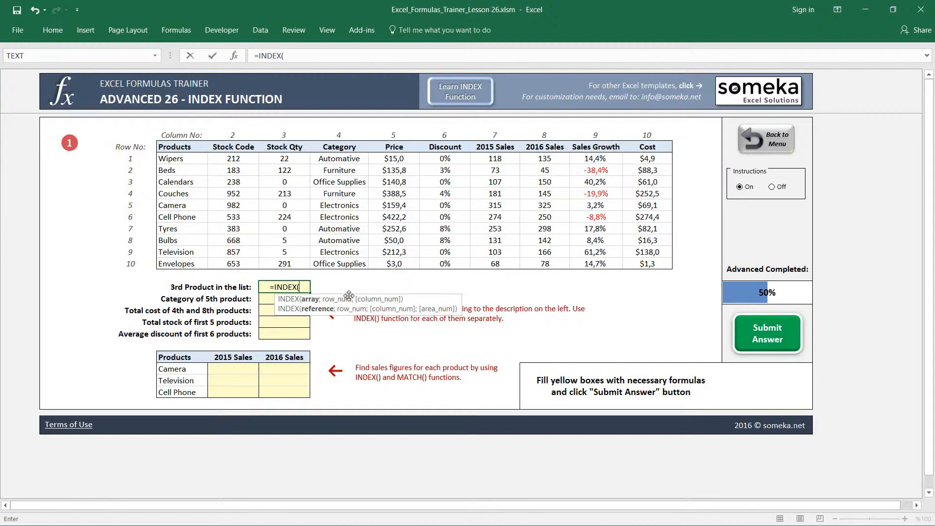
mouse_move(311, 205)
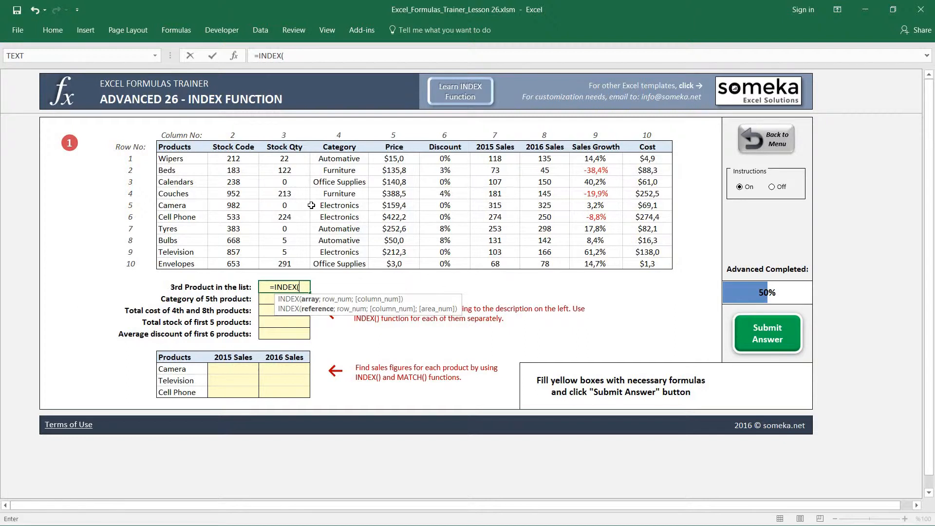
mouse_move(171, 286)
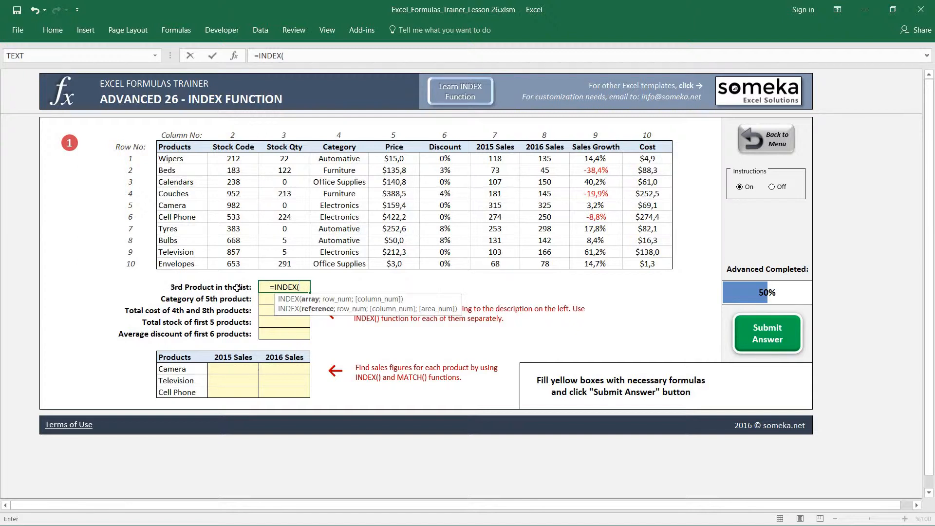
mouse_move(269, 235)
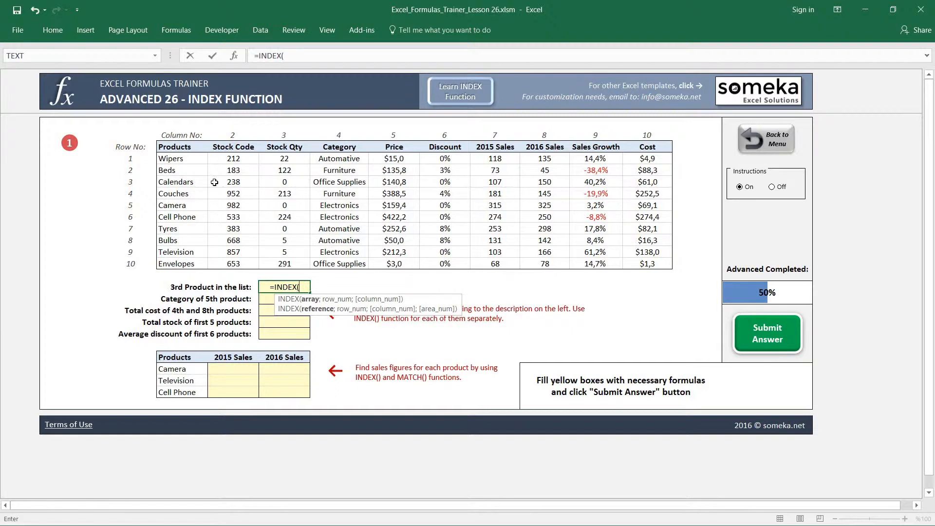
mouse_move(191, 156)
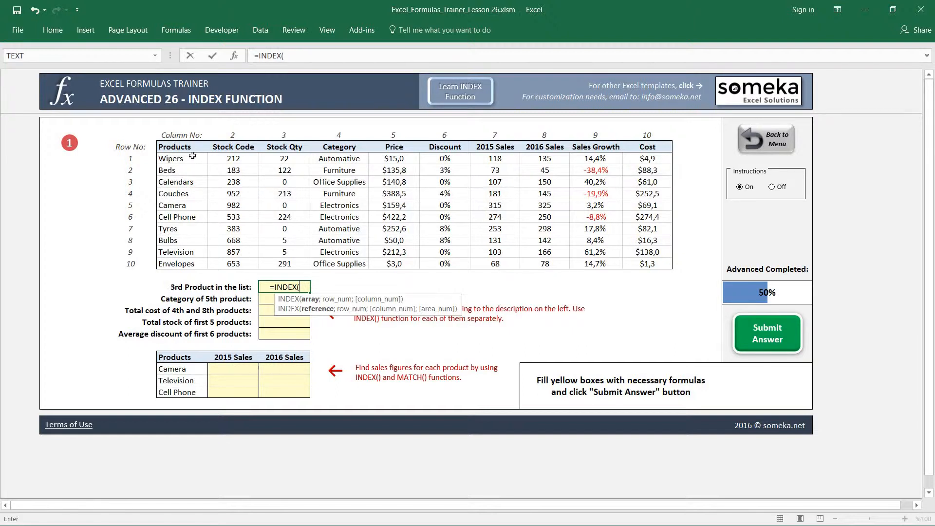
drag(175, 158, 175, 264)
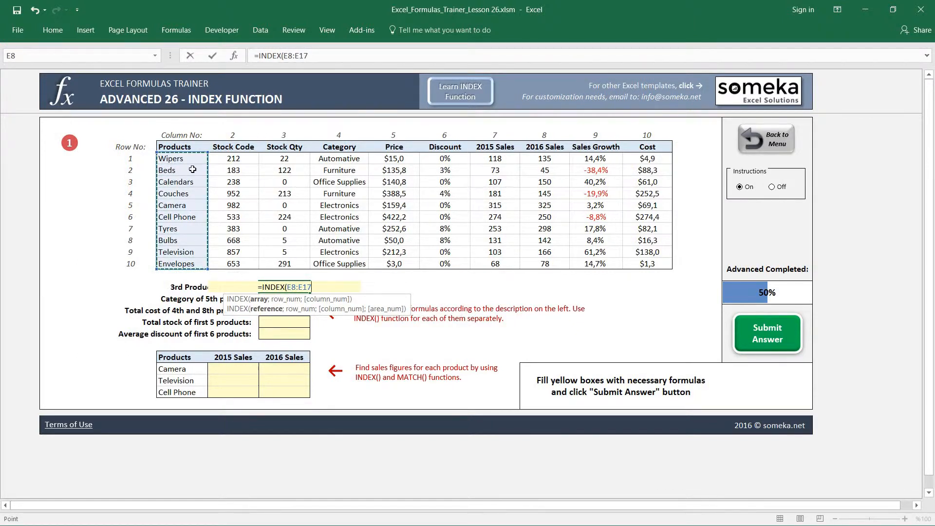
text(;)
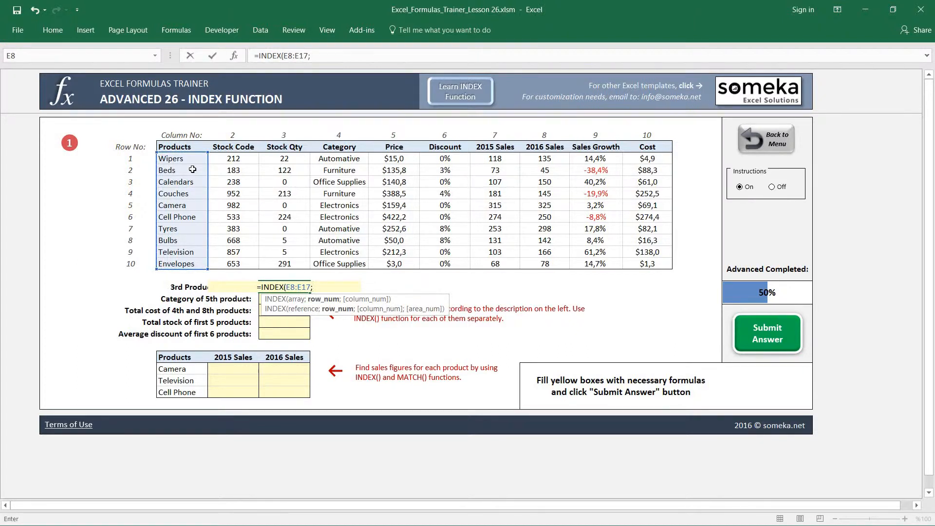
mouse_move(177, 200)
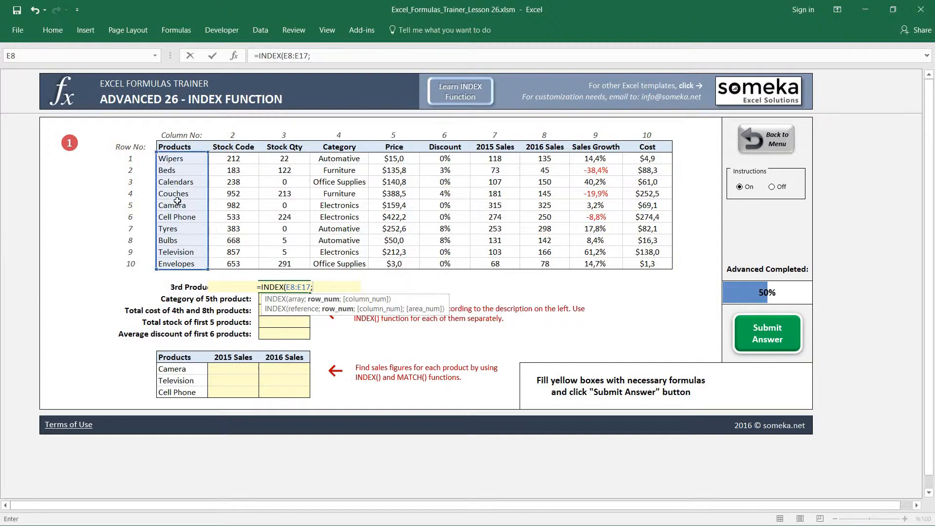
mouse_move(184, 287)
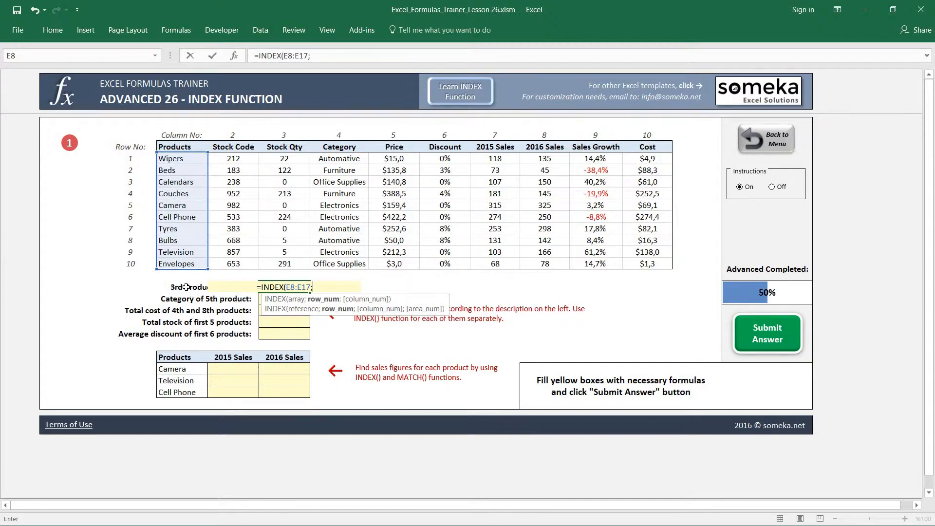
mouse_move(116, 220)
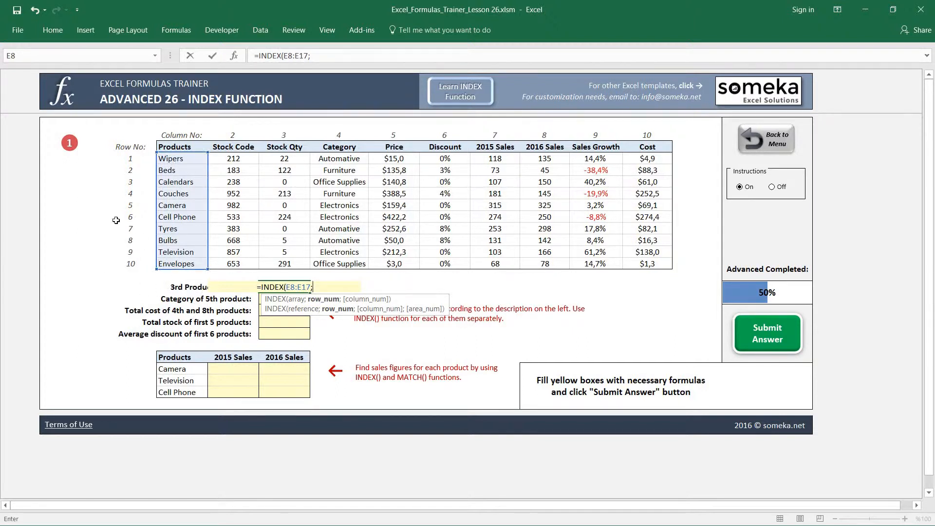
mouse_move(189, 180)
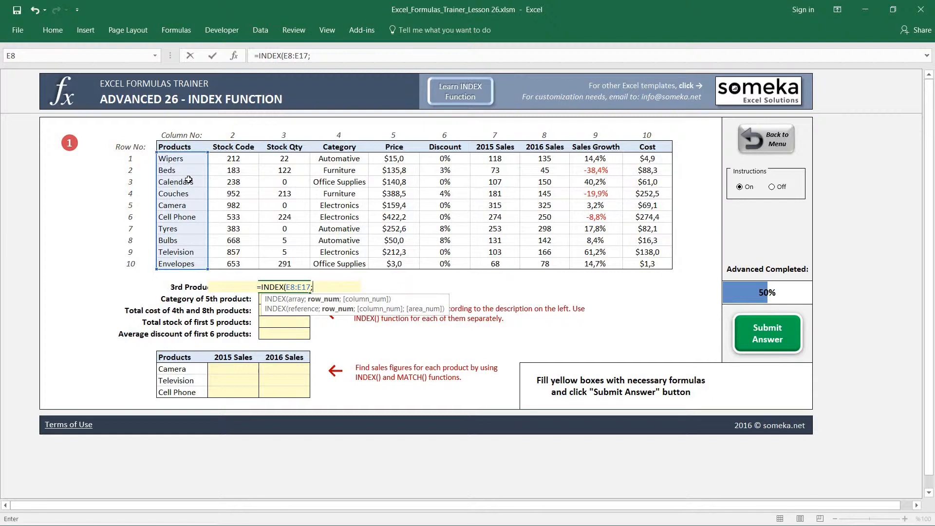
text(3)
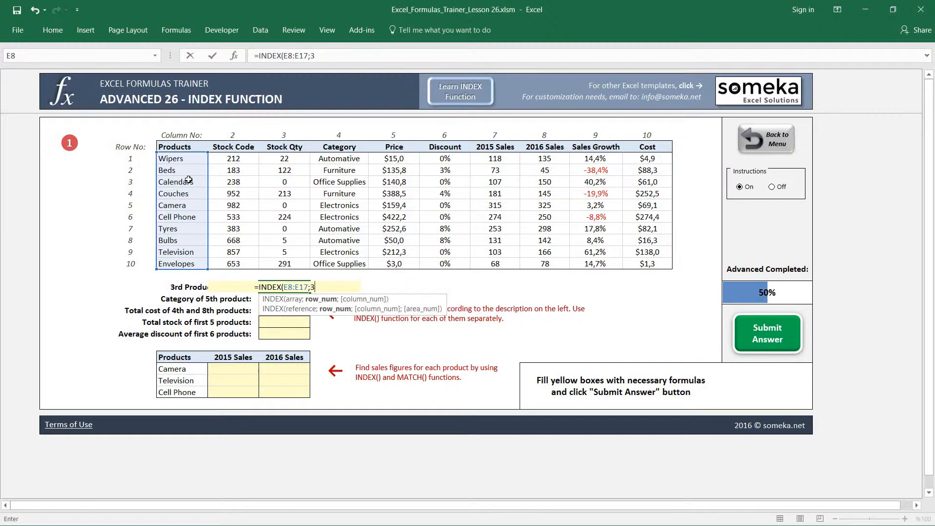
text(;)
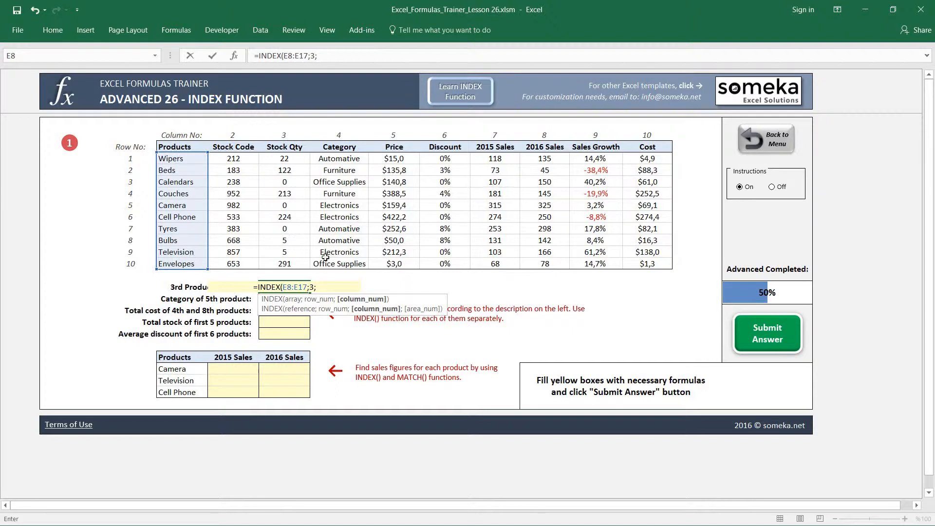
mouse_move(187, 158)
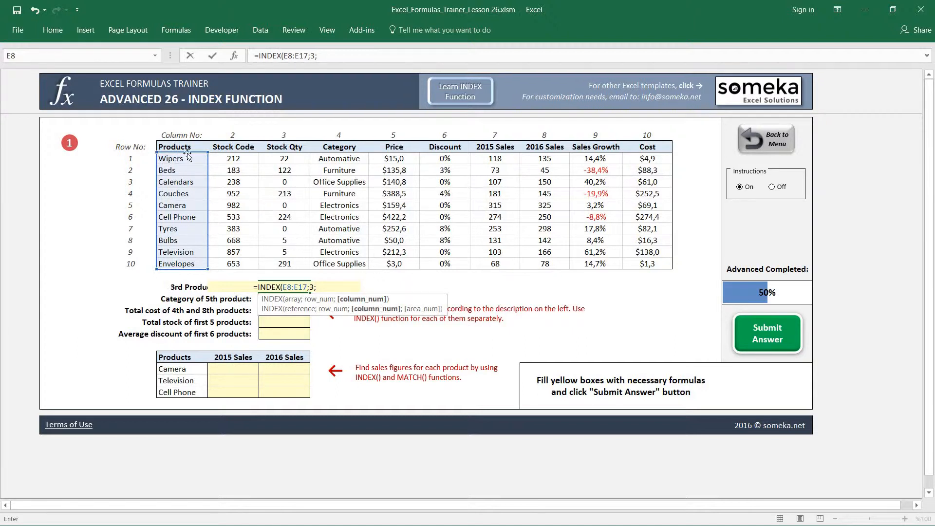
mouse_move(183, 181)
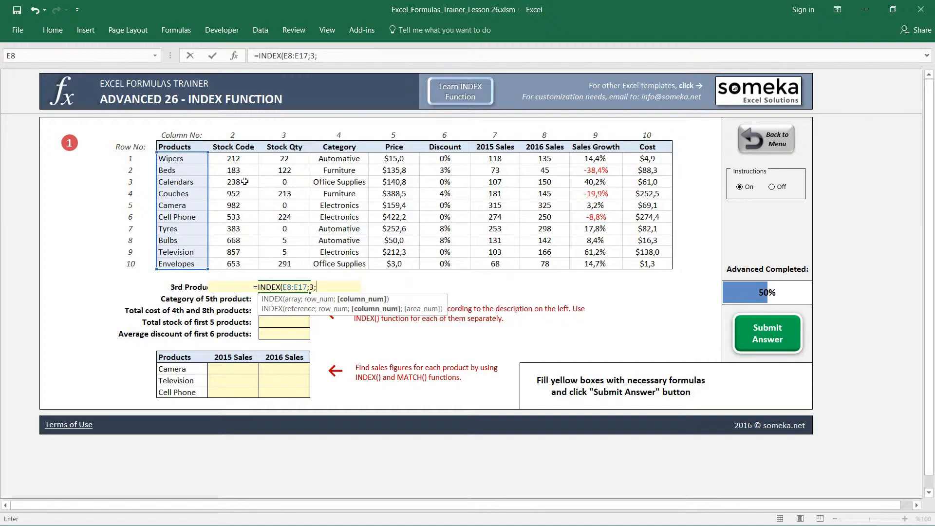
mouse_move(312, 181)
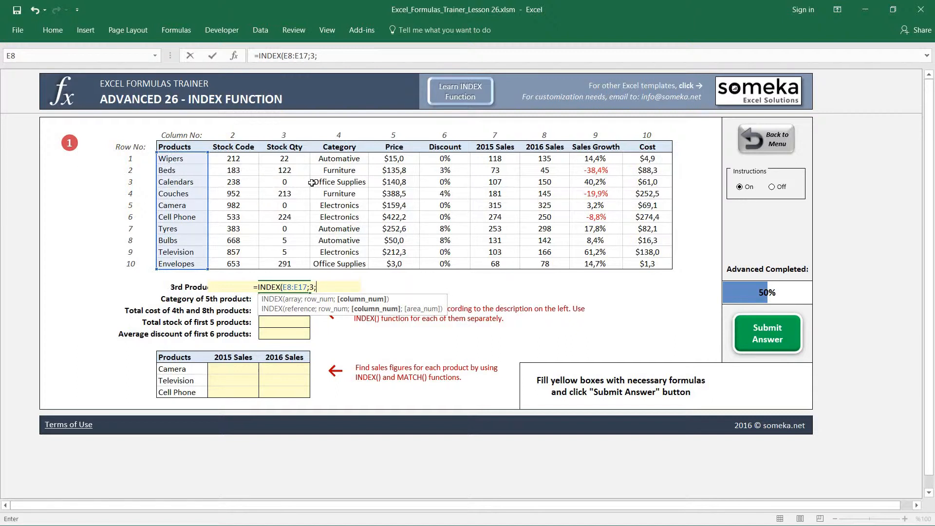
key(Backspace)
text())
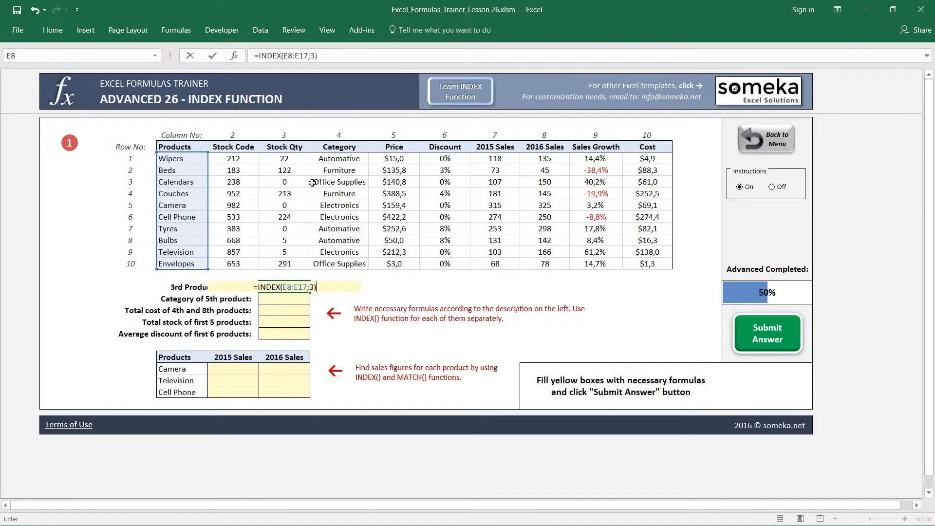
key(Enter)
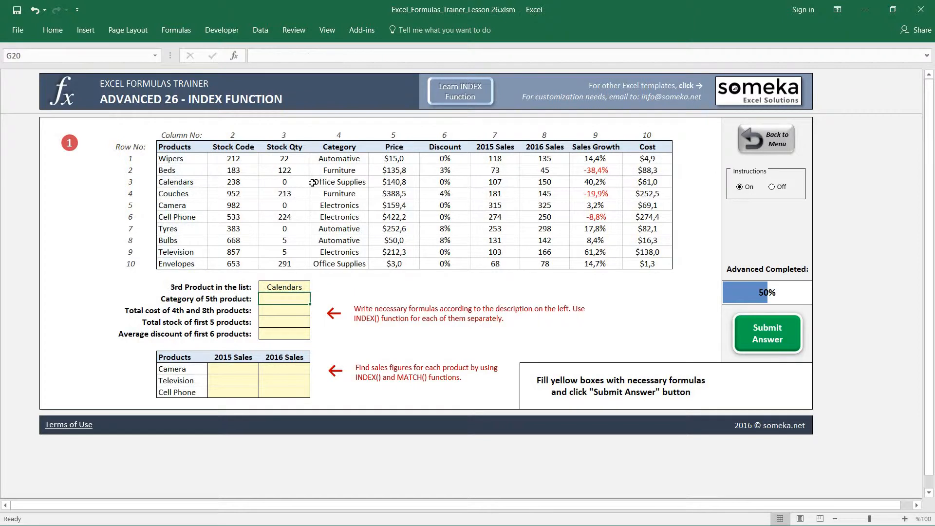
- Enter =INDEX(H8:H17;5) in G20, showing Electronics as the 5th product's category
click(284, 298)
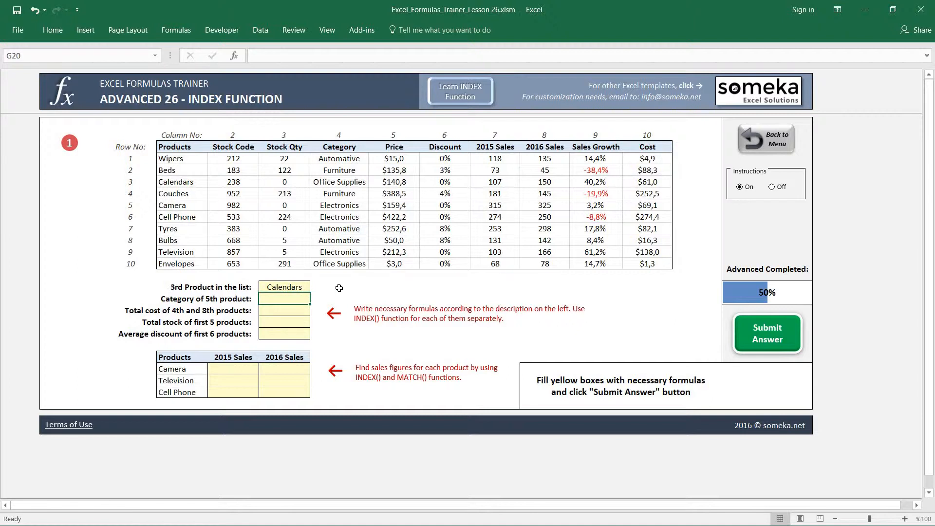
text(=)
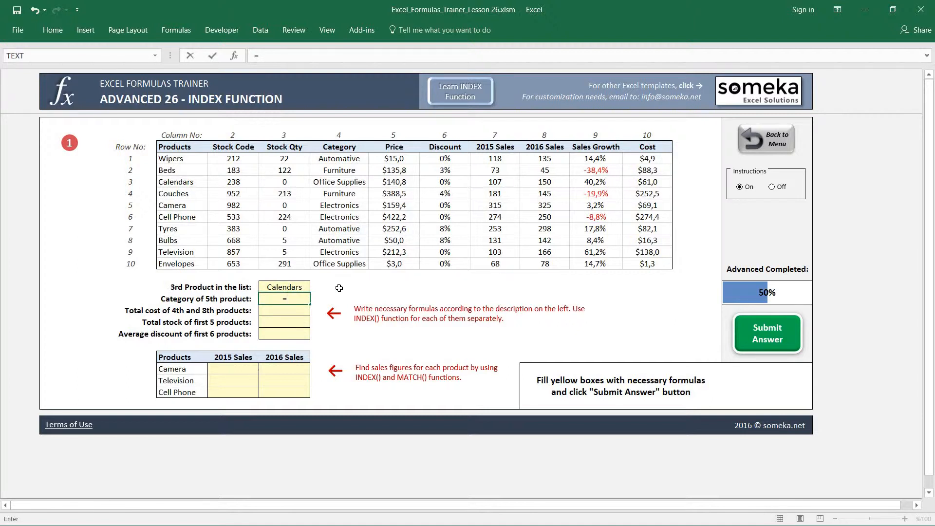
mouse_move(338, 280)
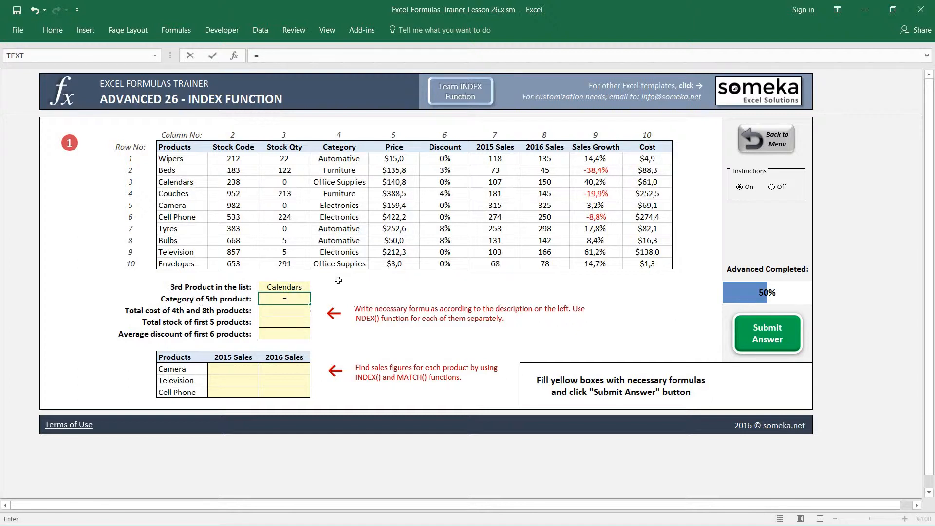
mouse_move(356, 240)
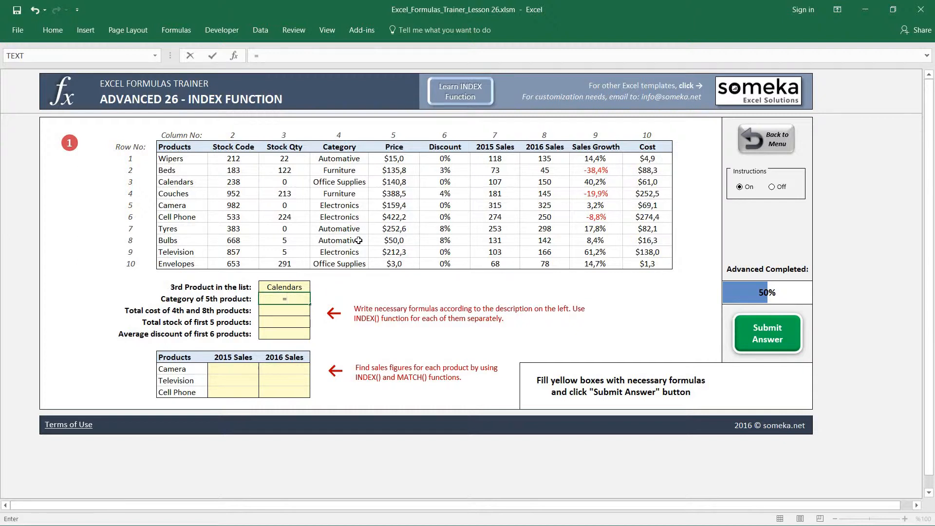
text(=INDEX()
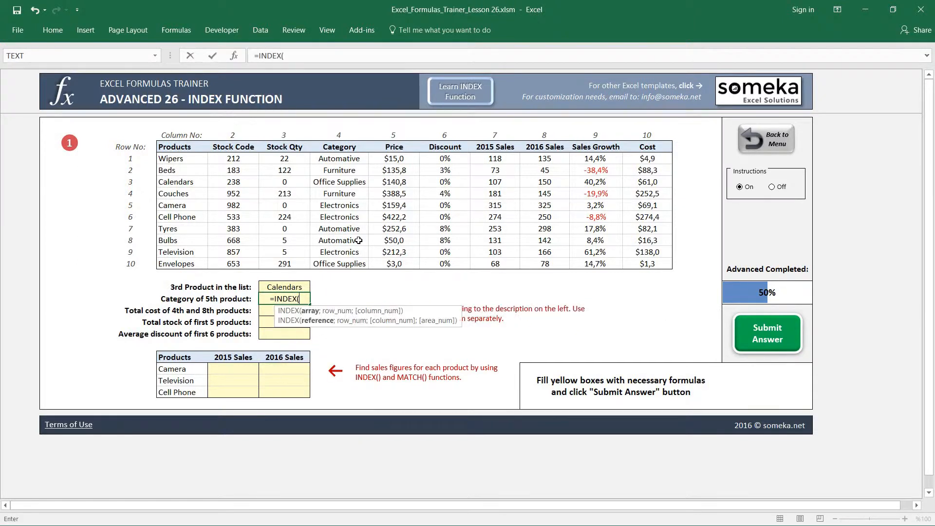
click(338, 158)
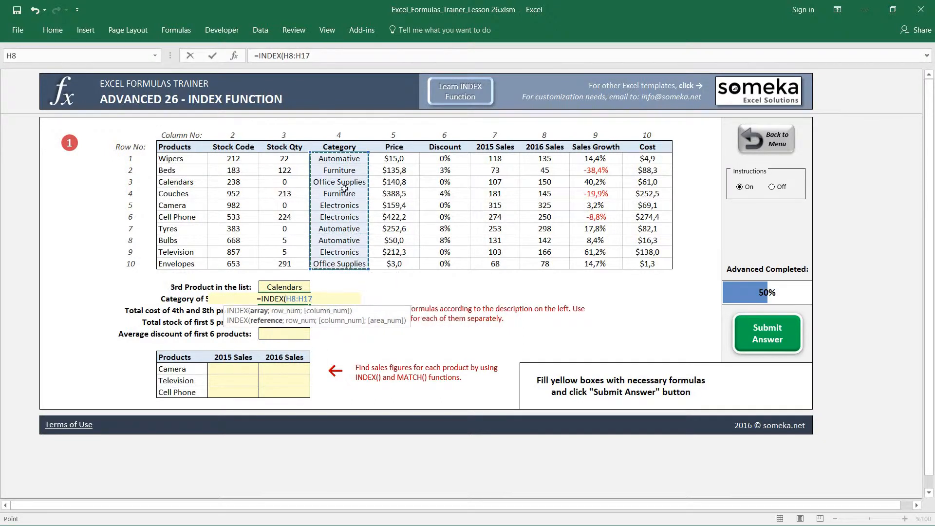
text(;5)
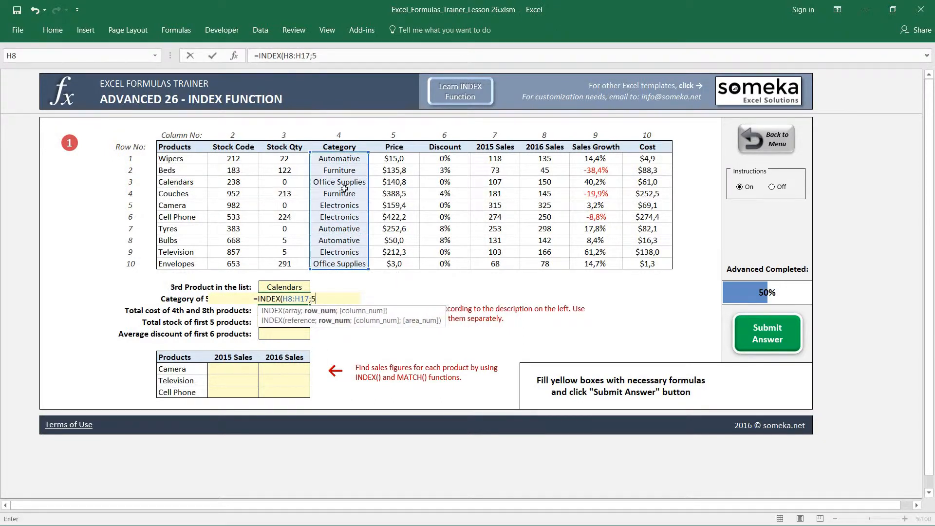
key(Enter)
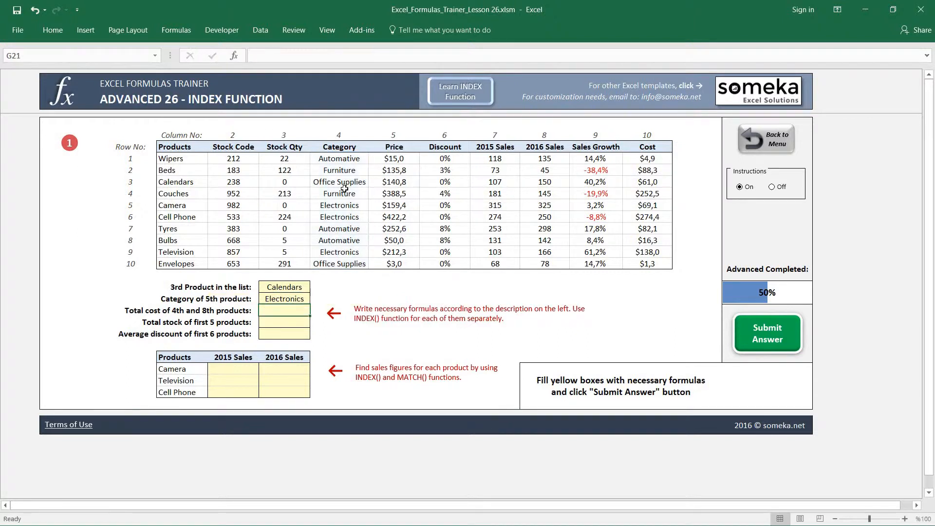
click(284, 310)
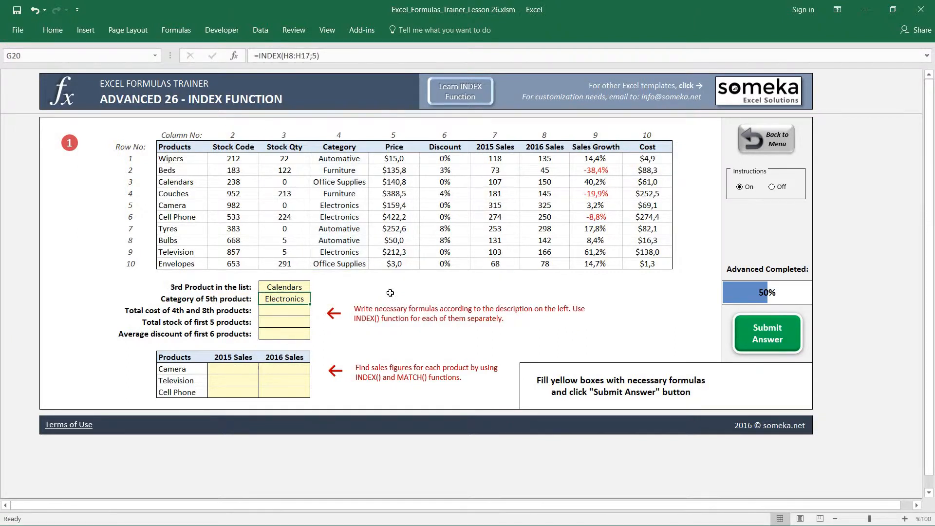
click(284, 311)
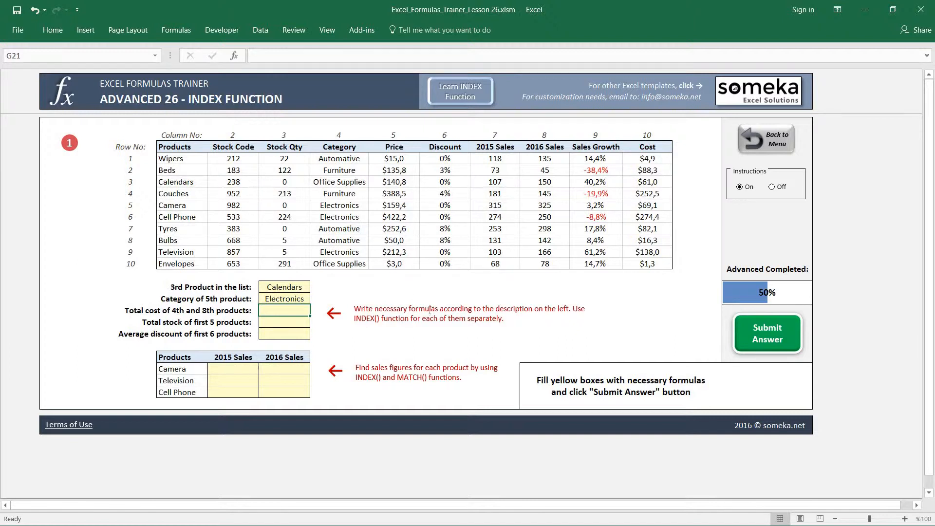
- Type =INDEX(N8:N17;4)+INDEX(N8:N17;8) in G21 to add the 4th and 8th costs
text(=)
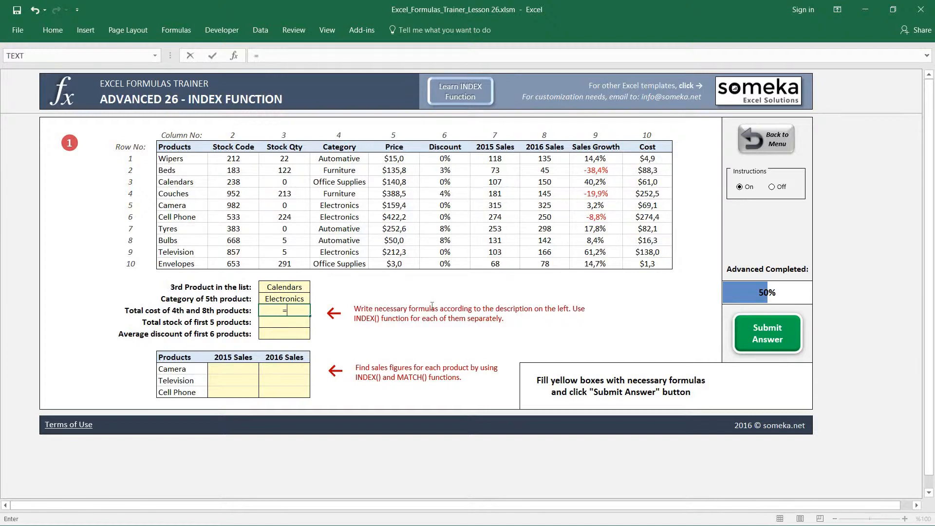
text(=INDEX(N8:N17)
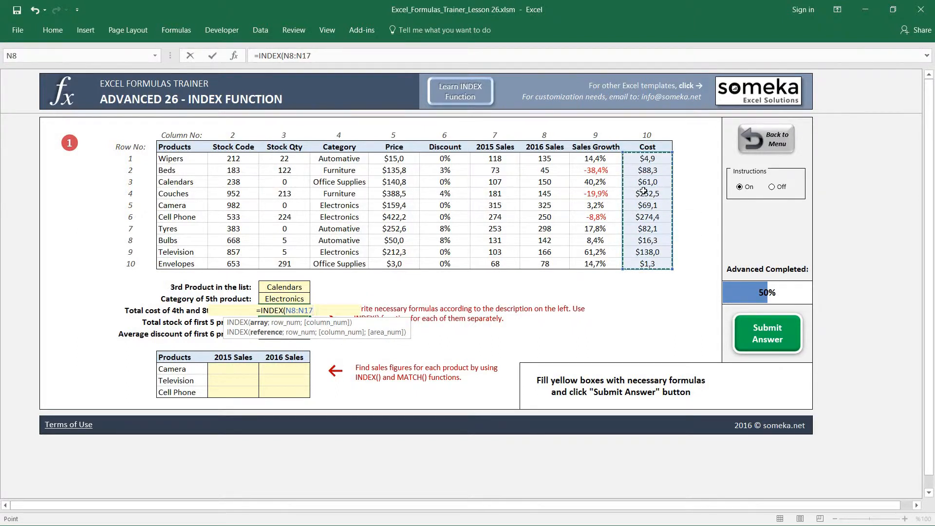
text(;4)
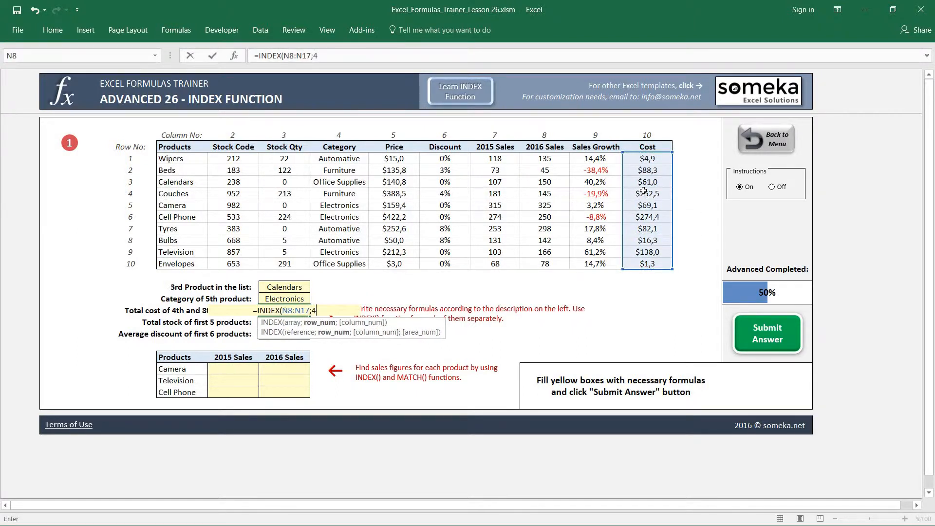
text(+)
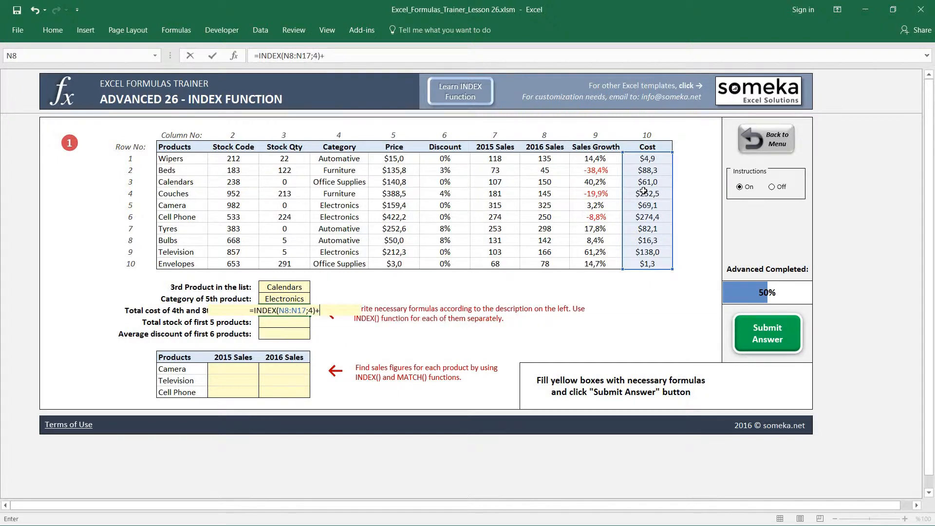
text(INDEX()
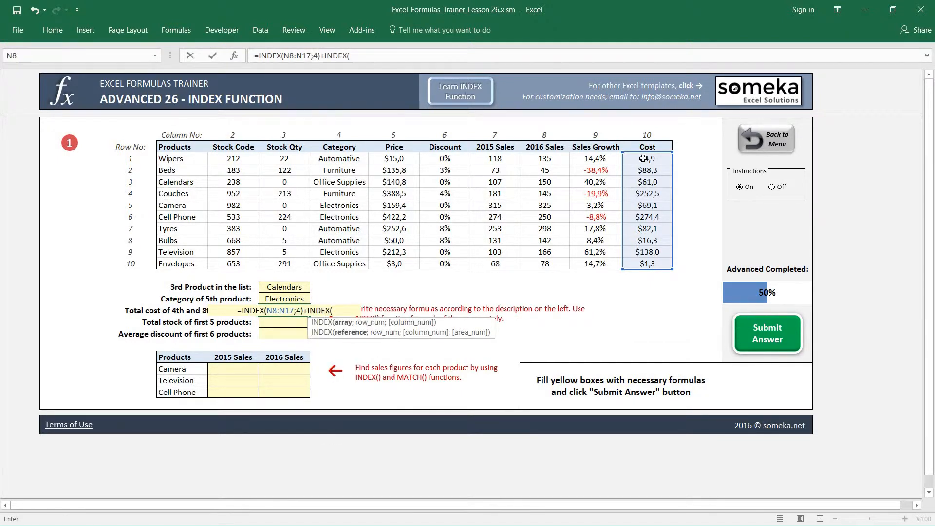
drag(645, 158, 645, 263)
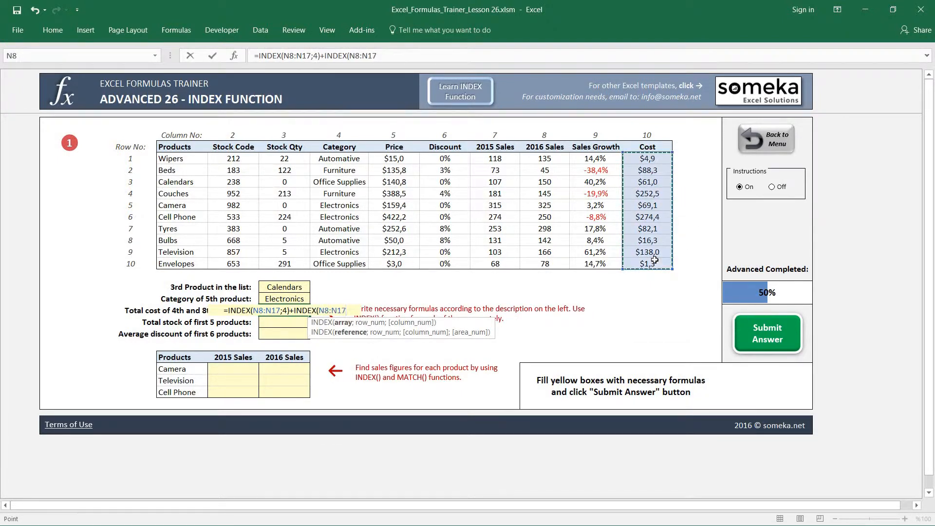
text(;)
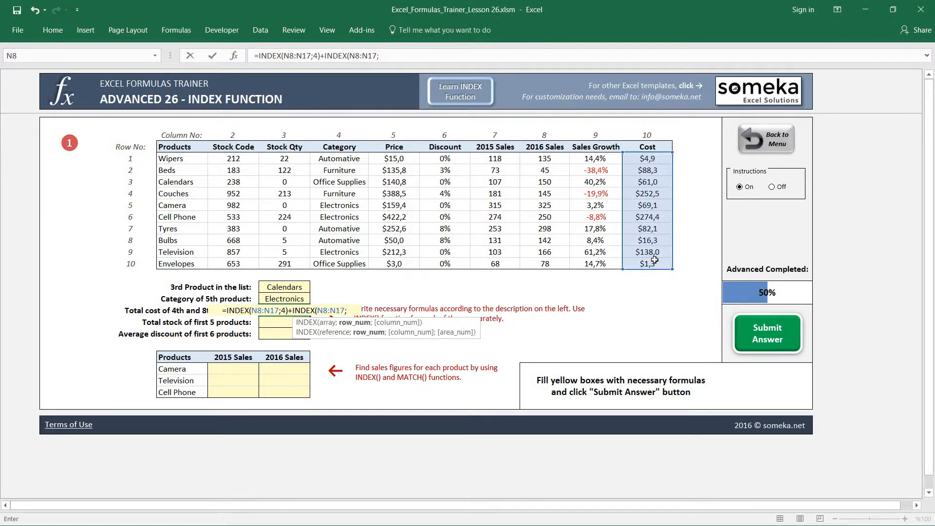
text(8))
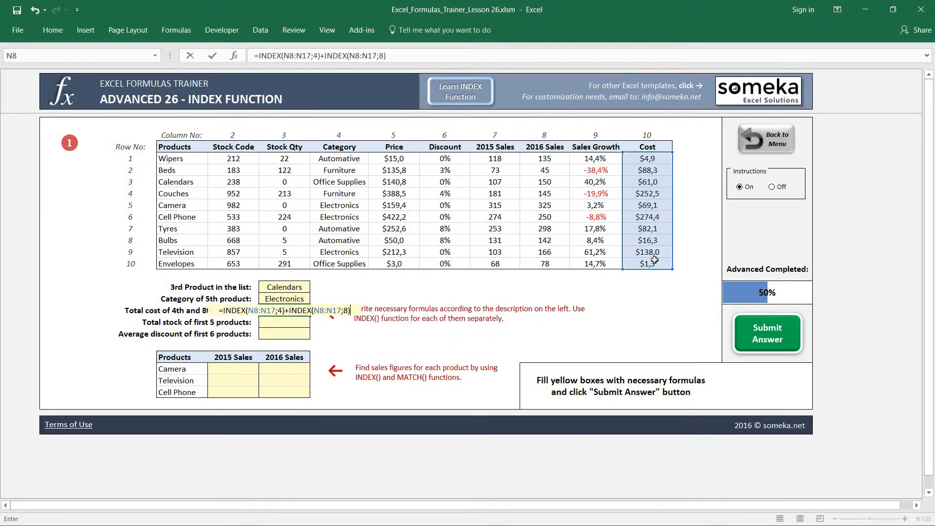
key(Enter)
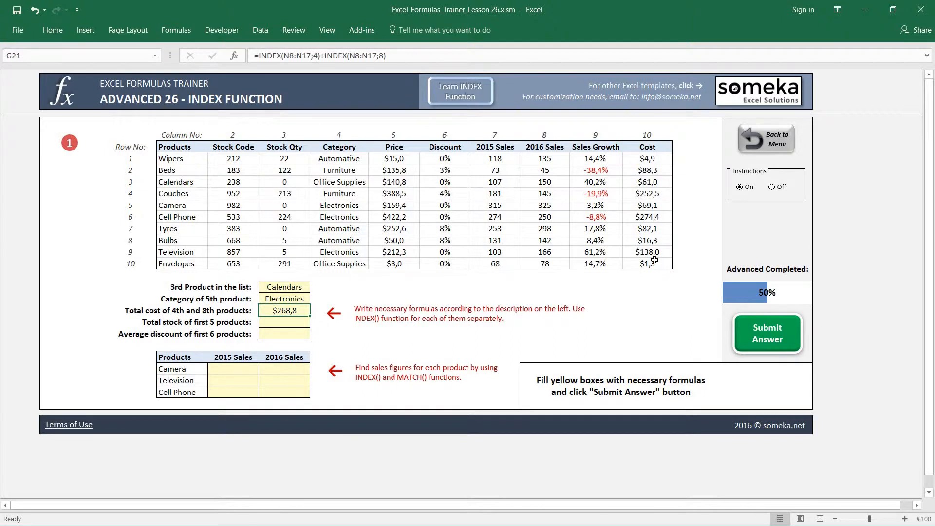
mouse_move(387, 291)
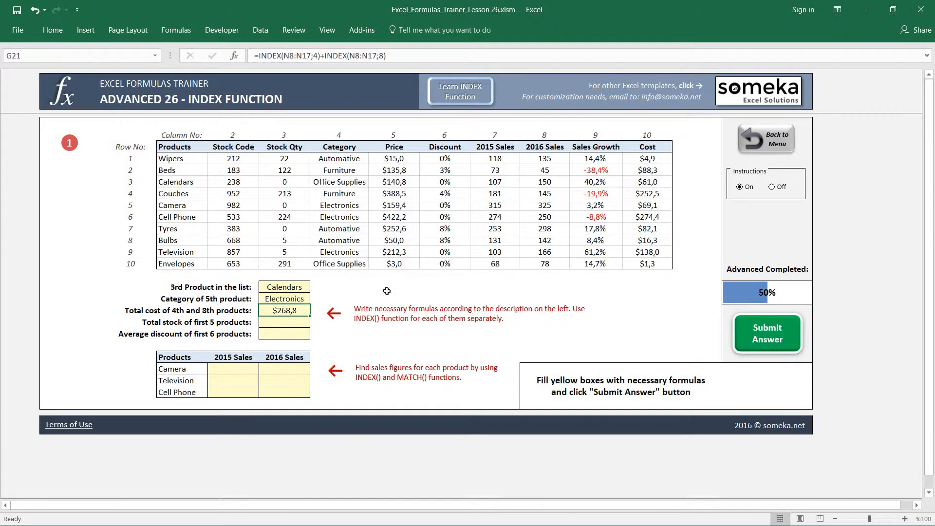
mouse_move(274, 325)
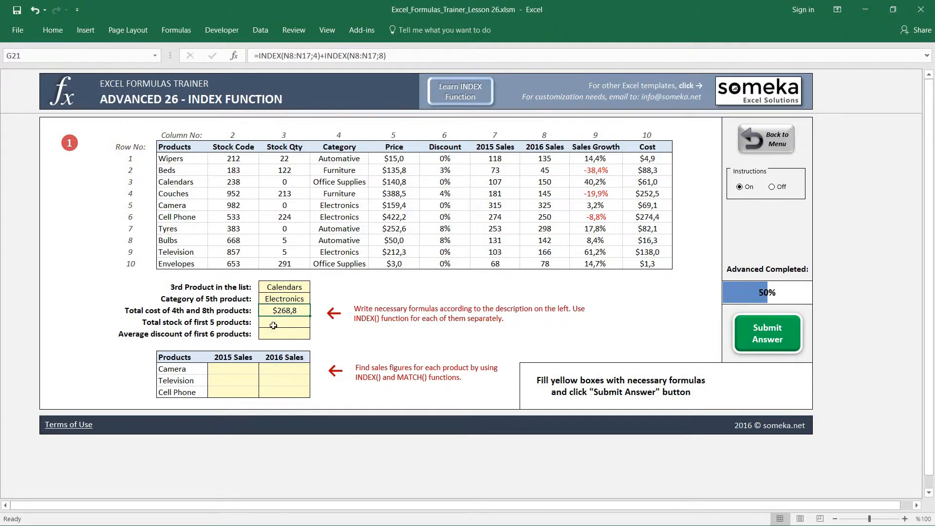
click(284, 321)
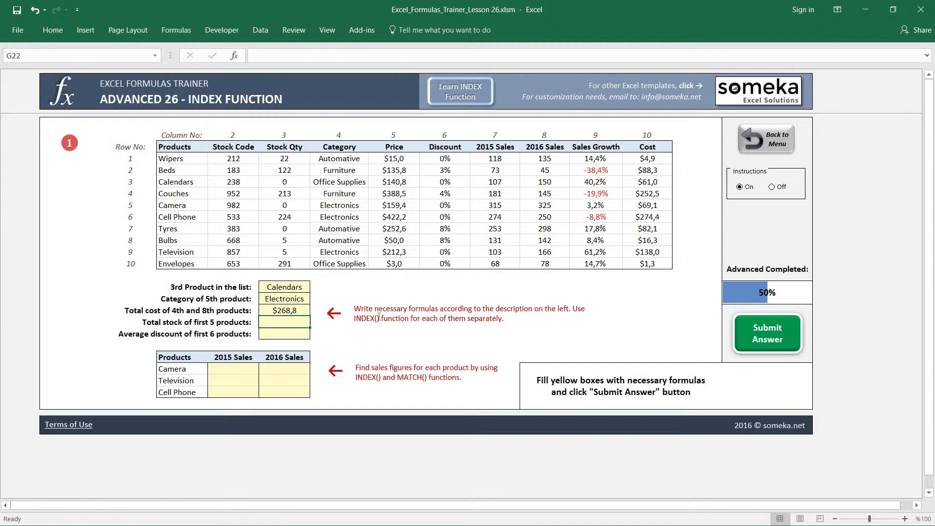
mouse_move(204, 339)
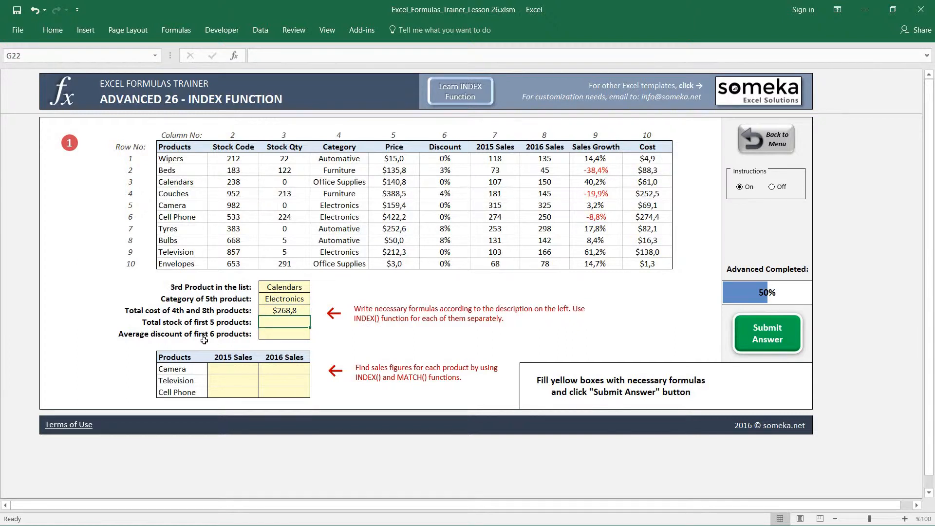
mouse_move(214, 321)
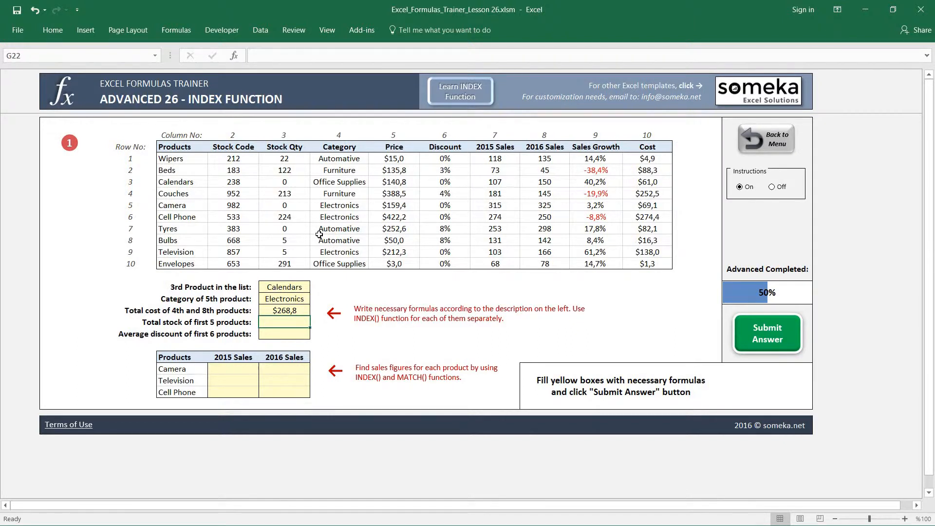
mouse_move(357, 245)
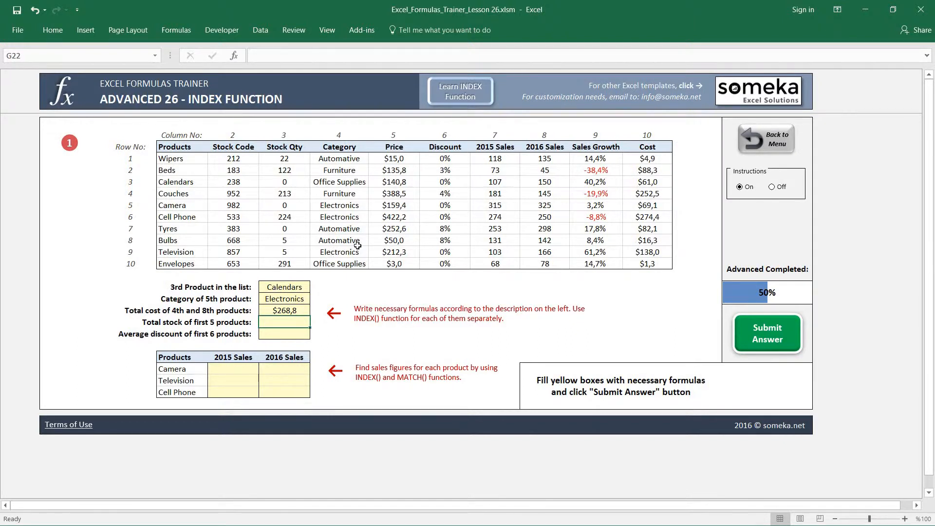
text(=INDEX)
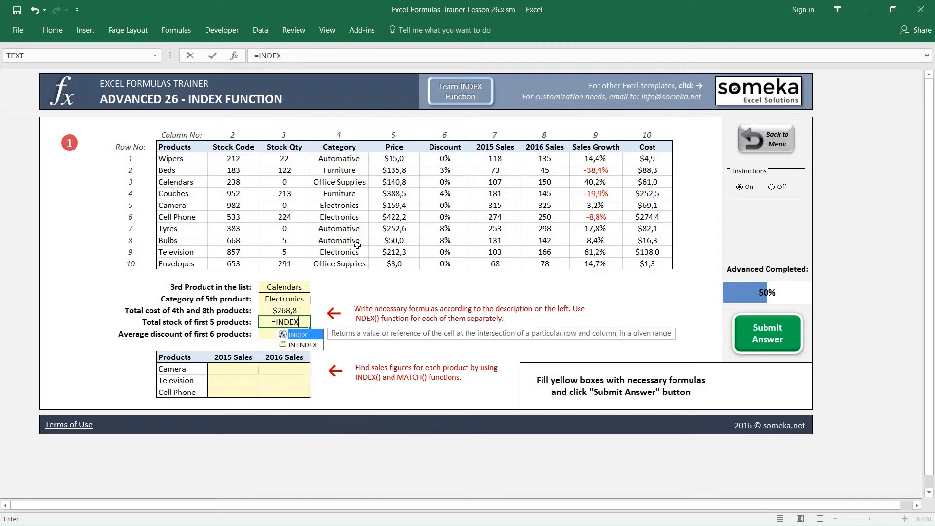
click(283, 158)
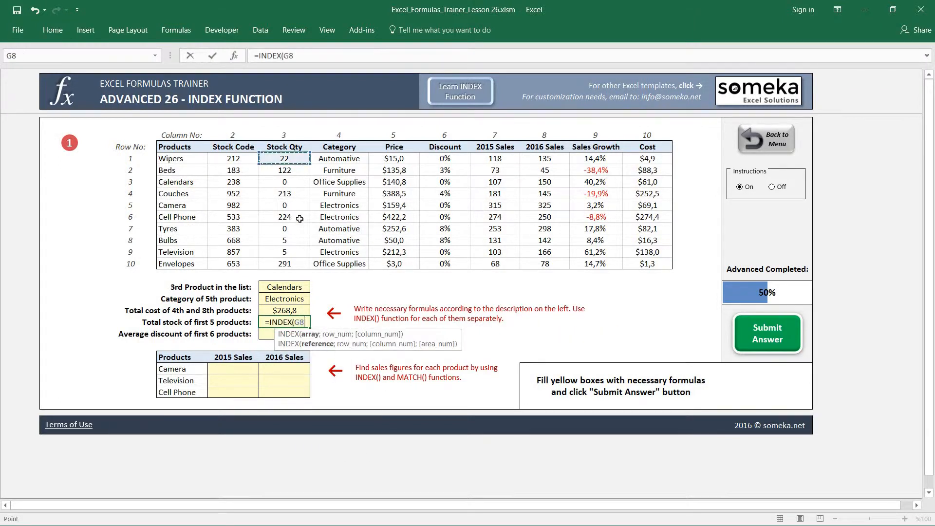
drag(284, 157, 284, 263)
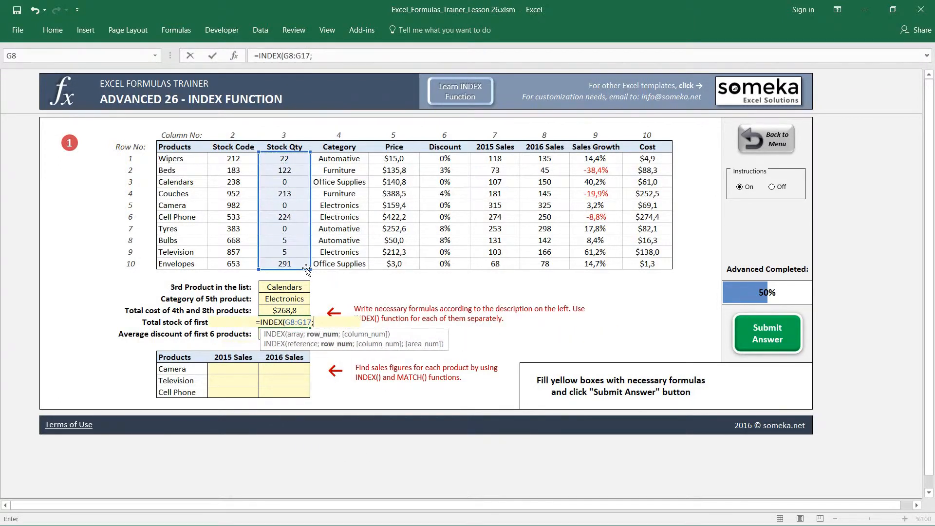
text(1)+)
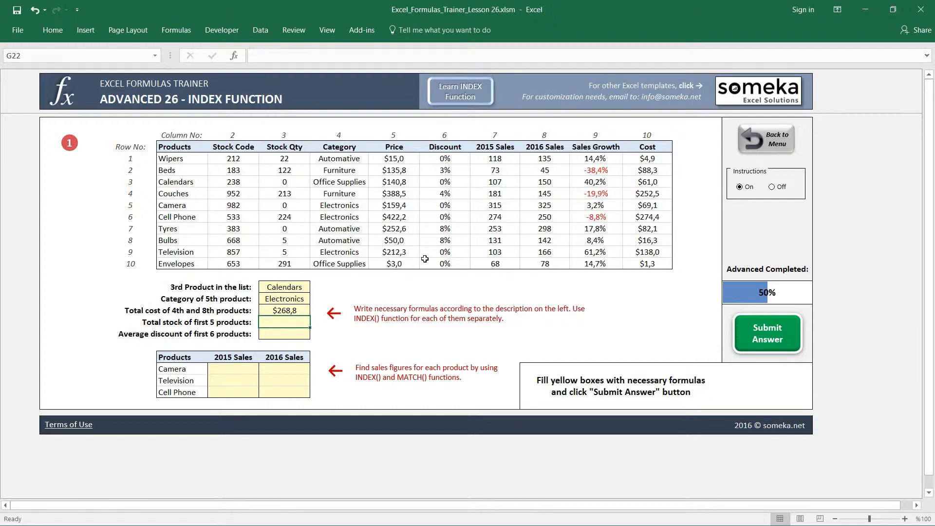
text(=)
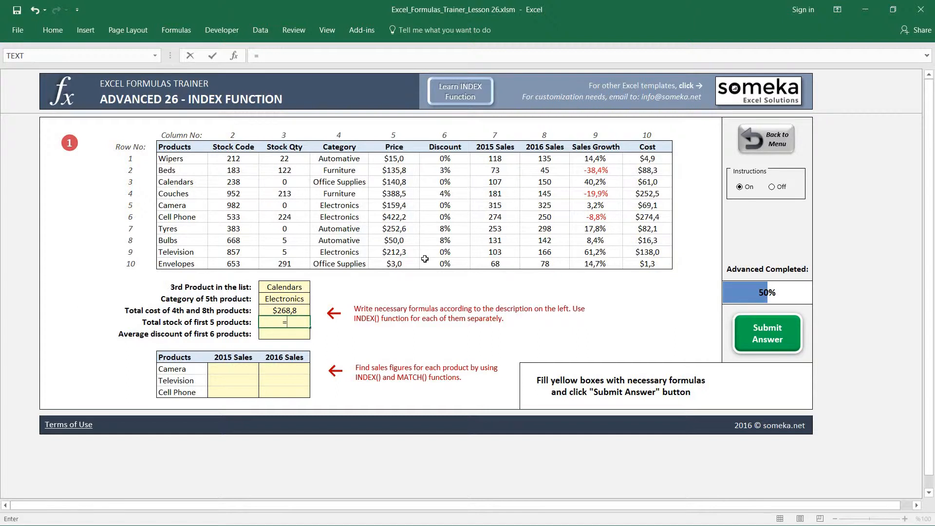
text(SUM(")
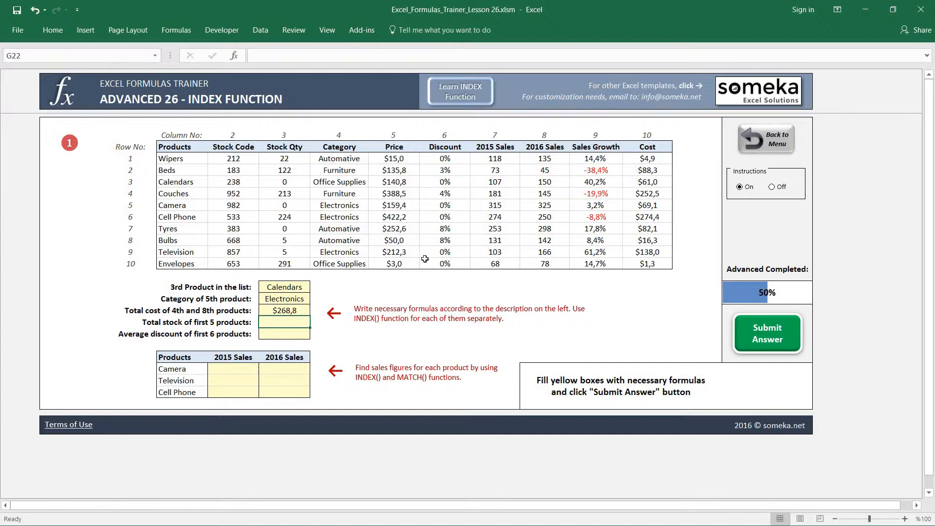
- Enter =SUM(G8:G12) as the first five products' total stock, giving 357
text(=SUM()
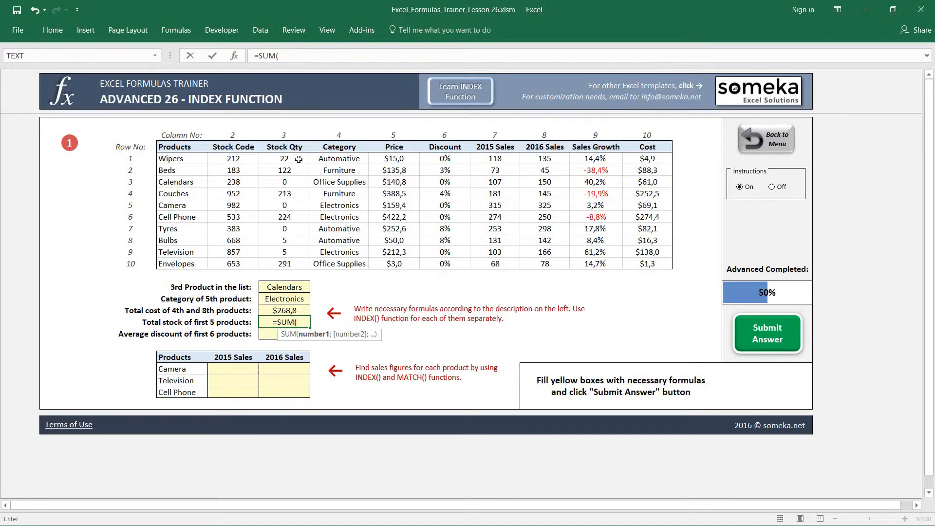
drag(284, 158, 284, 194)
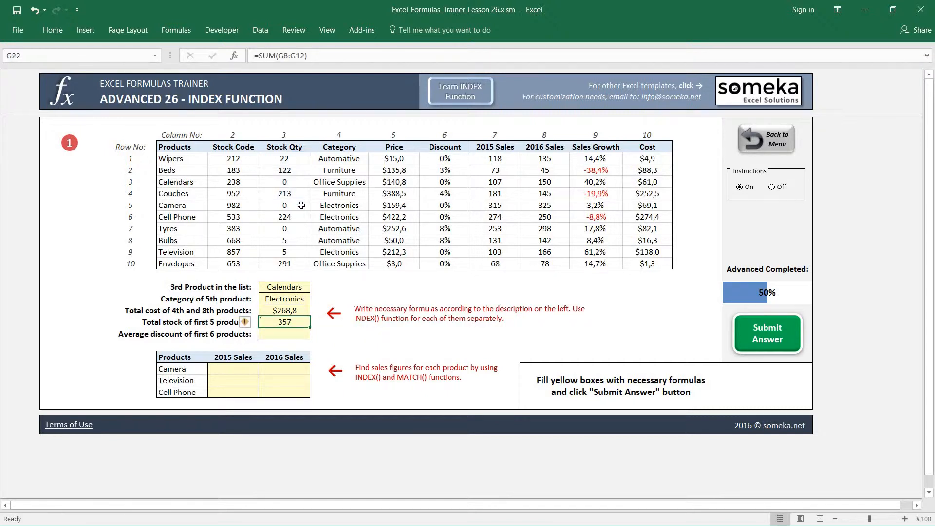
mouse_move(371, 231)
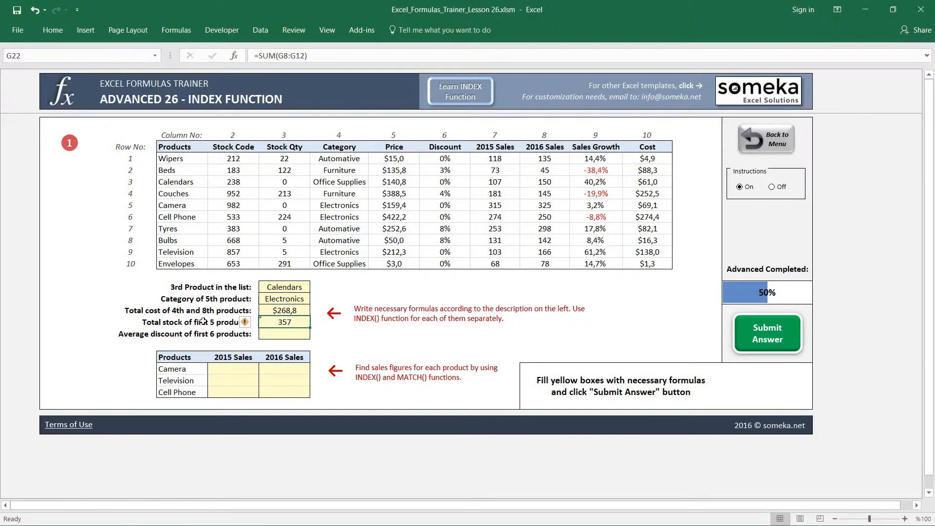
mouse_move(217, 321)
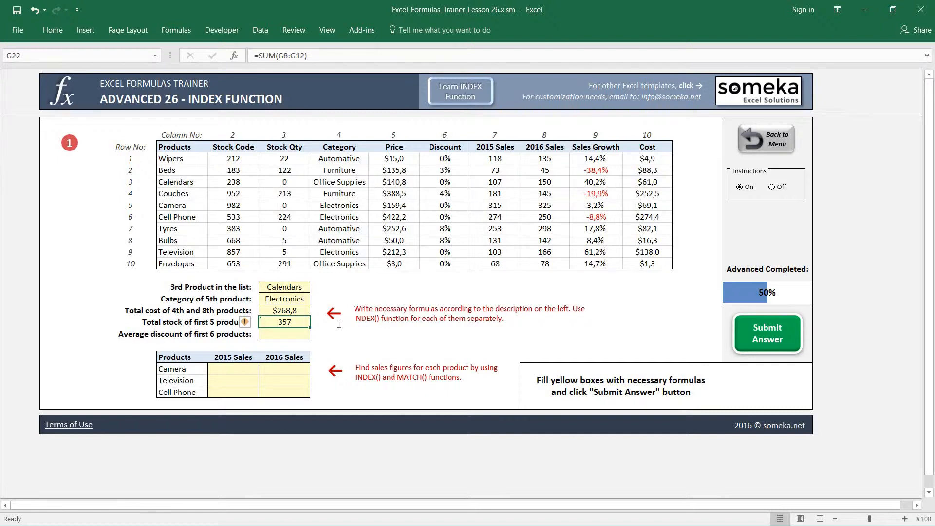
- Rewrite the total stock formula as =SUM(G8:INDEX(G8:G17;D12))
text(=SU)
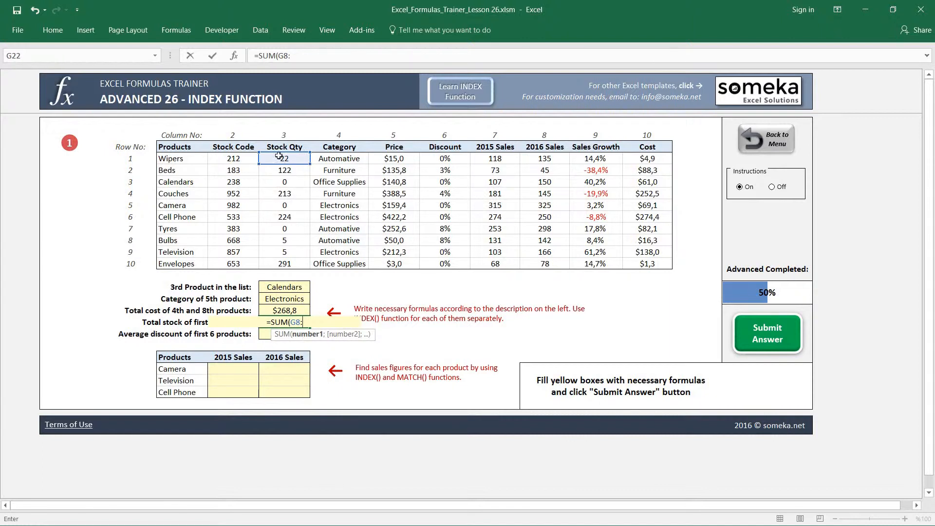
mouse_move(300, 202)
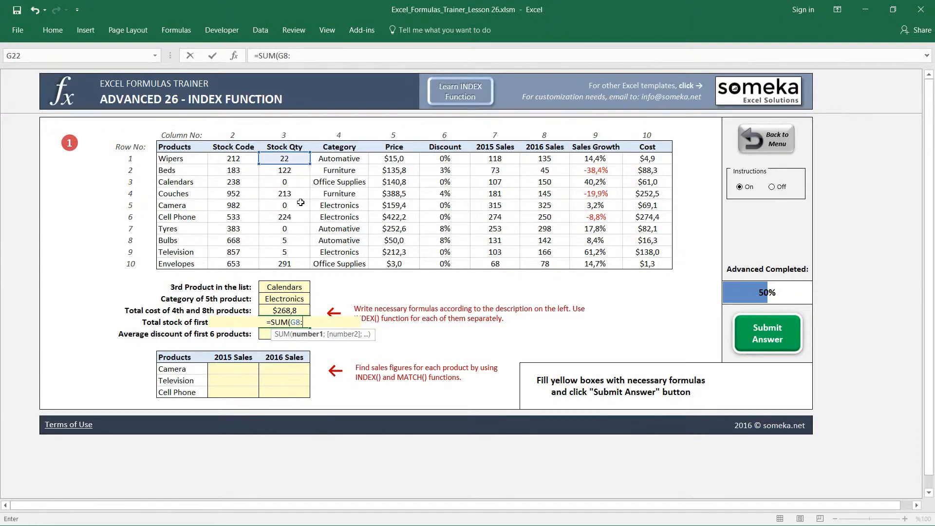
text(INDEX)
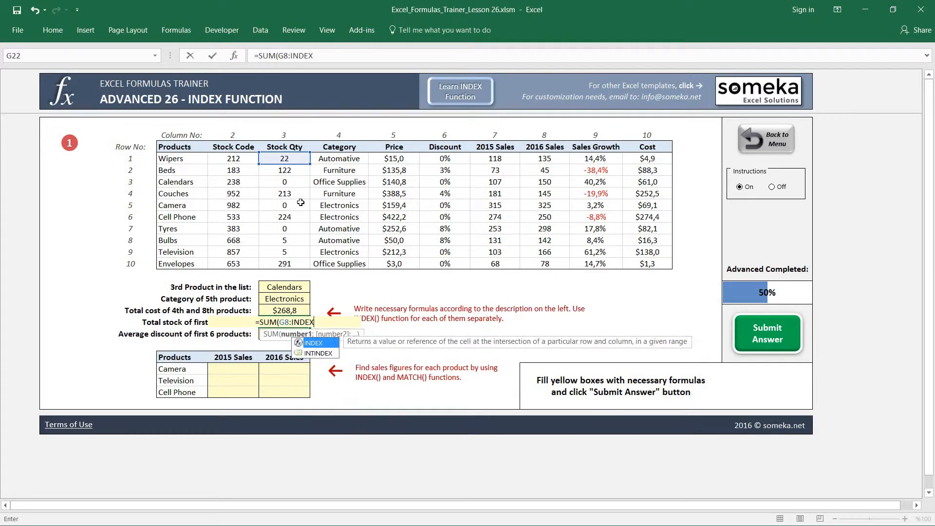
text((G8:G17)
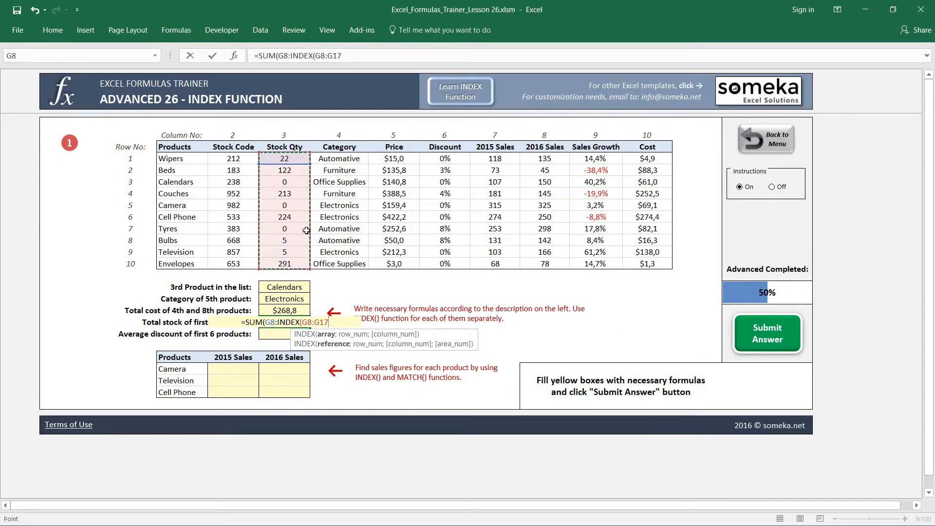
text(;)
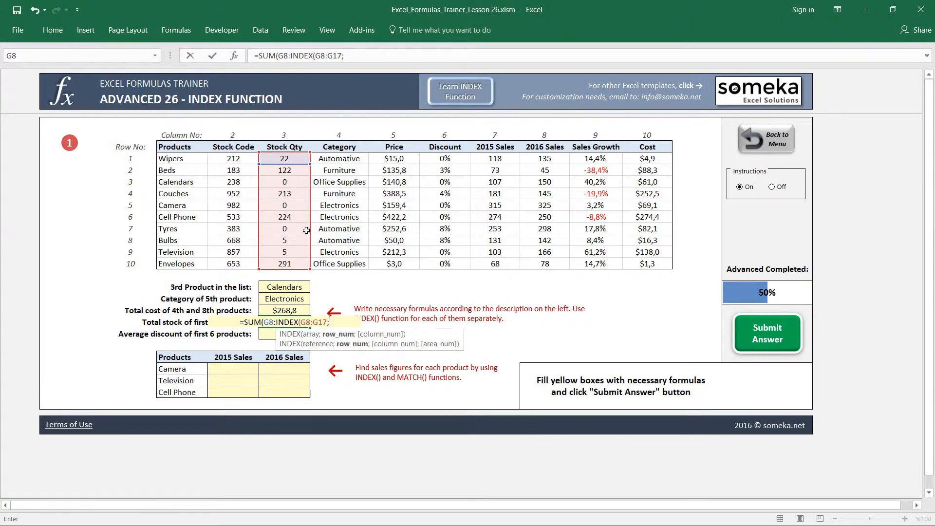
mouse_move(100, 323)
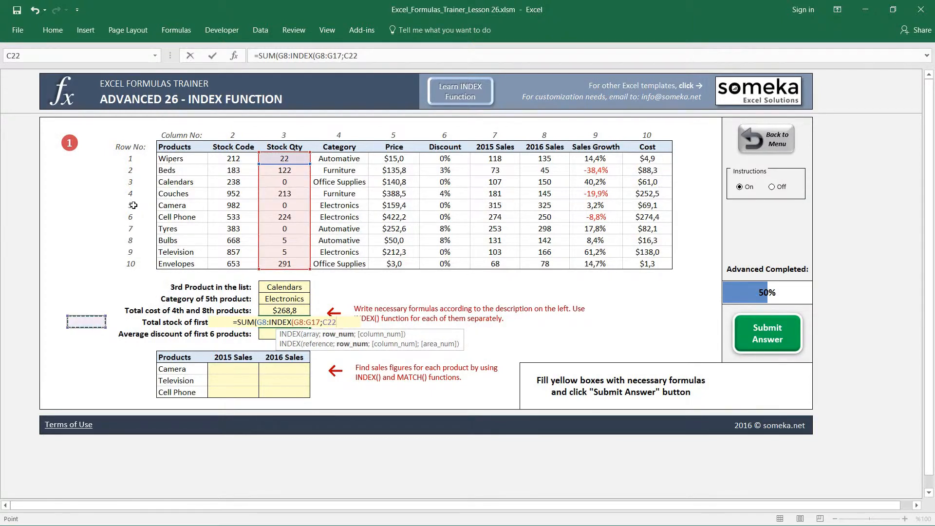
click(134, 204)
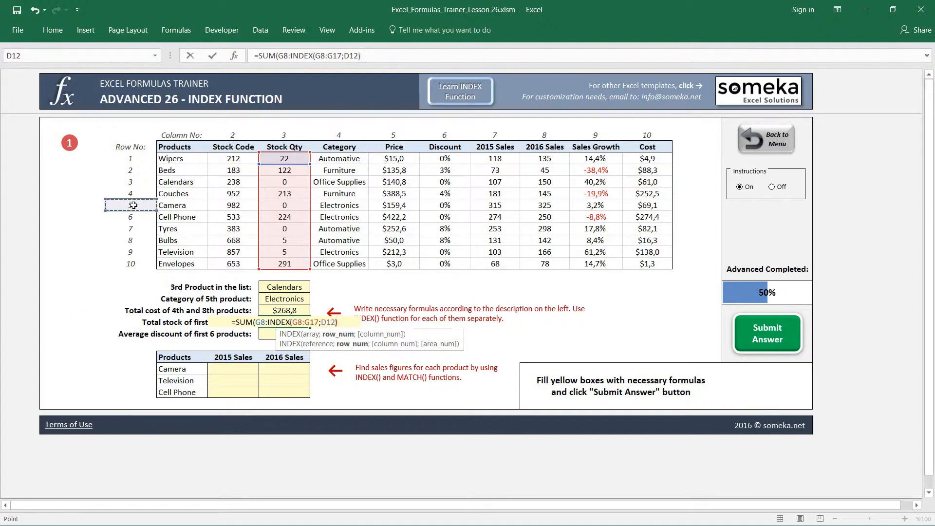
text())
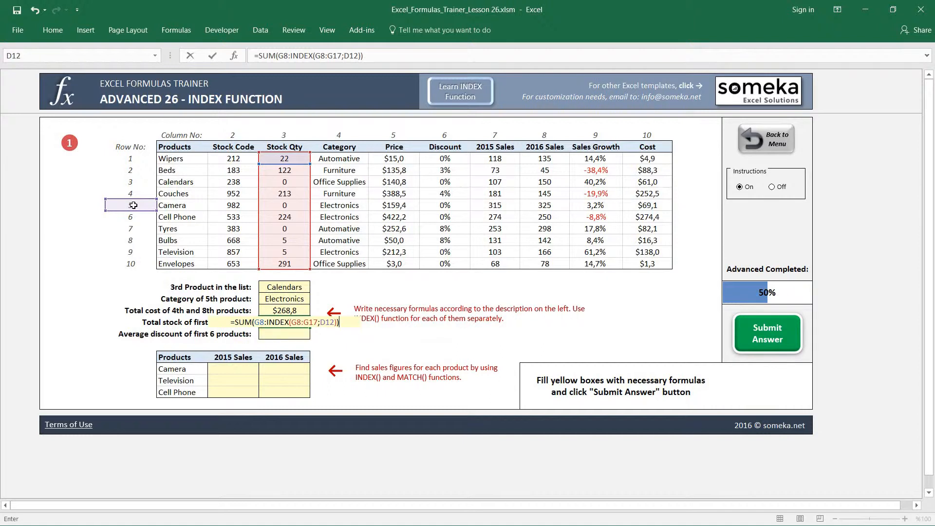
key(Enter)
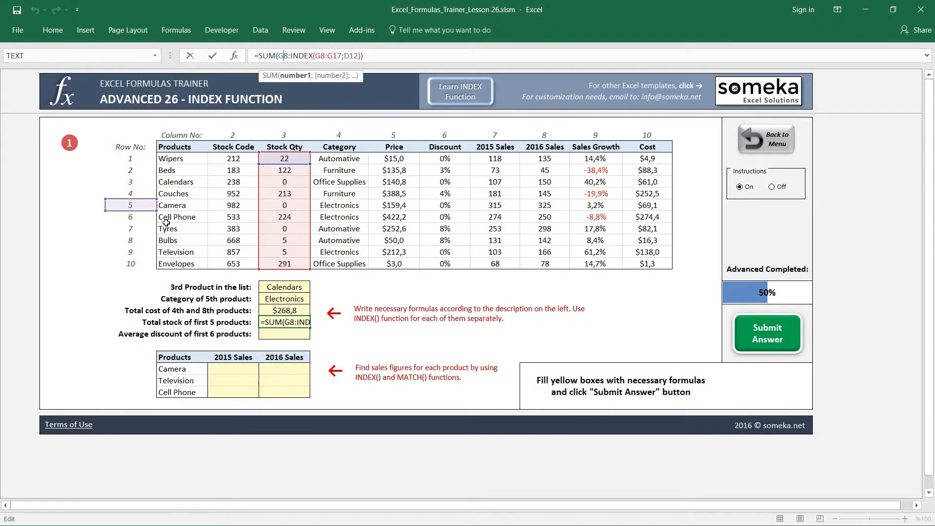
- Test D12 with 9 against the G8:G16 status-bar sum, then restore 5
key(Enter)
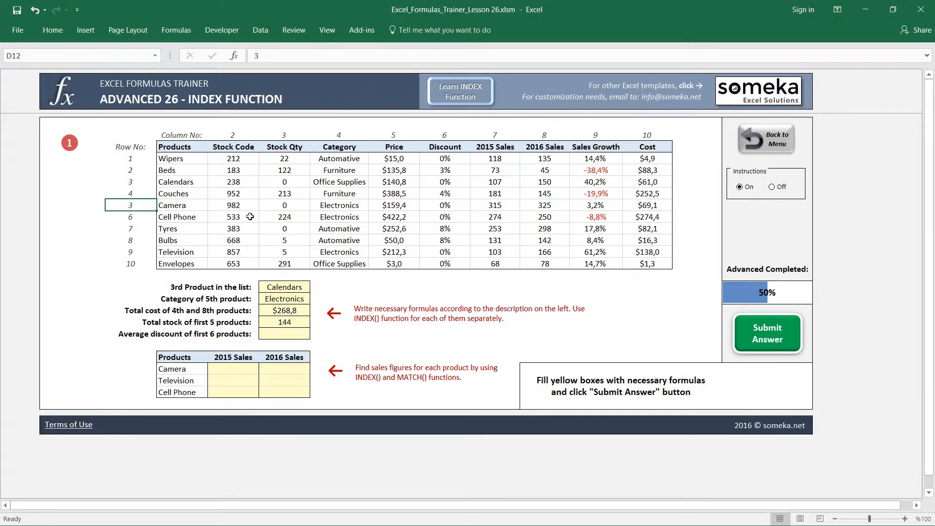
mouse_move(257, 272)
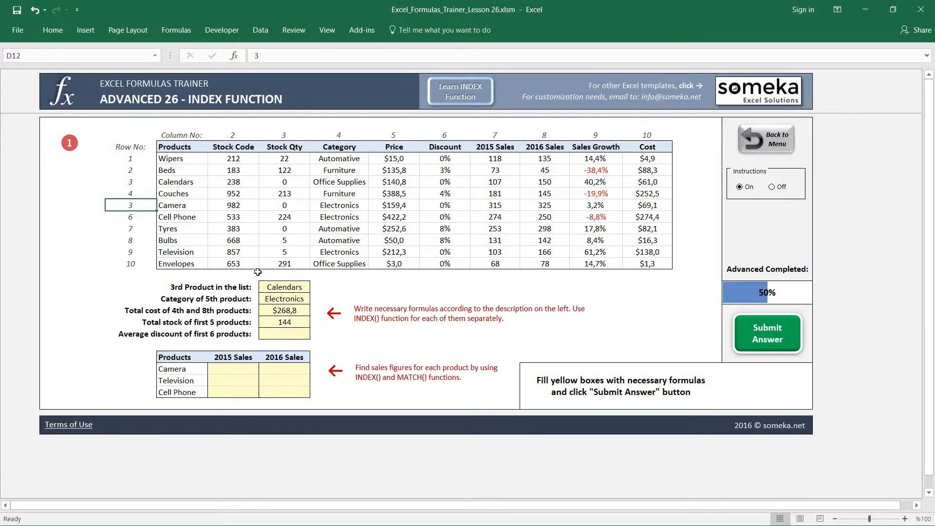
text(9)
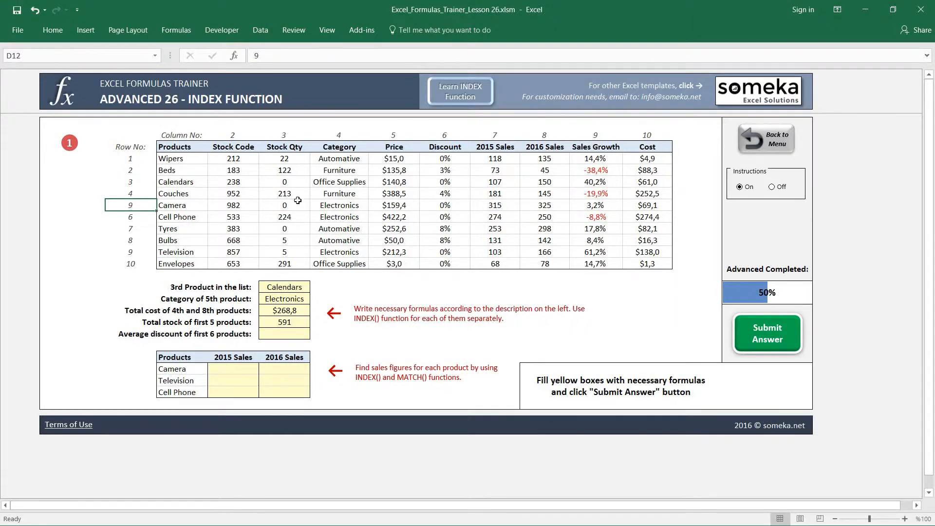
drag(284, 158, 284, 251)
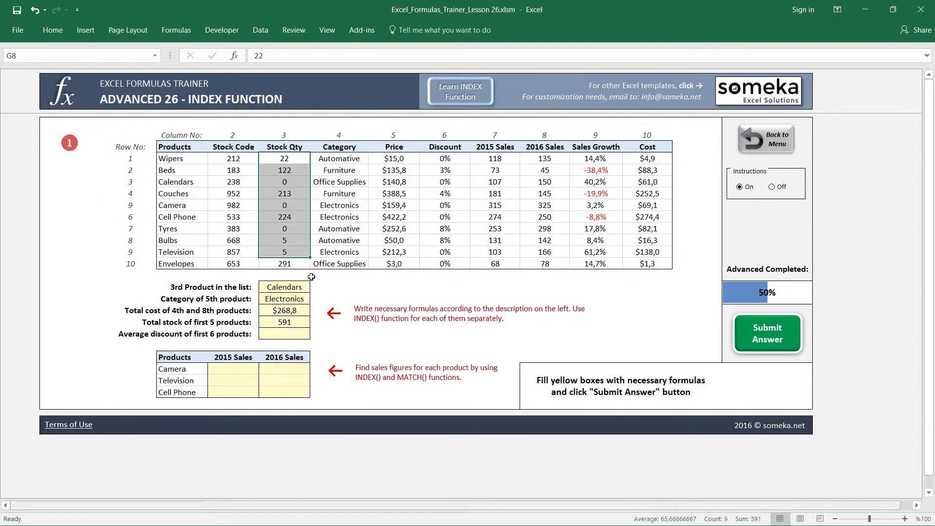
click(130, 205)
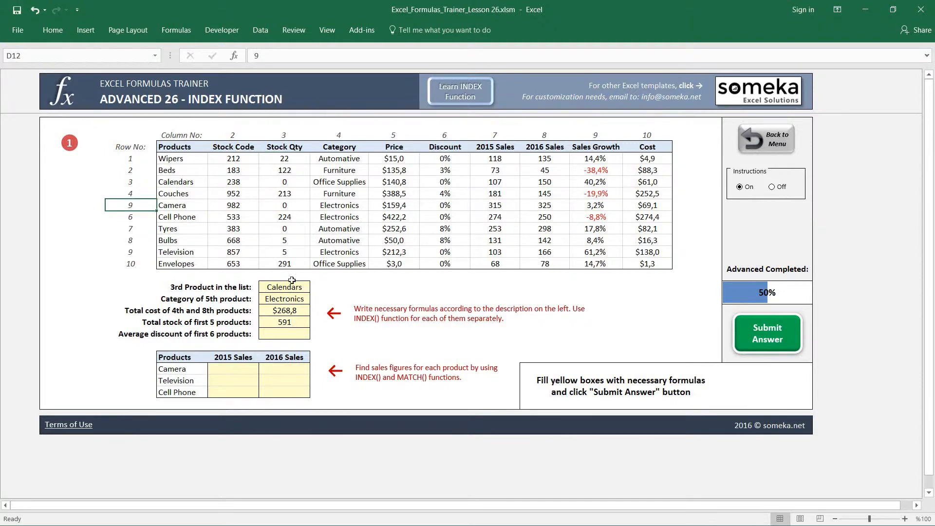
text(5)
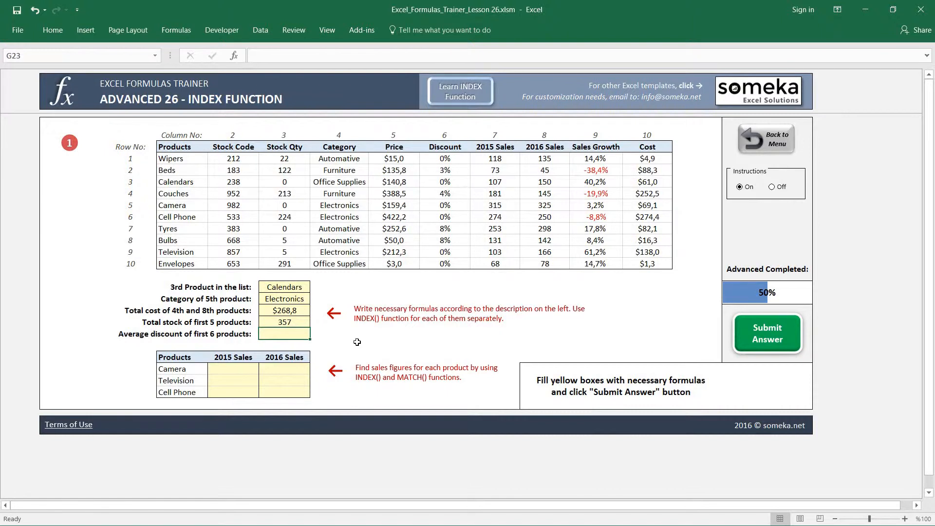
- Enter =AVERAGE(J8:INDEX(J8:J17;6)) for the first six products' average discount, 1,2%
text(=AVERAGE()
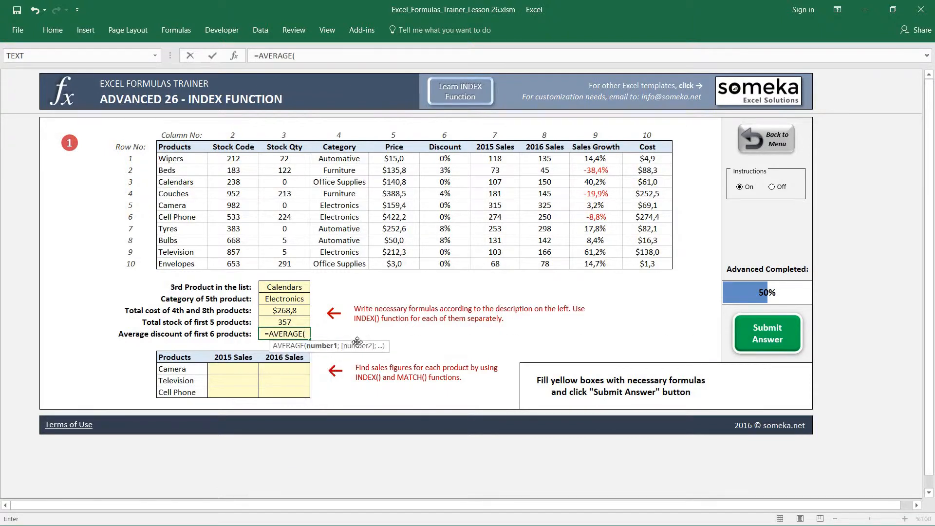
mouse_move(193, 335)
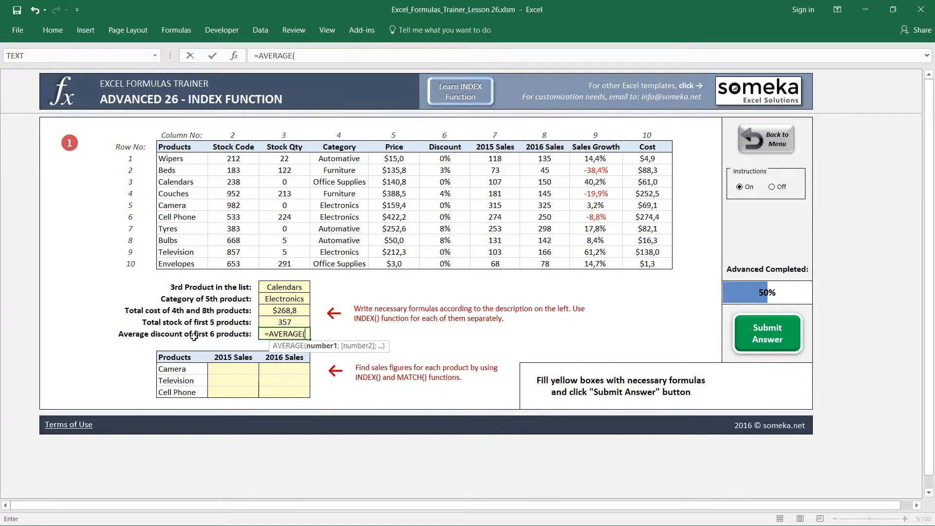
mouse_move(468, 189)
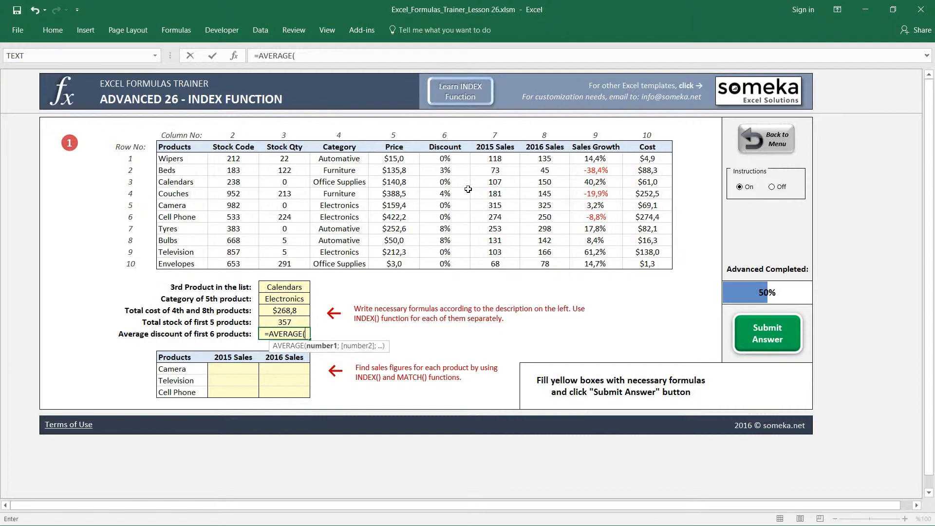
mouse_move(451, 158)
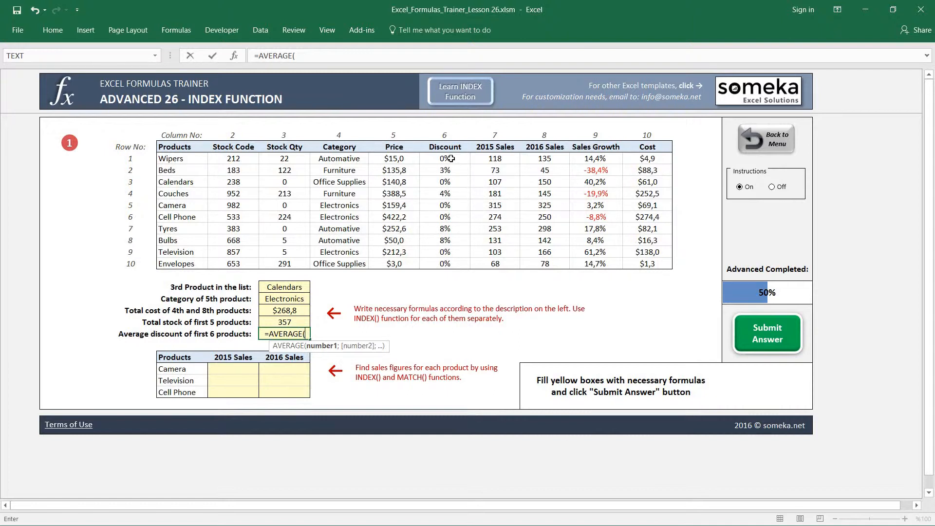
click(445, 159)
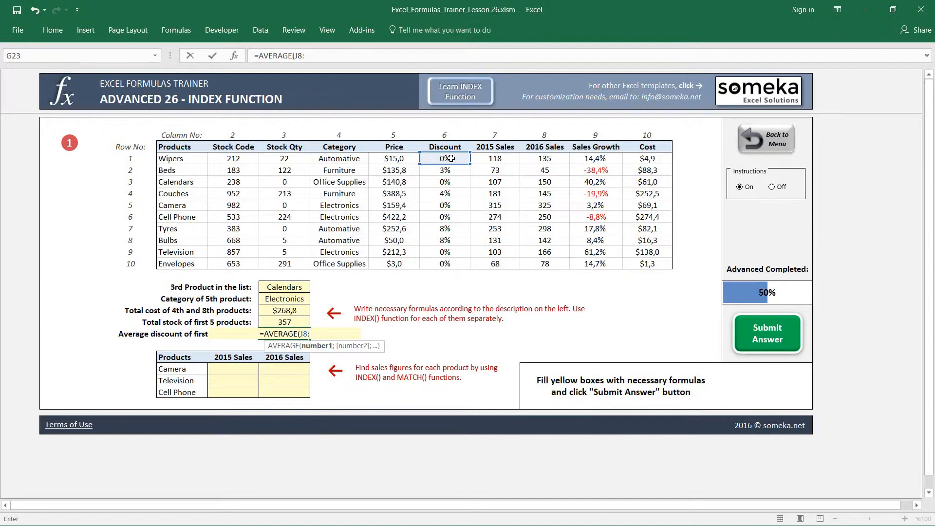
text(INDE)
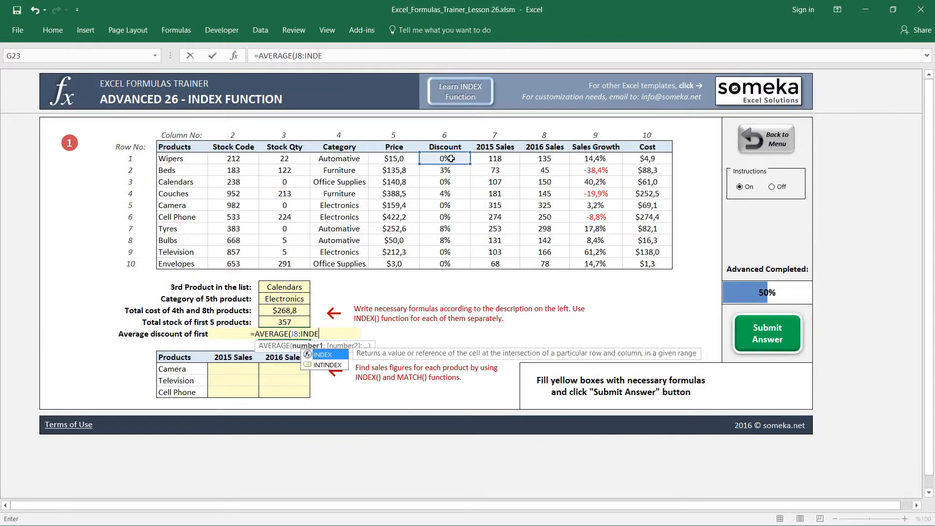
click(444, 158)
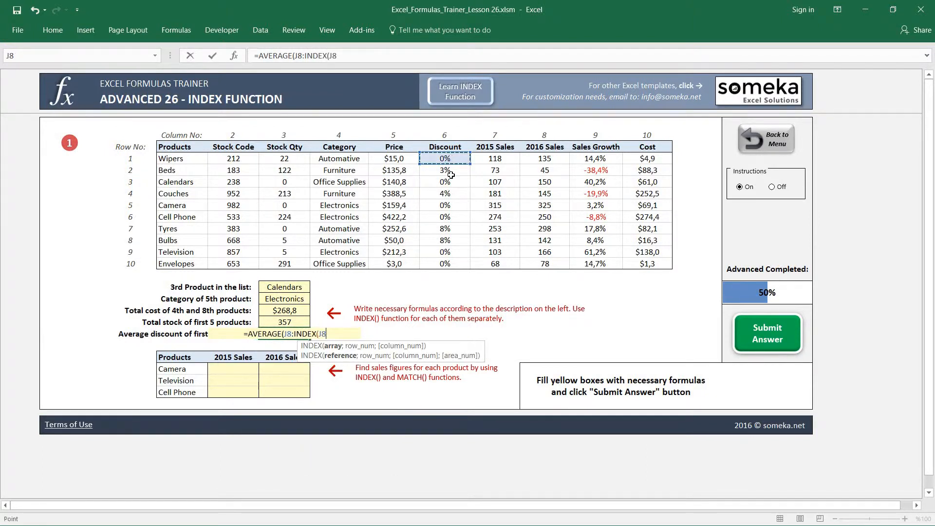
drag(443, 158, 443, 264)
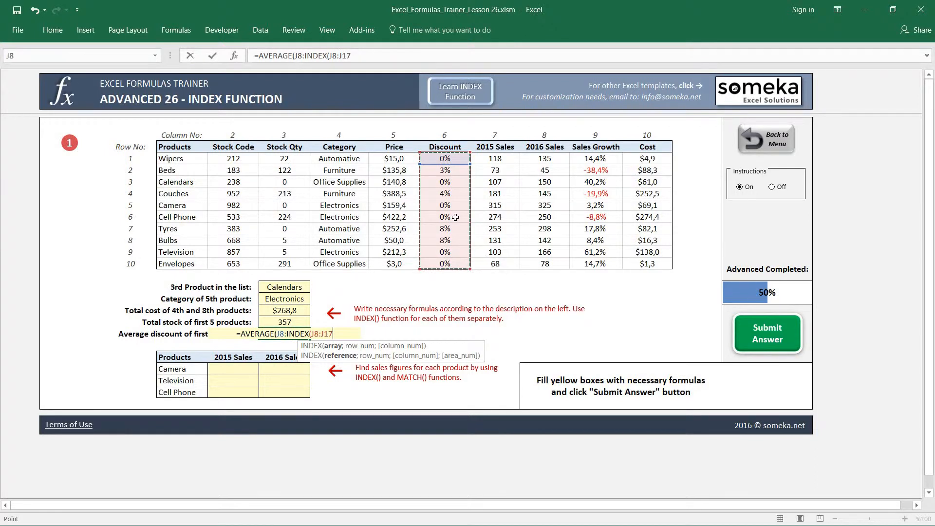
text(;6)
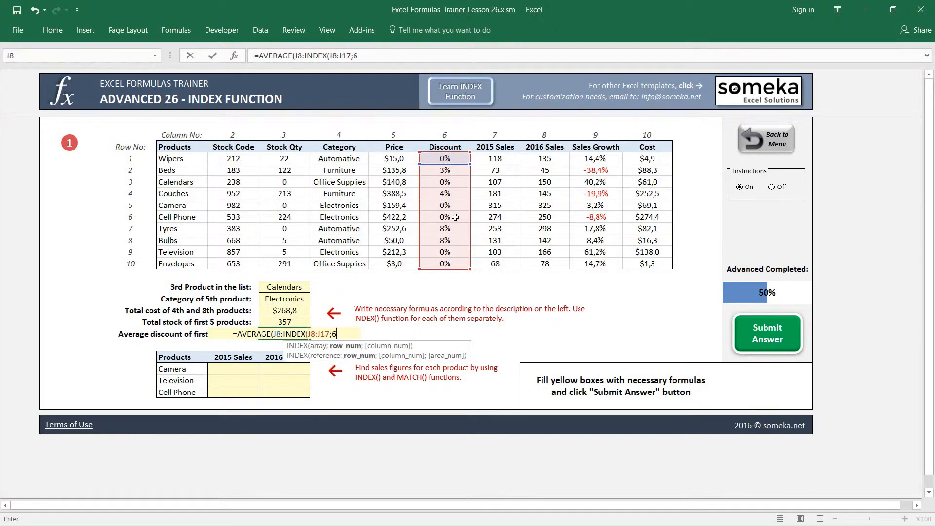
text()))
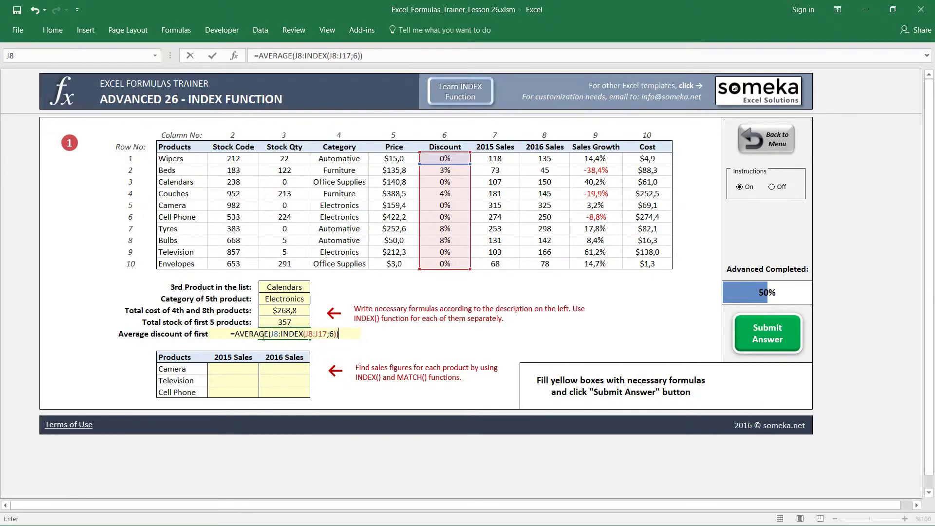
key(Enter)
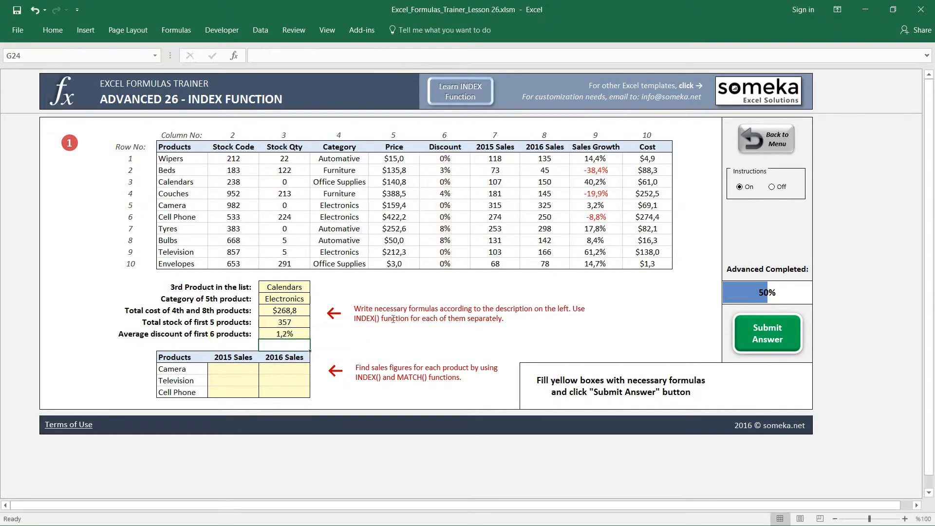
click(284, 333)
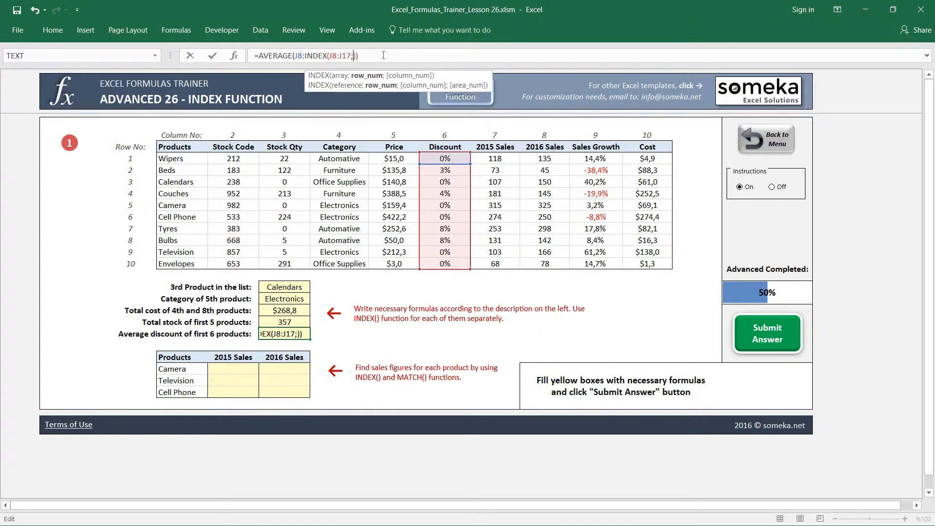
text(6)
key(Enter)
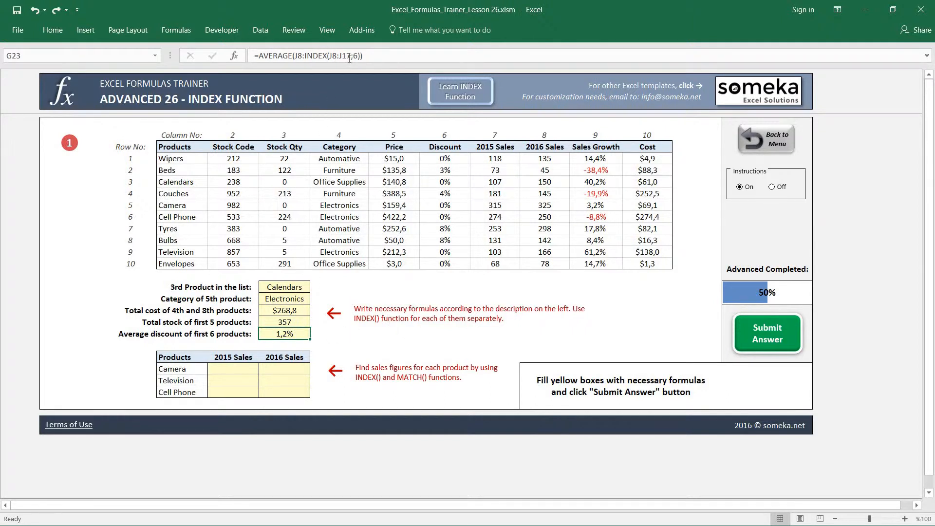
mouse_move(304, 118)
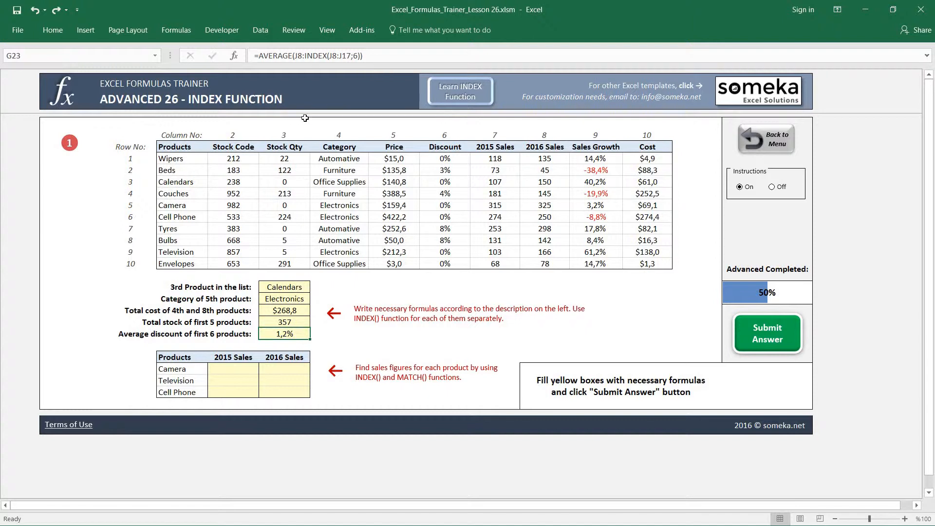
mouse_move(384, 253)
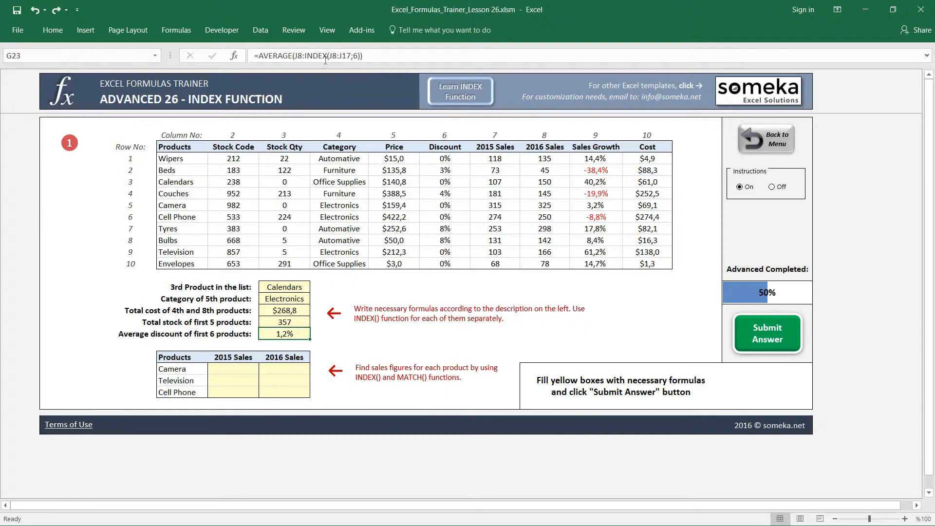
mouse_move(304, 259)
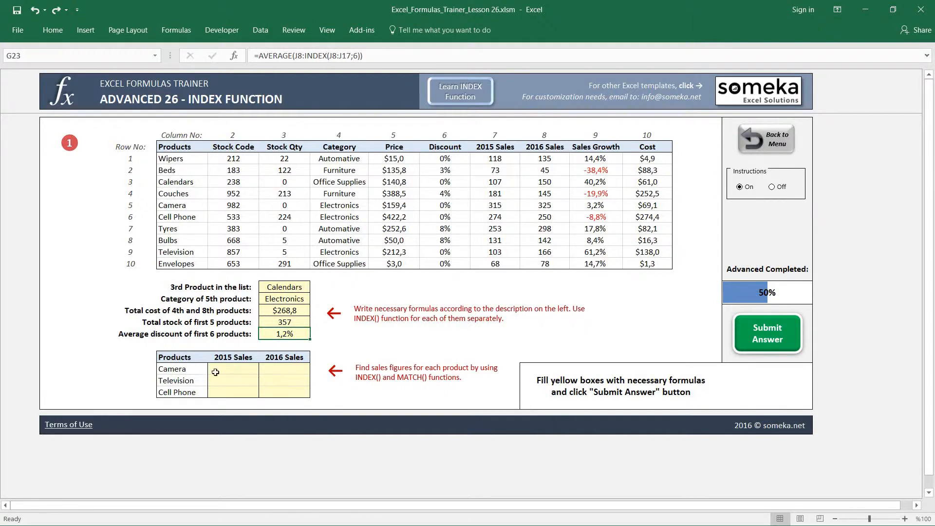
click(233, 369)
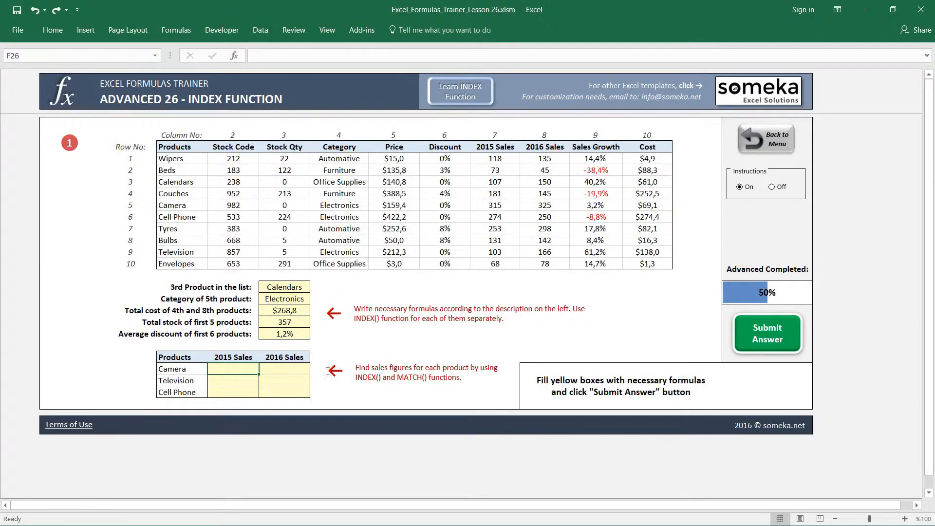
mouse_move(283, 360)
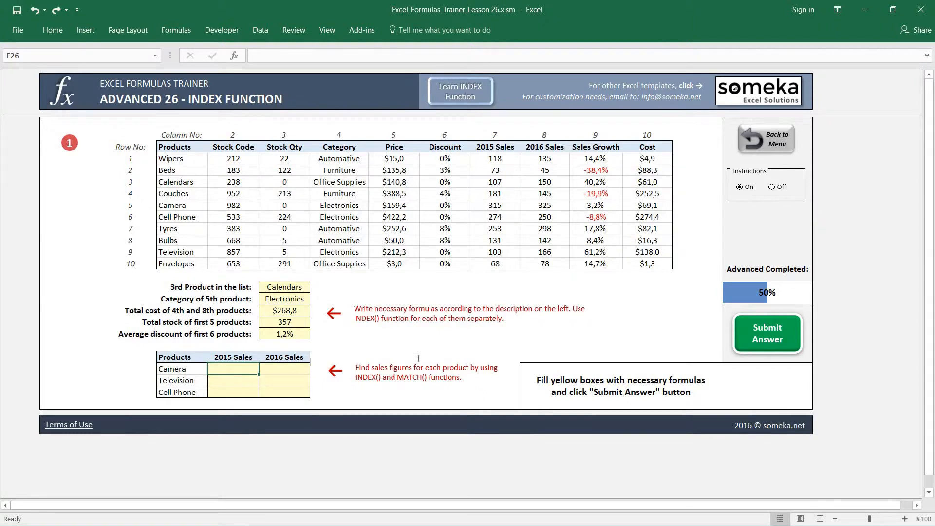
text(=)
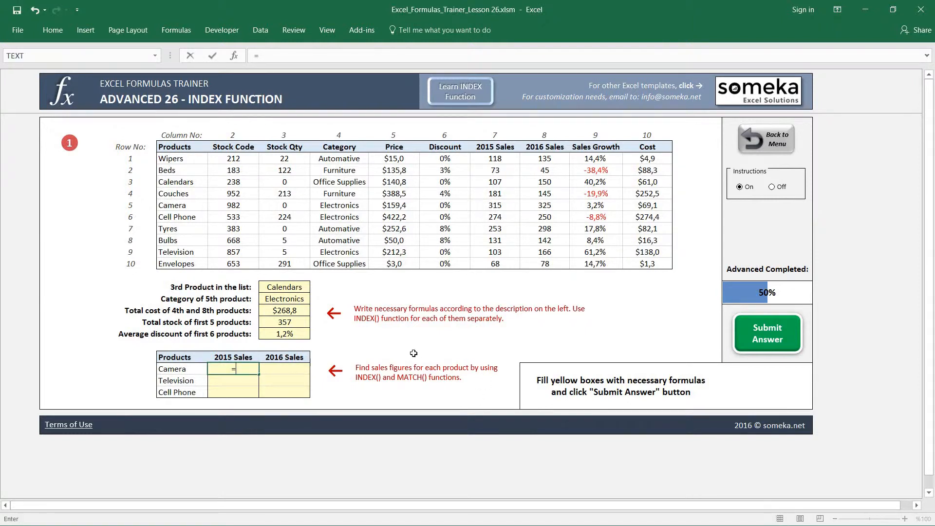
text(=VLOOKUP(E26)
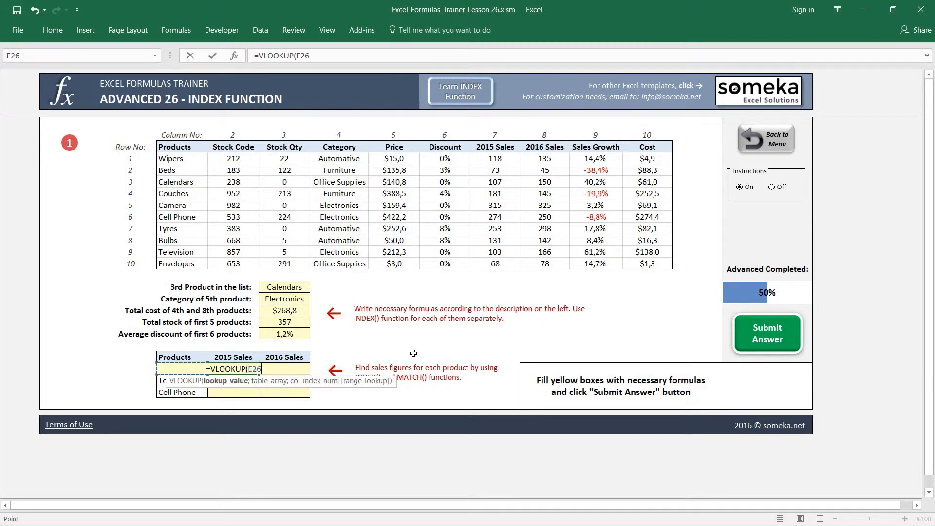
text(;E7:K17)
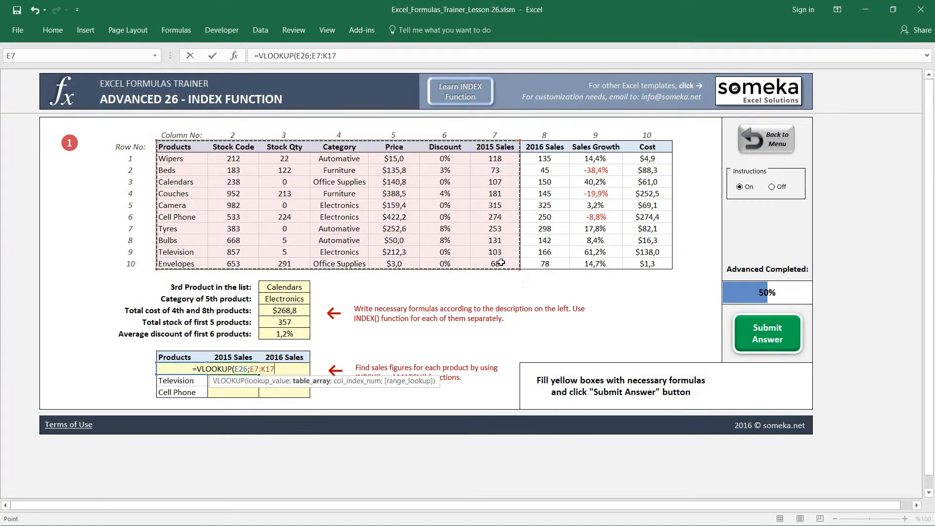
text(;7;0)
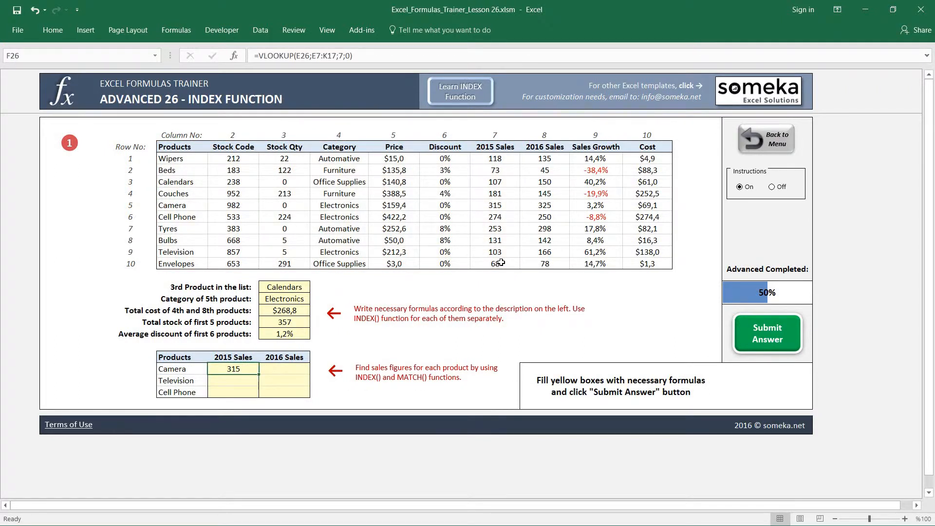
key(Delete)
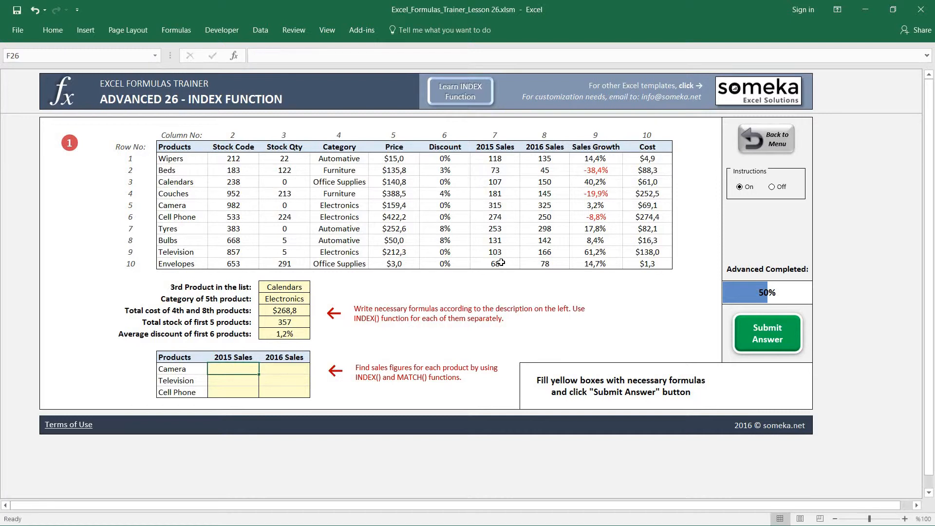
- Type =INDEX($E$7:$N$17;MATCH($E26;$E$7:$E$17;0) in Camera's 2015 Sales cell
text(=INDEX)
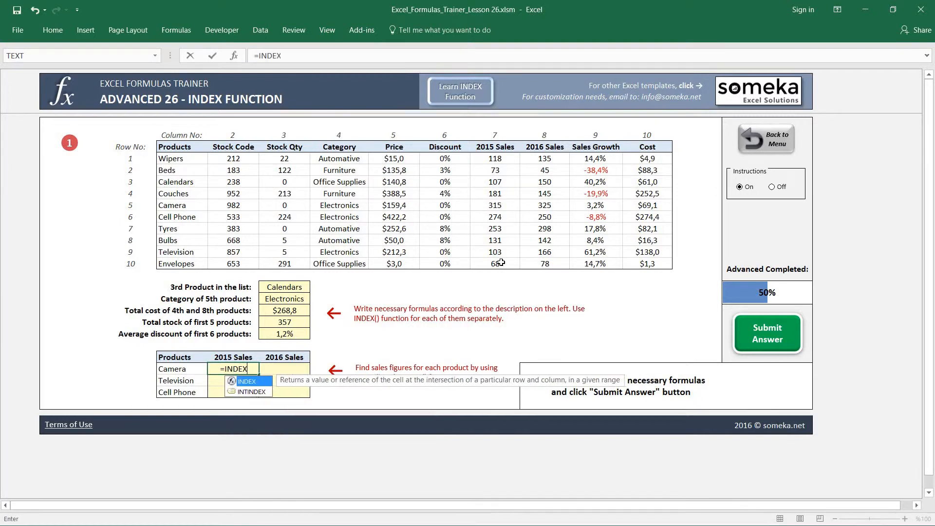
text(()
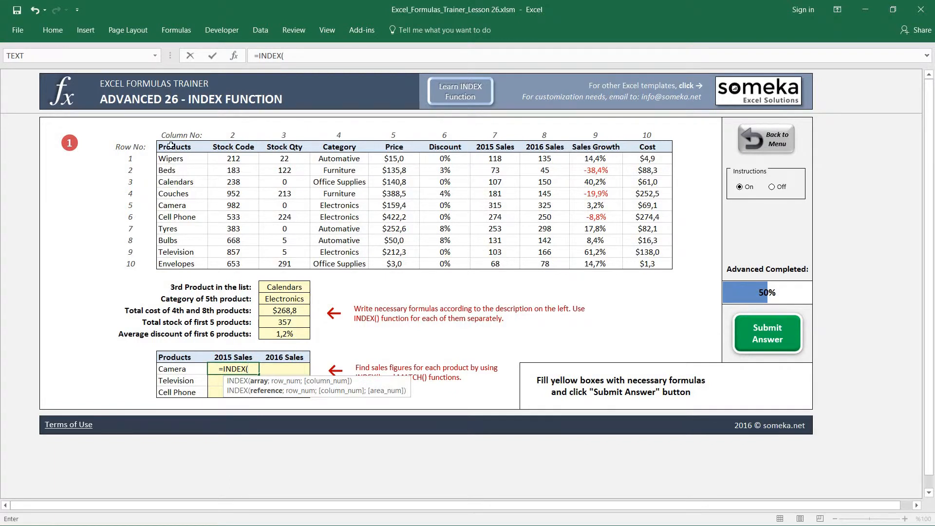
drag(156, 153, 646, 228)
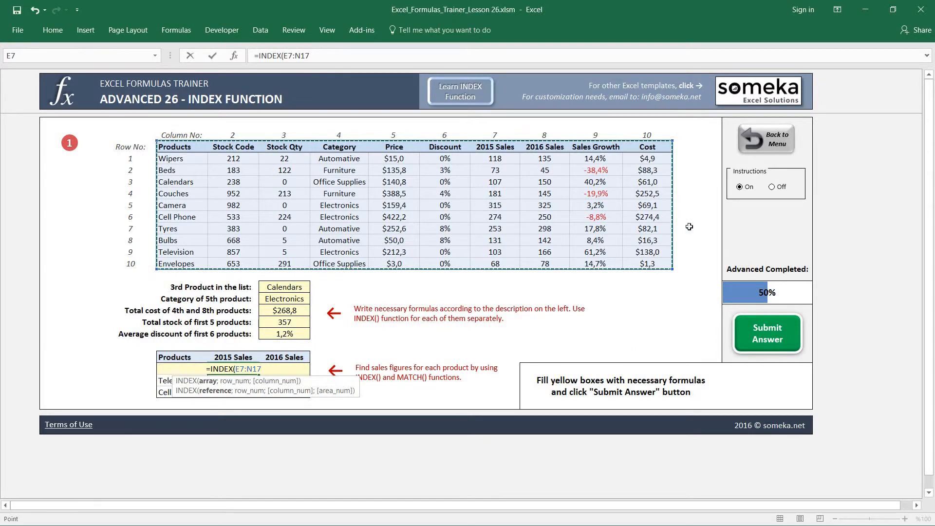
mouse_move(361, 241)
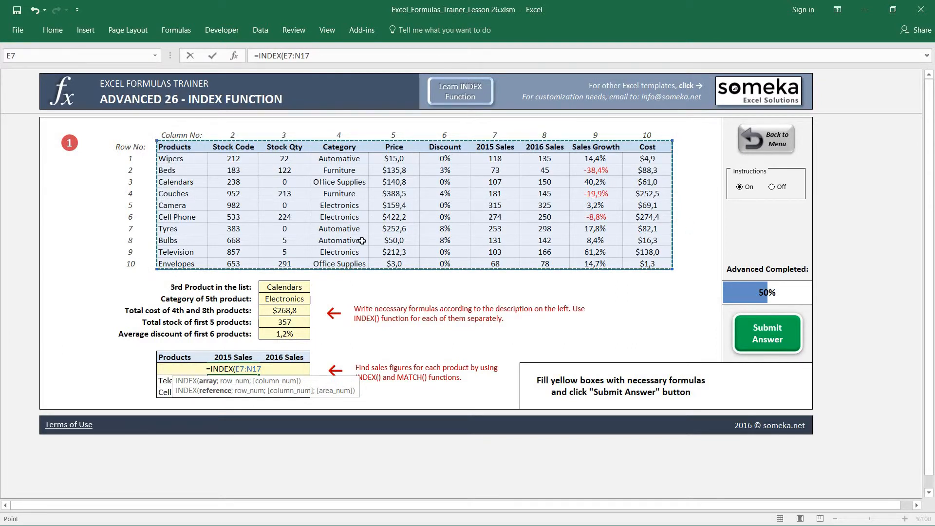
mouse_move(229, 216)
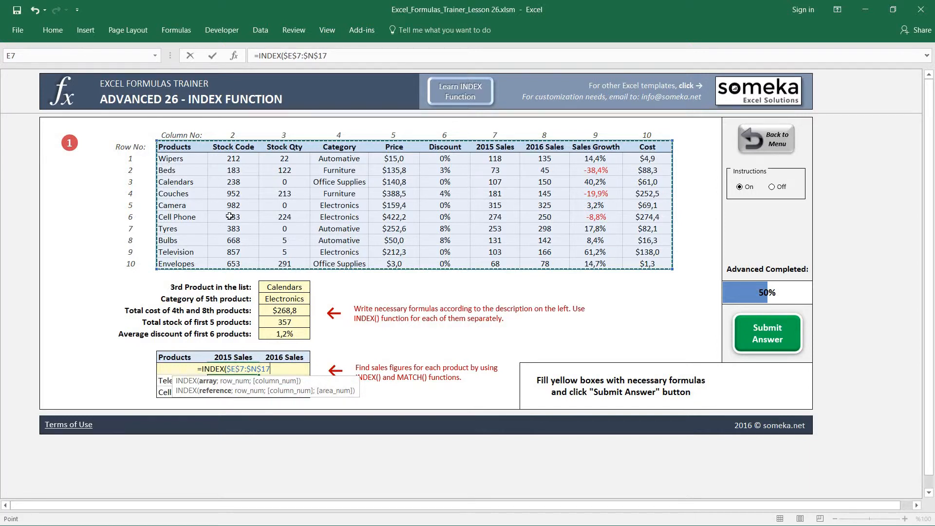
text(;)
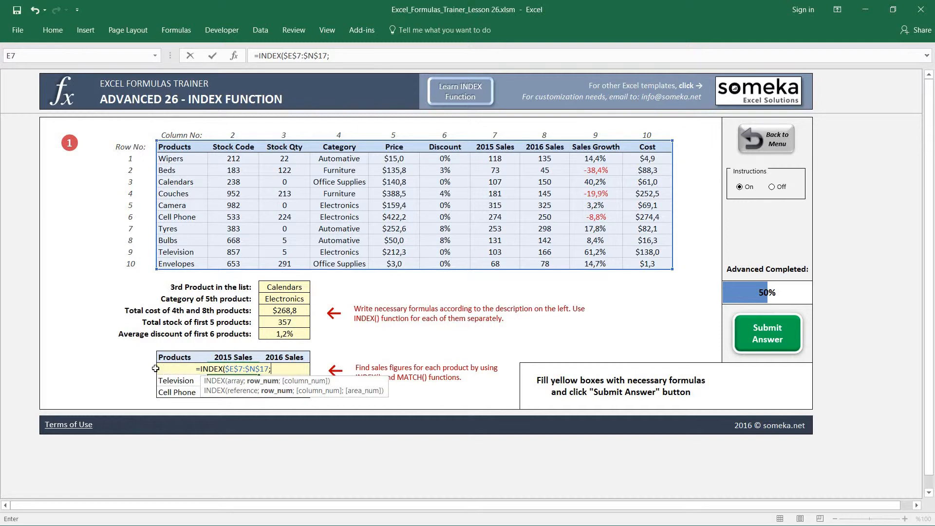
mouse_move(187, 240)
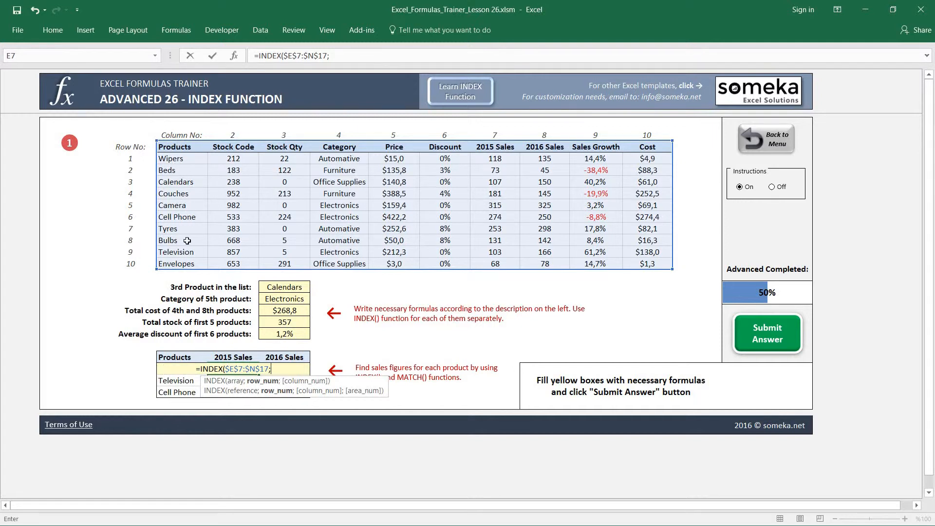
text(MATCH()
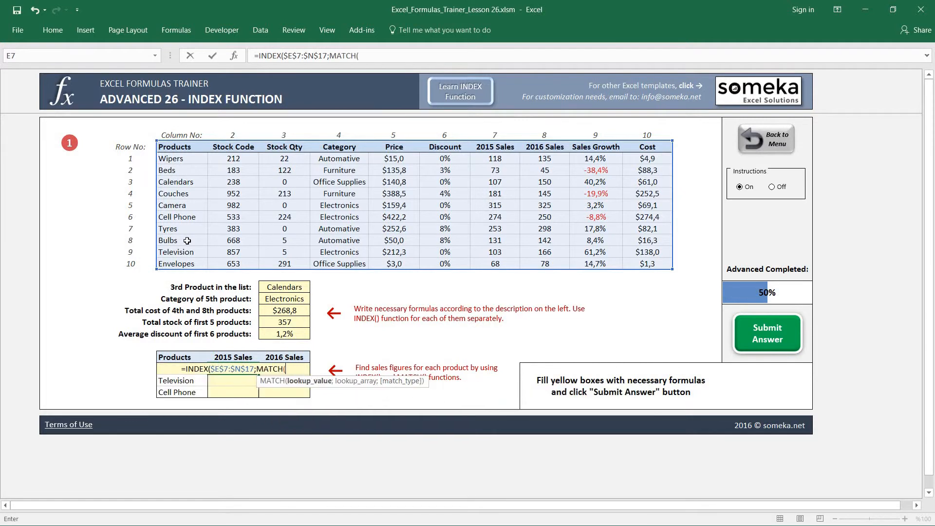
click(173, 381)
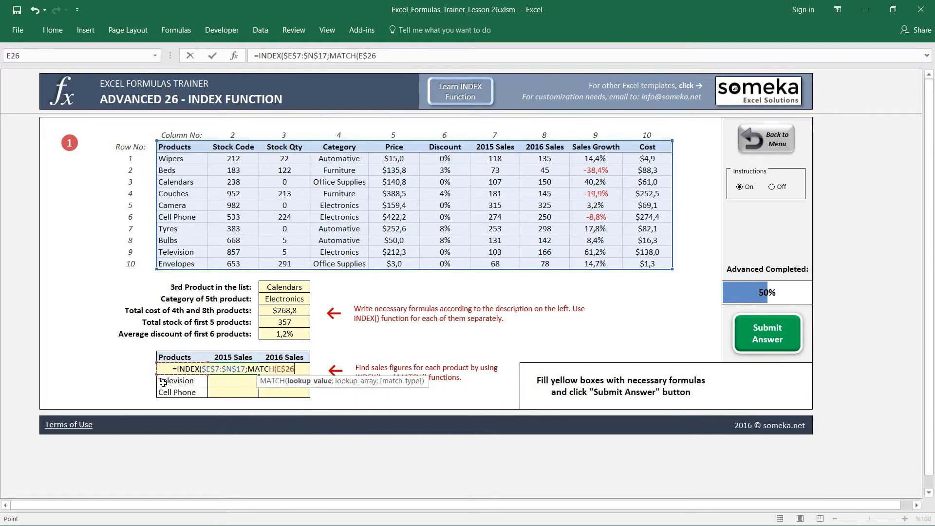
text(;E7:E17)
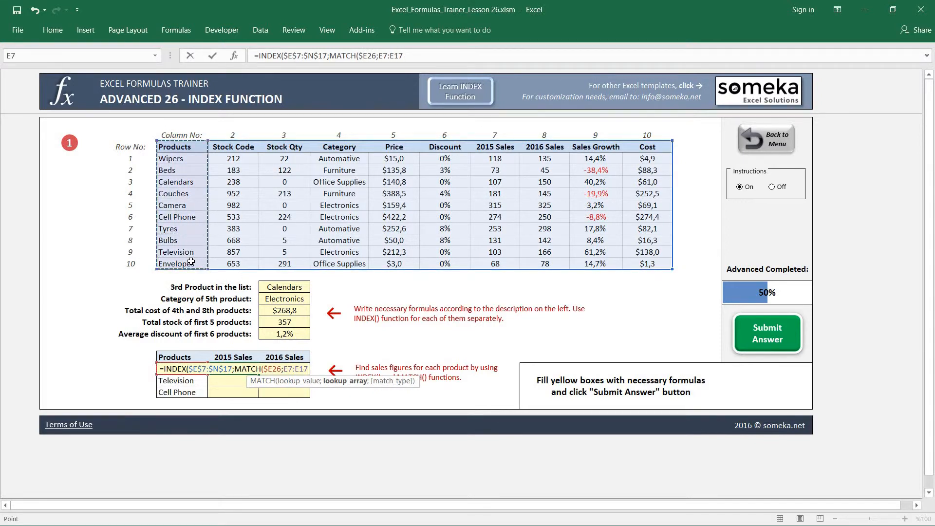
text($E$7:$E$17;)
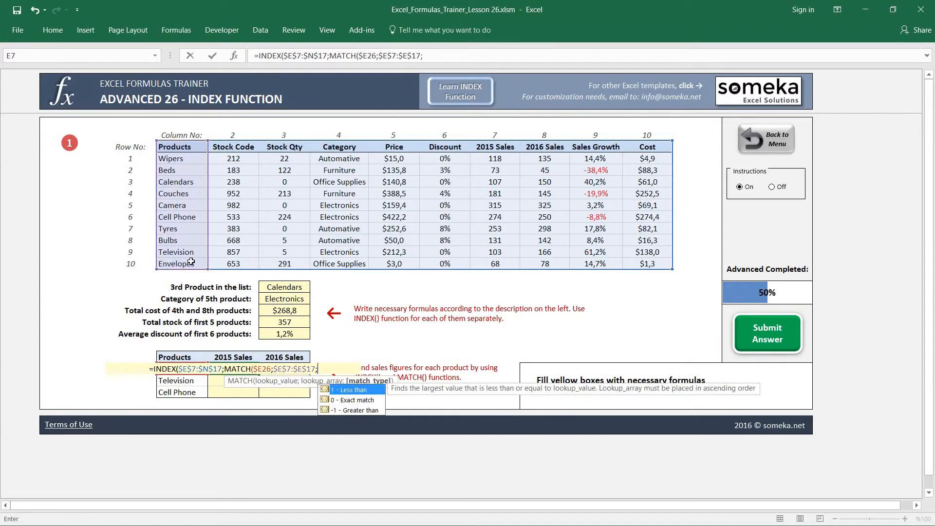
text(0))
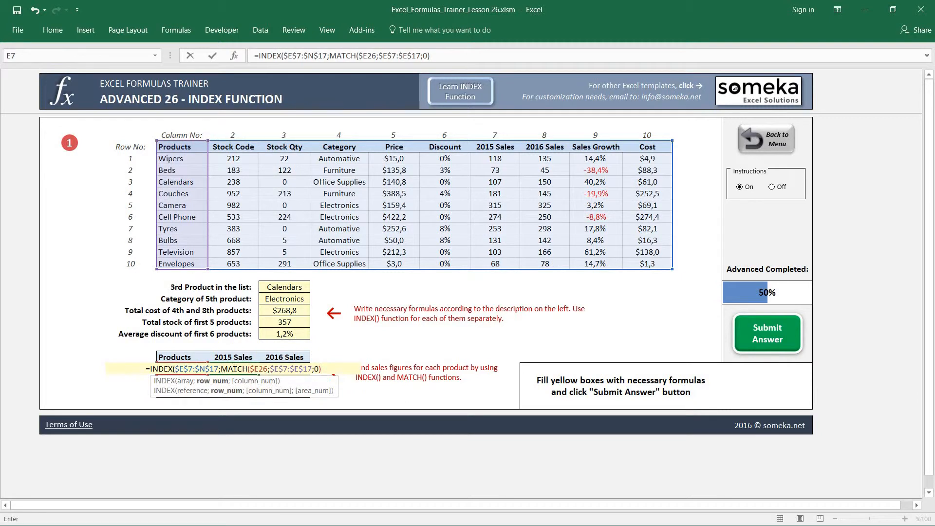
mouse_move(131, 241)
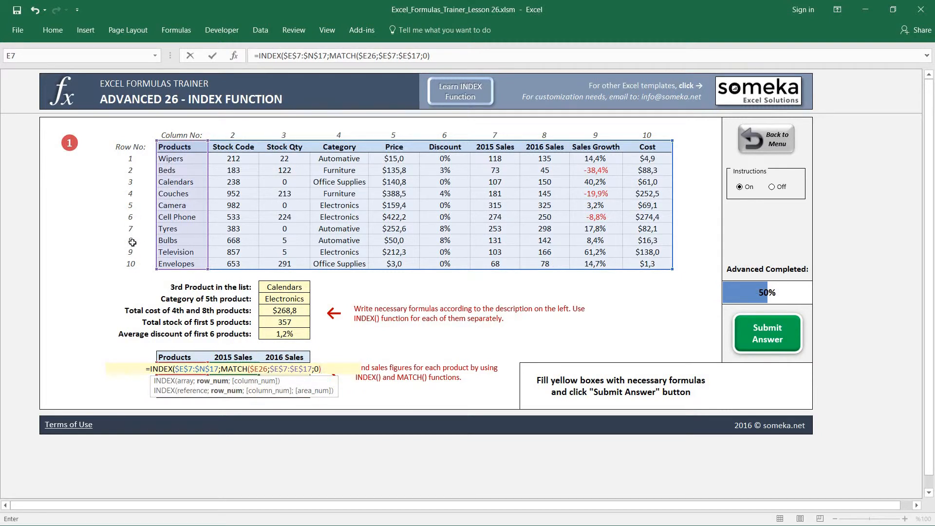
mouse_move(179, 217)
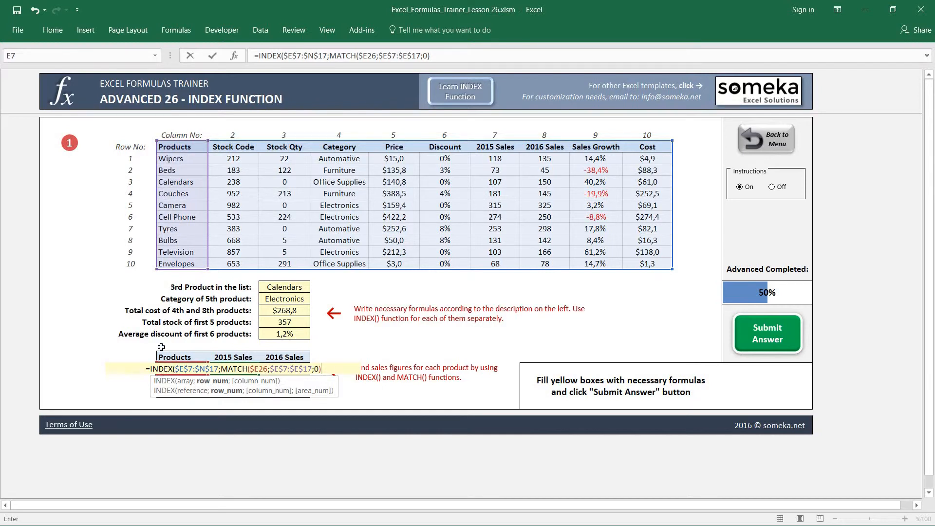
mouse_move(394, 281)
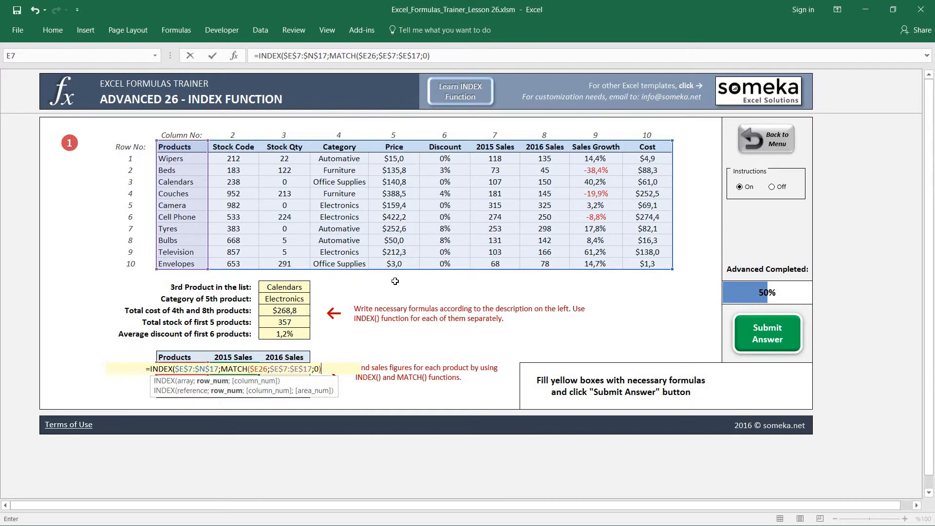
- Add a MATCH of the 2015 Sales header over $E$7:$N$7, returning 315
text())
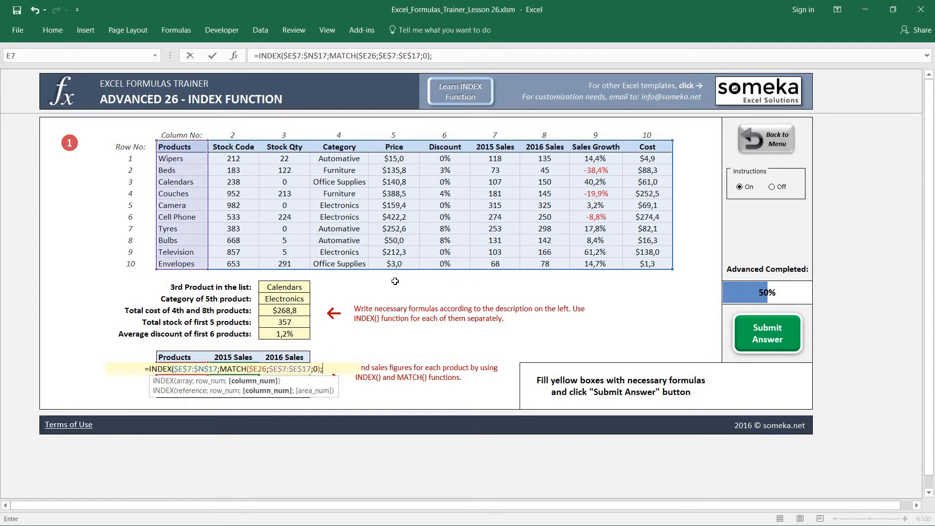
text(MATCH)
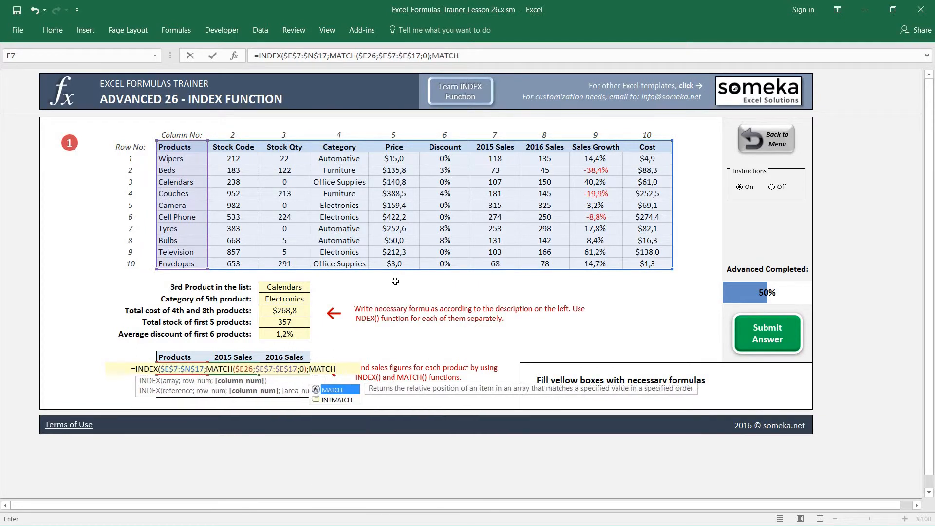
text(()
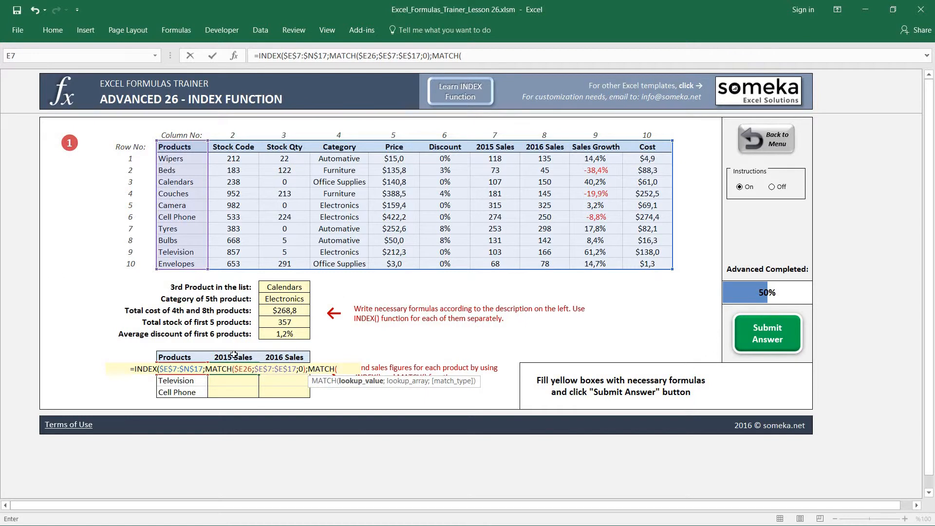
click(232, 357)
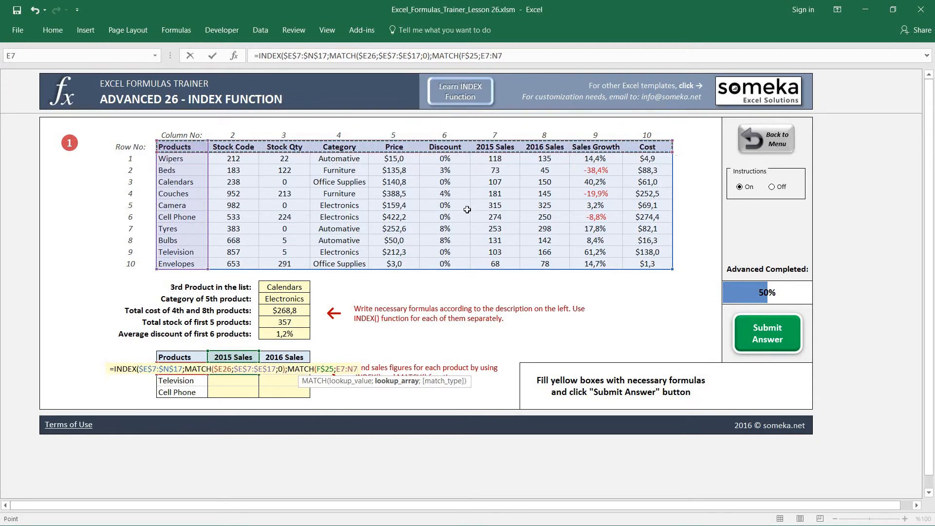
text($E$7:$N$7;)
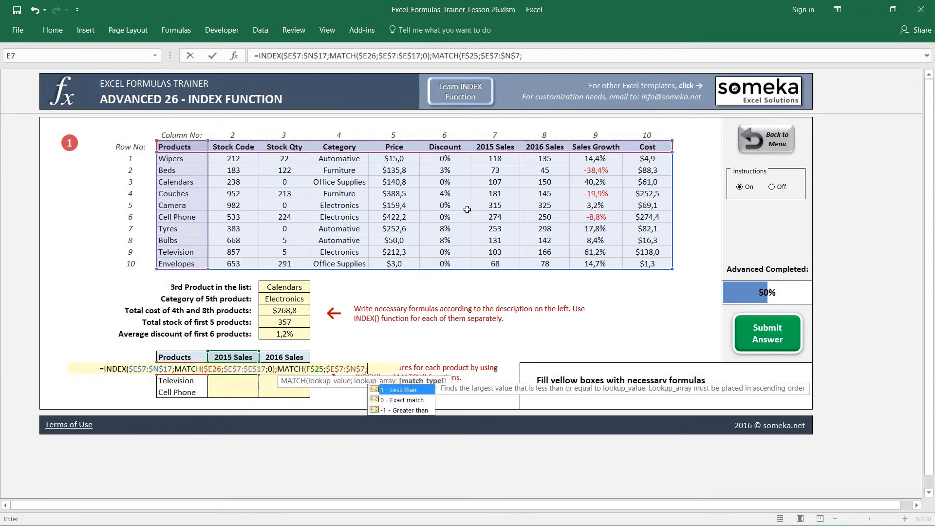
text(0))
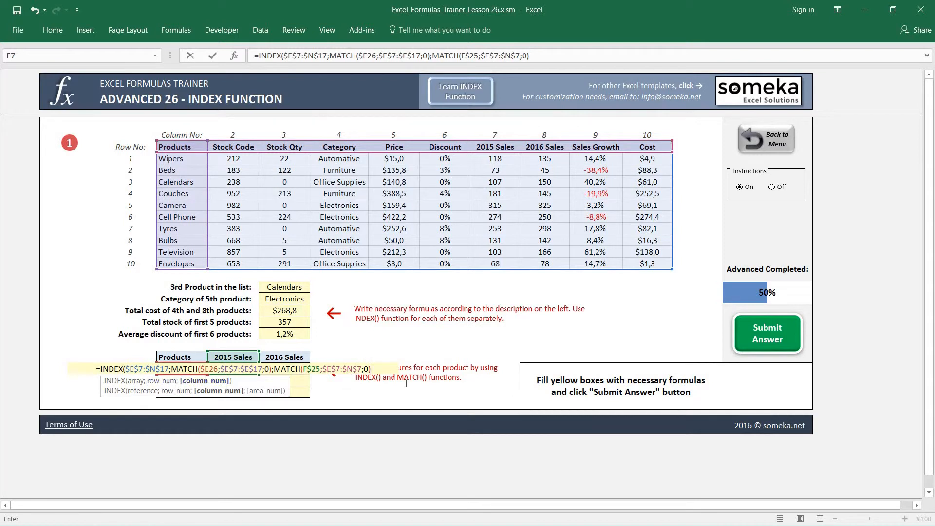
key(Enter)
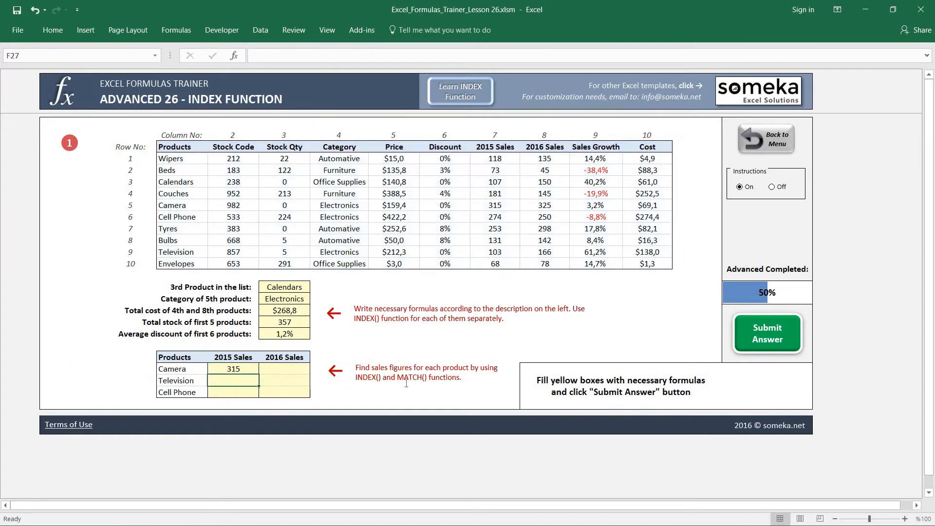
- Paste Camera's 2015 sales formula into F26:G28, then test it by inserting blank cells
click(233, 369)
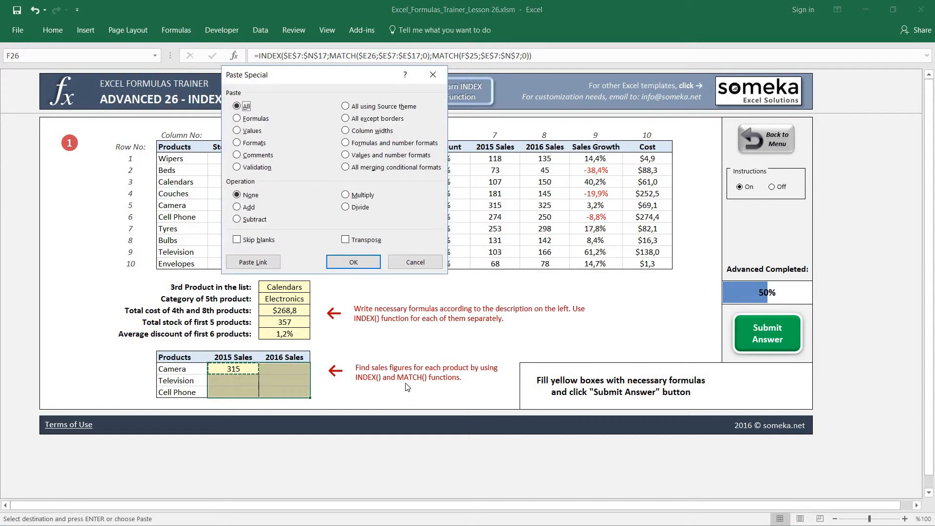
click(353, 262)
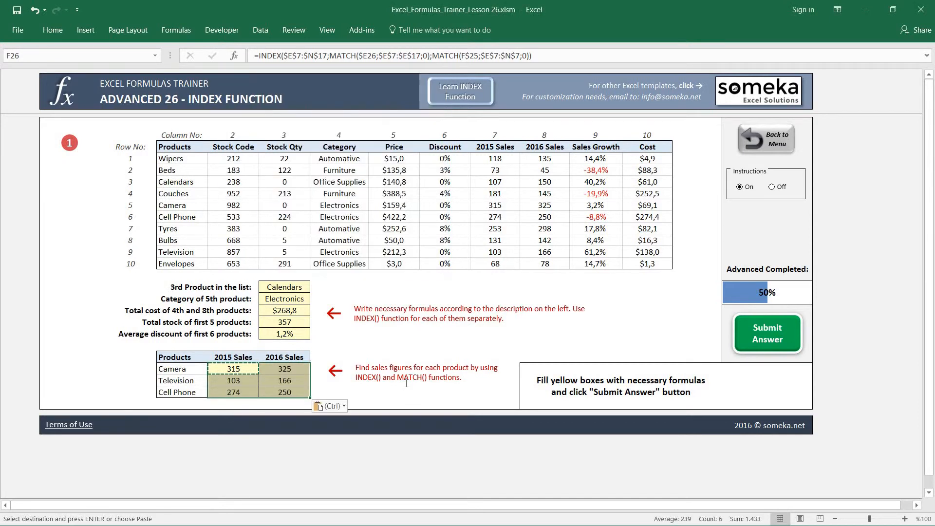
click(284, 380)
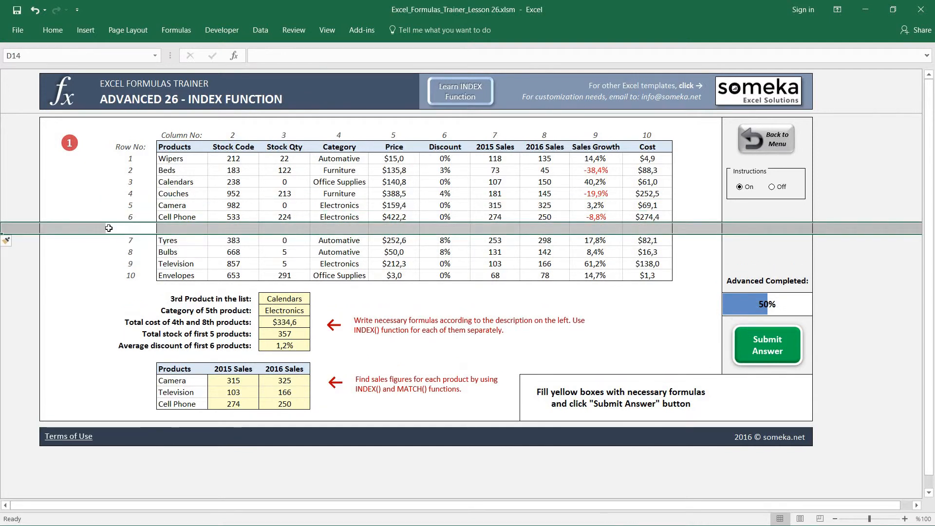
mouse_move(241, 392)
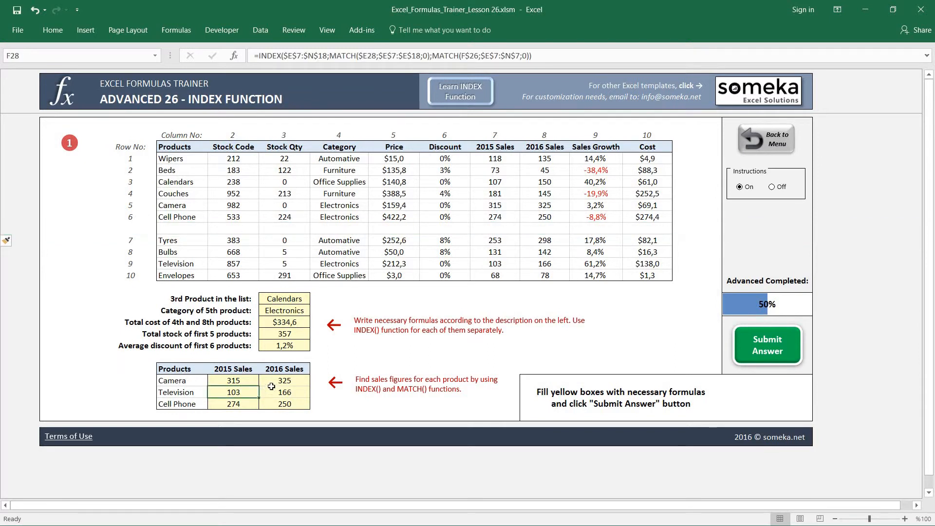
mouse_move(152, 195)
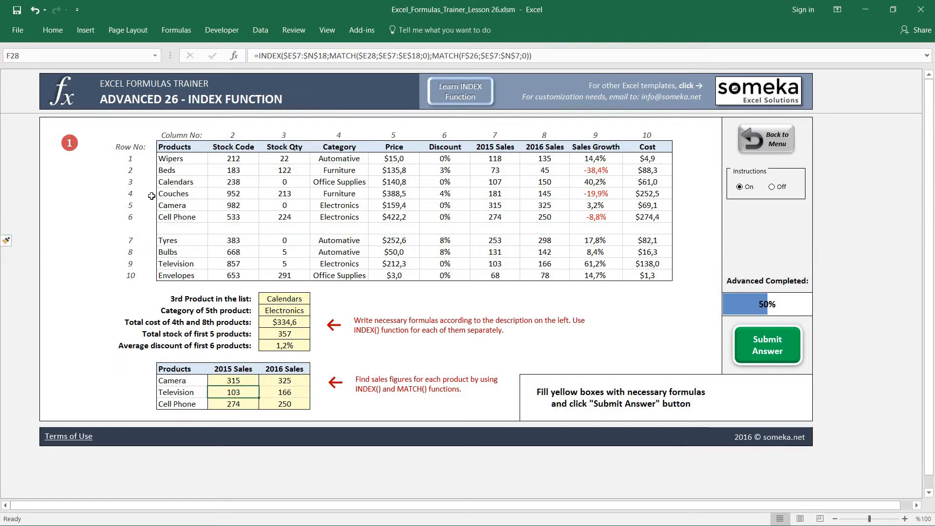
mouse_move(186, 164)
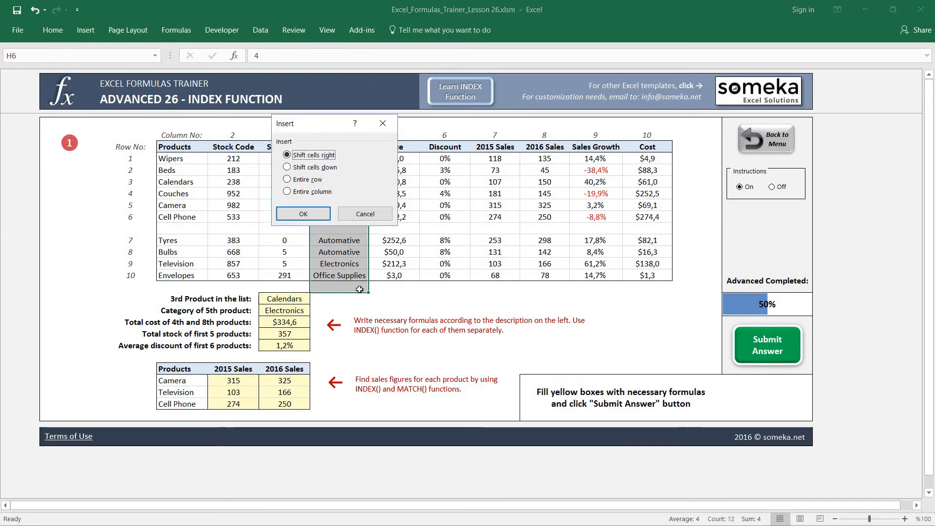
click(303, 214)
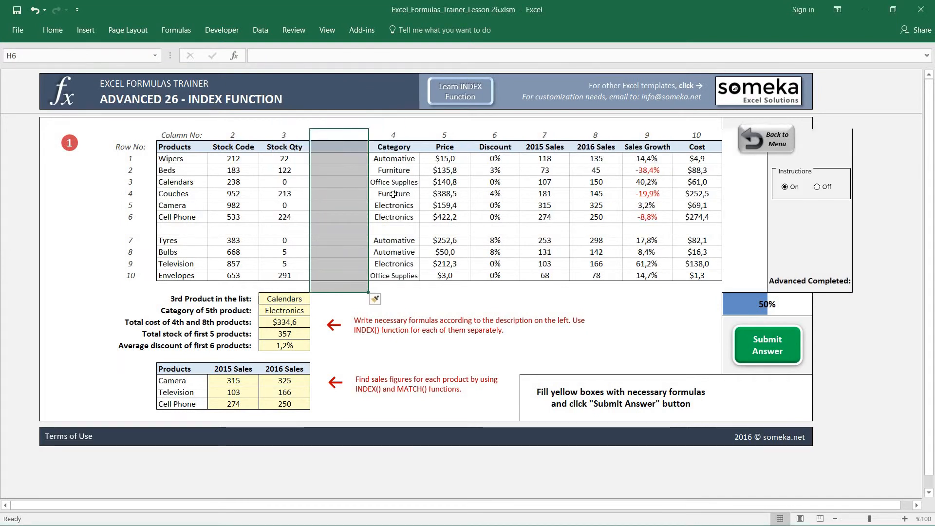
mouse_move(515, 193)
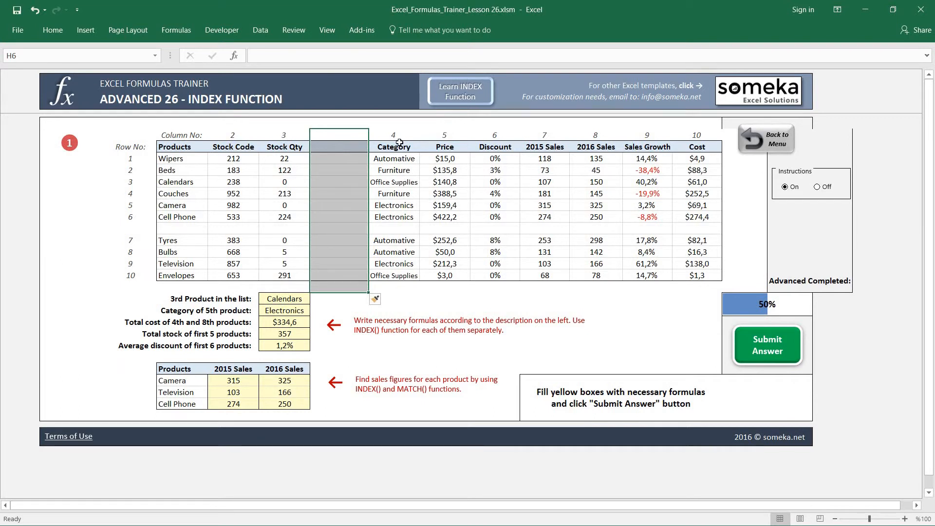
click(393, 193)
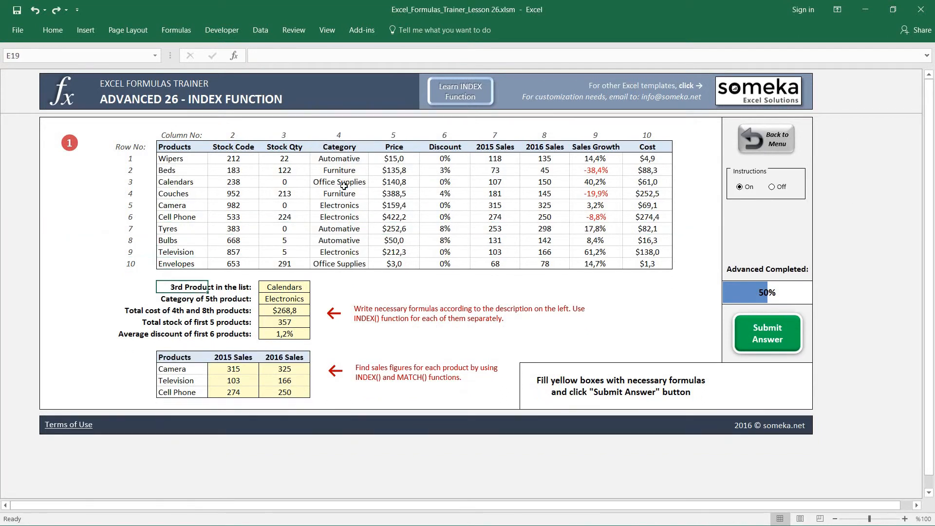
- Recheck Camera's 2015 sales formula and submit the lesson, earning Good job and 60%
click(233, 369)
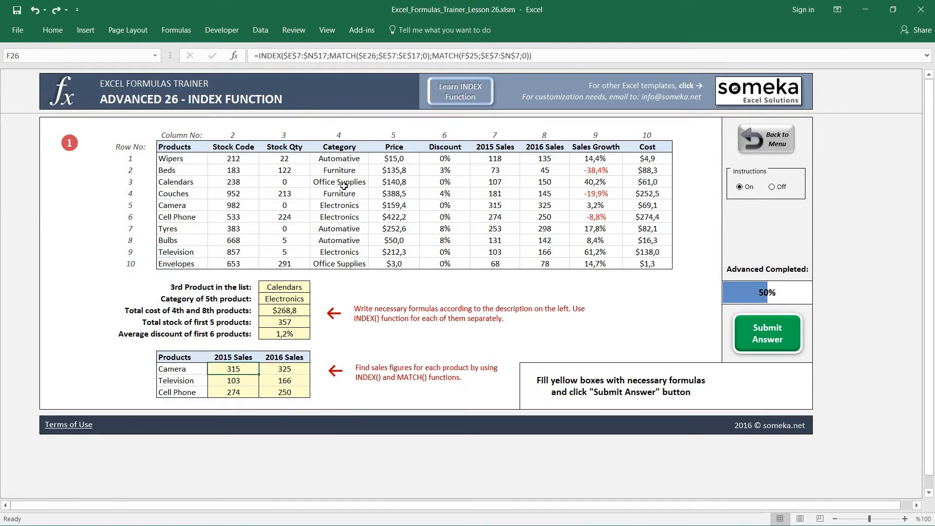
mouse_move(315, 354)
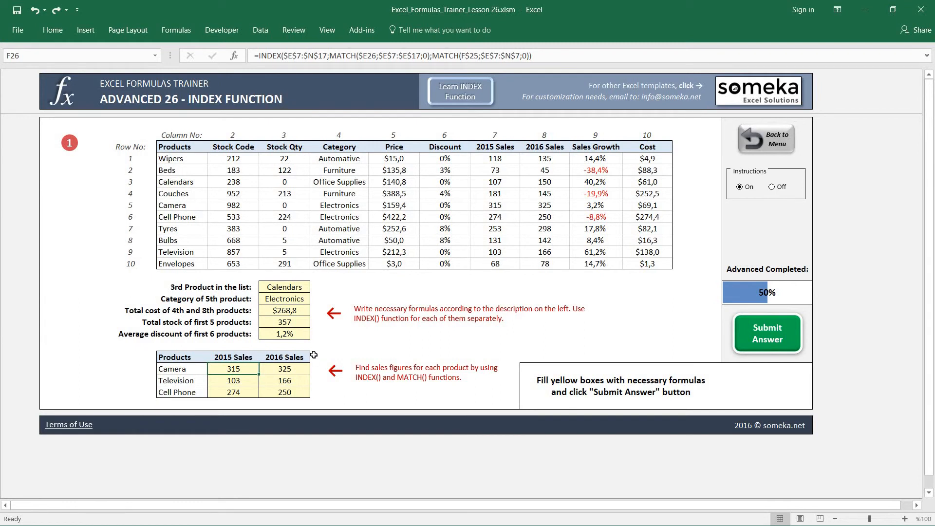
mouse_move(694, 374)
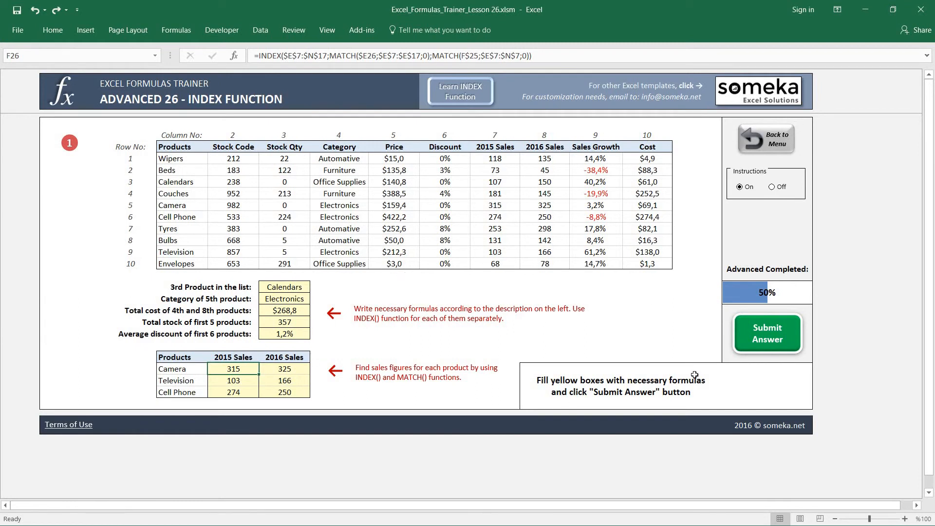
mouse_move(686, 175)
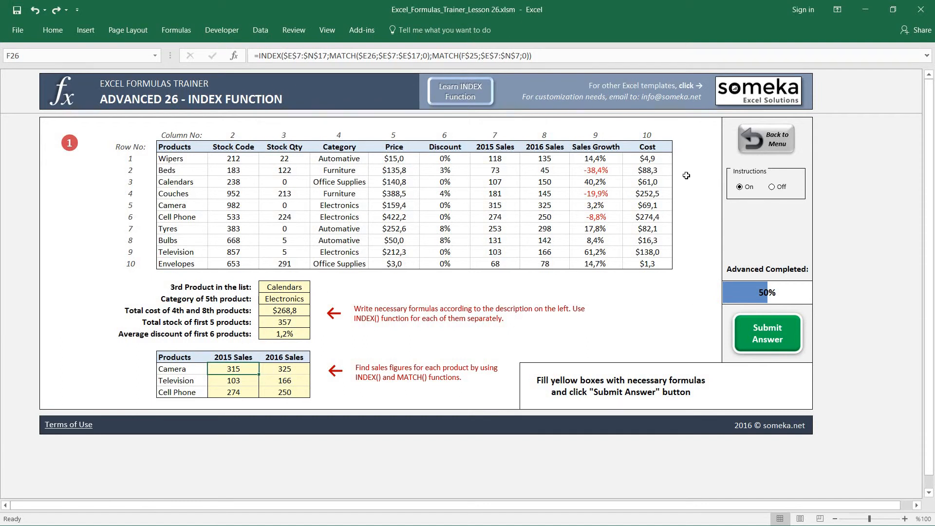
click(767, 333)
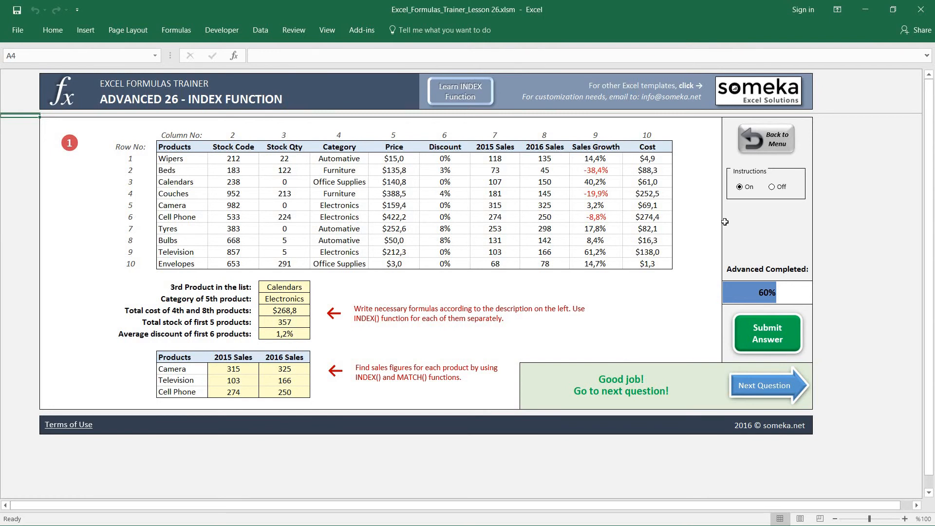
- Go back to the Dashboard sheet showing 87% progress and 26 of 30 sections
click(765, 138)
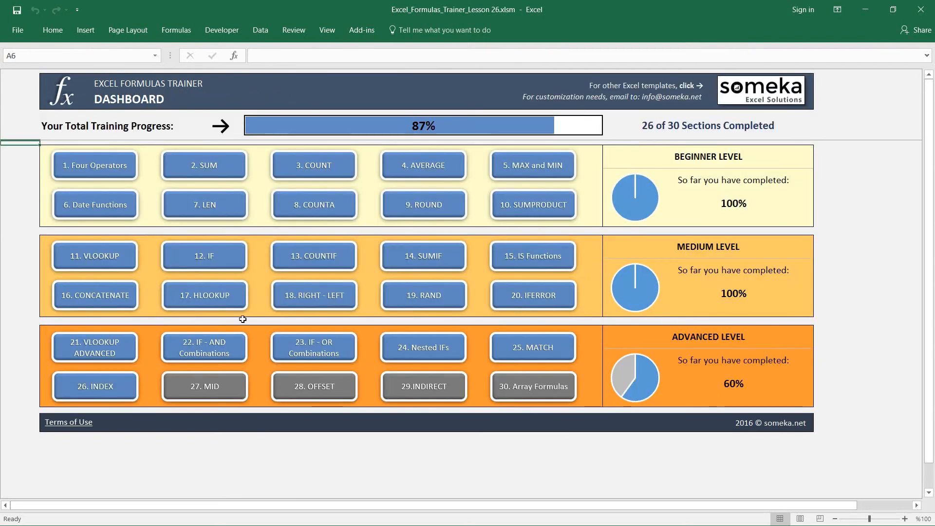
mouse_move(213, 404)
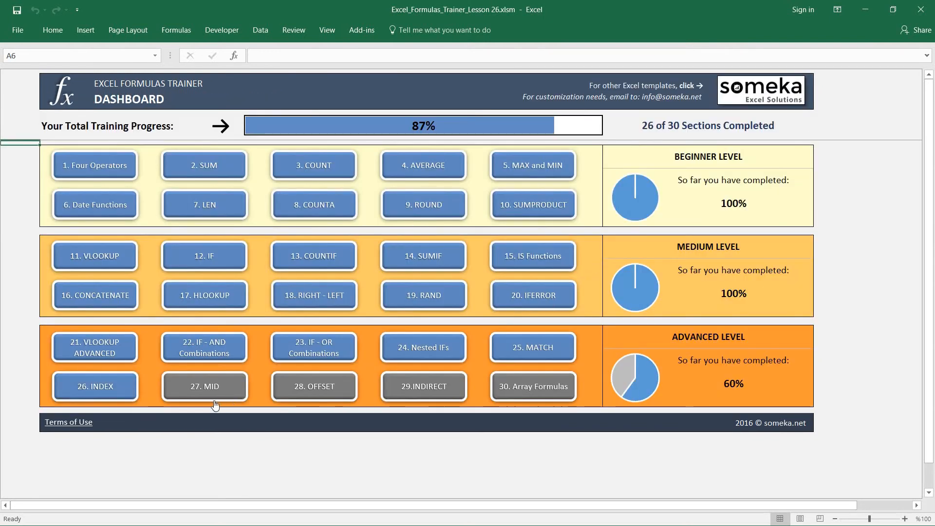
mouse_move(213, 396)
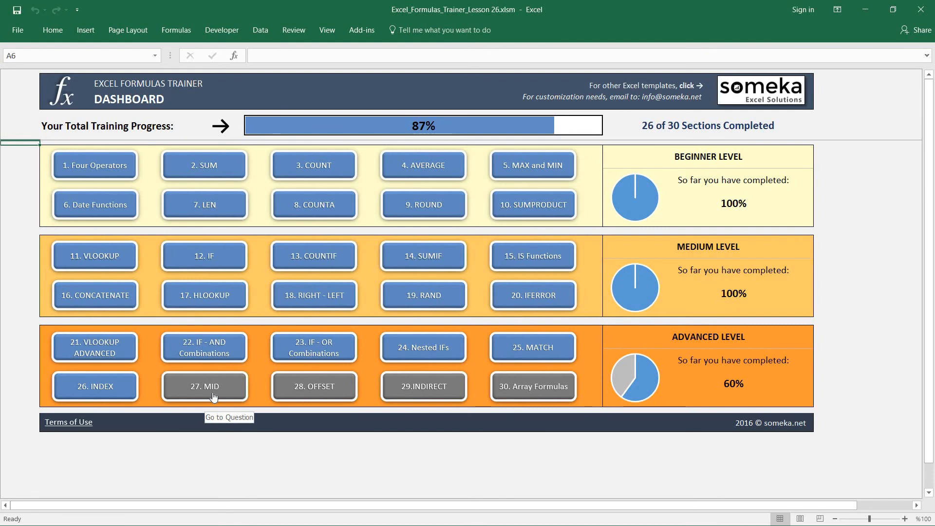